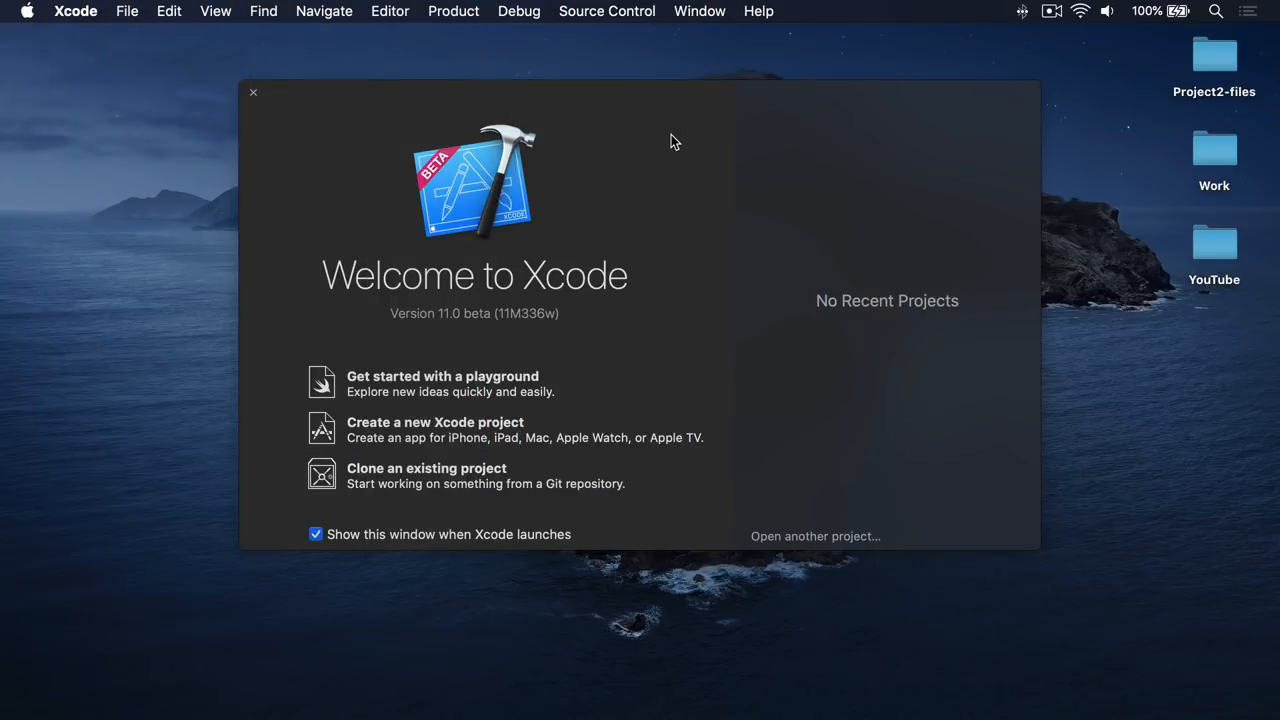
{"action": "mouse_move", "coordinate": [481, 430]}
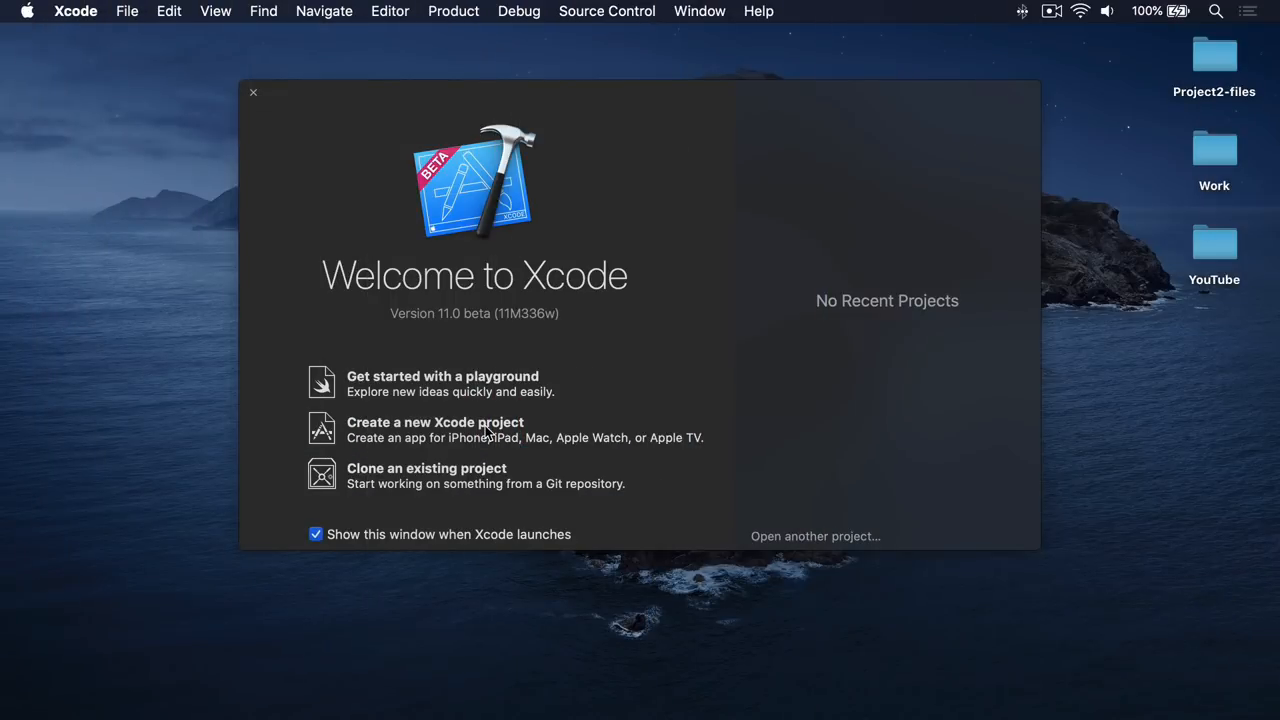
- Create a Single View App project named Project2SwiftUI using SwiftUI, saved on the Desktop
{"action": "left_click", "coordinate": [434, 422]}
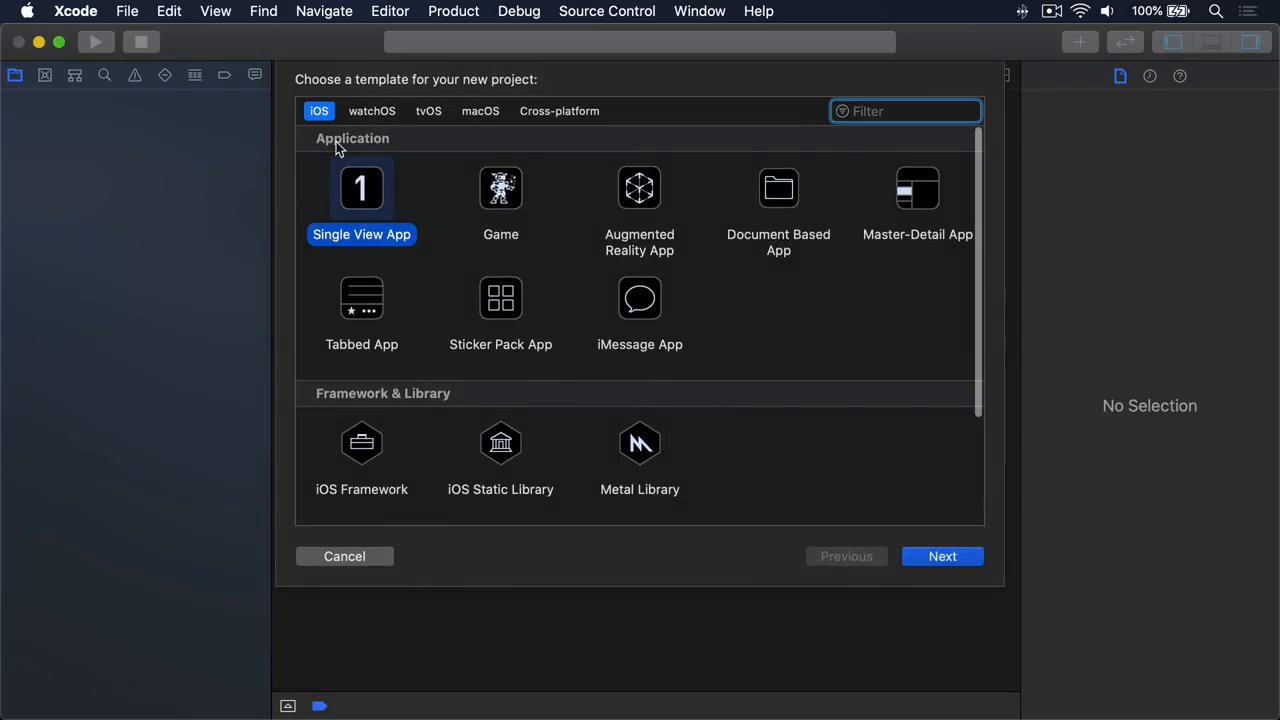
{"action": "left_click", "coordinate": [942, 556]}
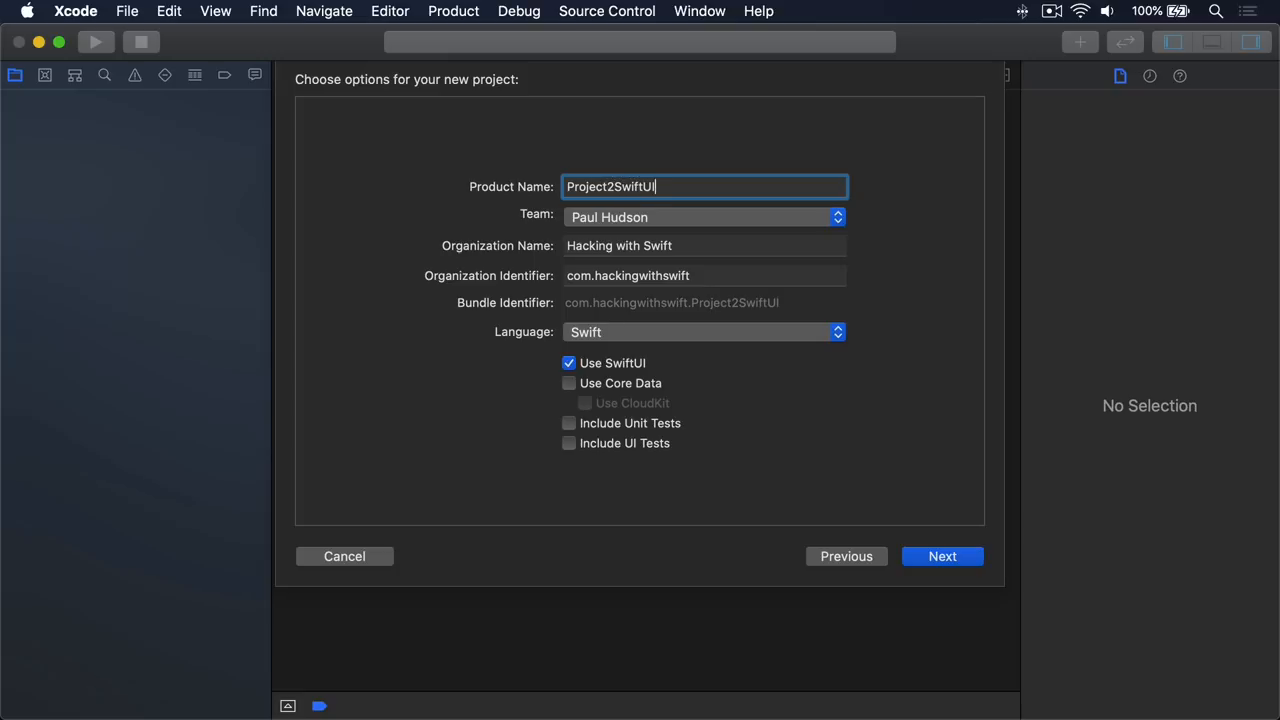
{"action": "mouse_move", "coordinate": [627, 376]}
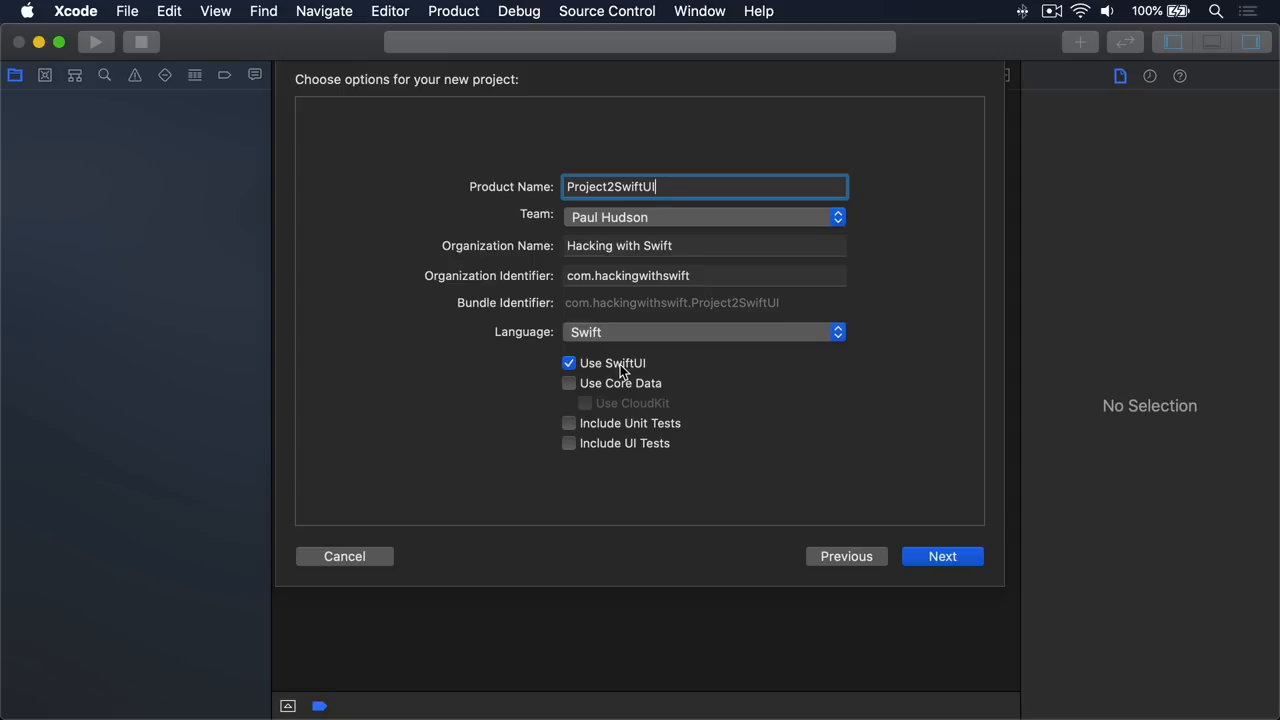
{"action": "mouse_move", "coordinate": [934, 547]}
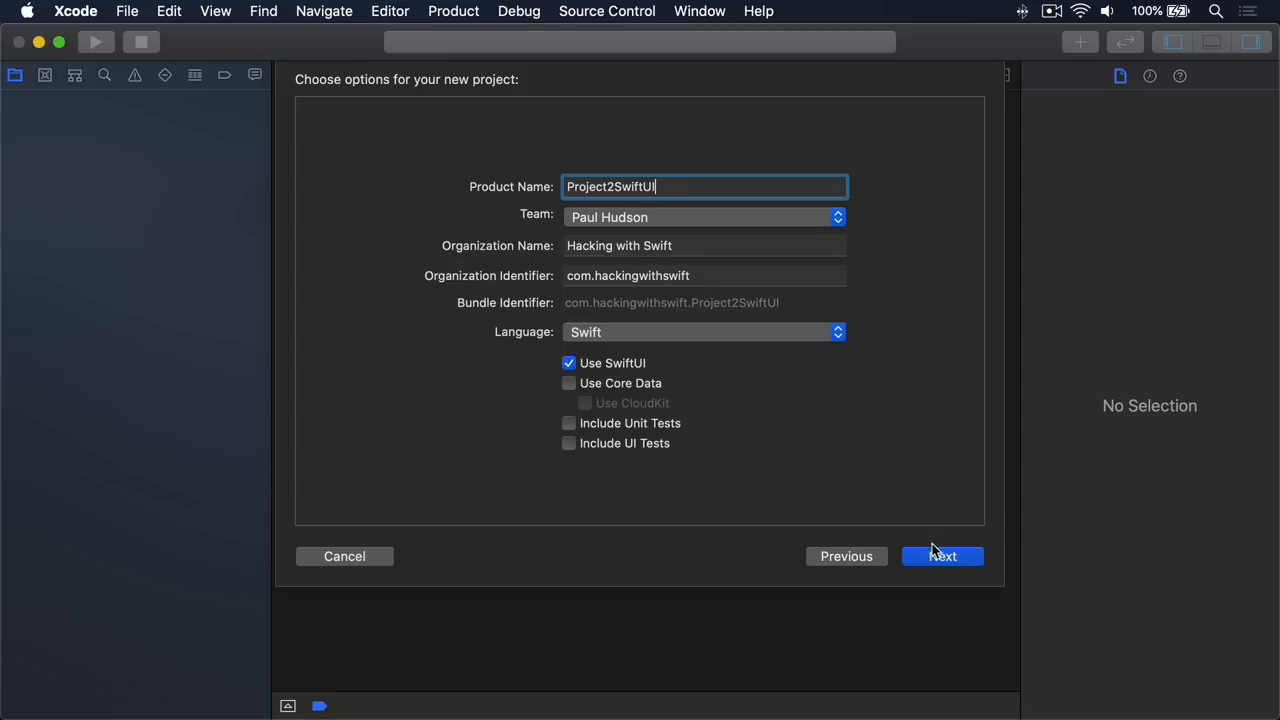
{"action": "left_click", "coordinate": [942, 556]}
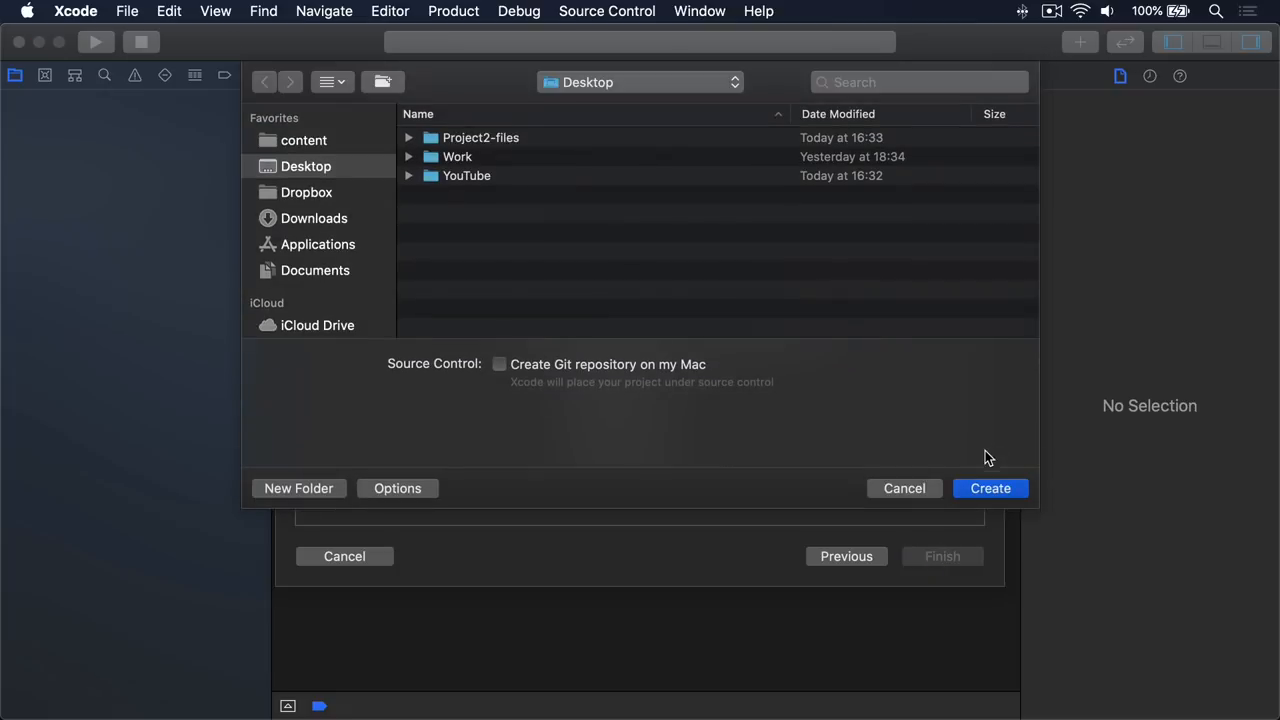
{"action": "left_click", "coordinate": [991, 488]}
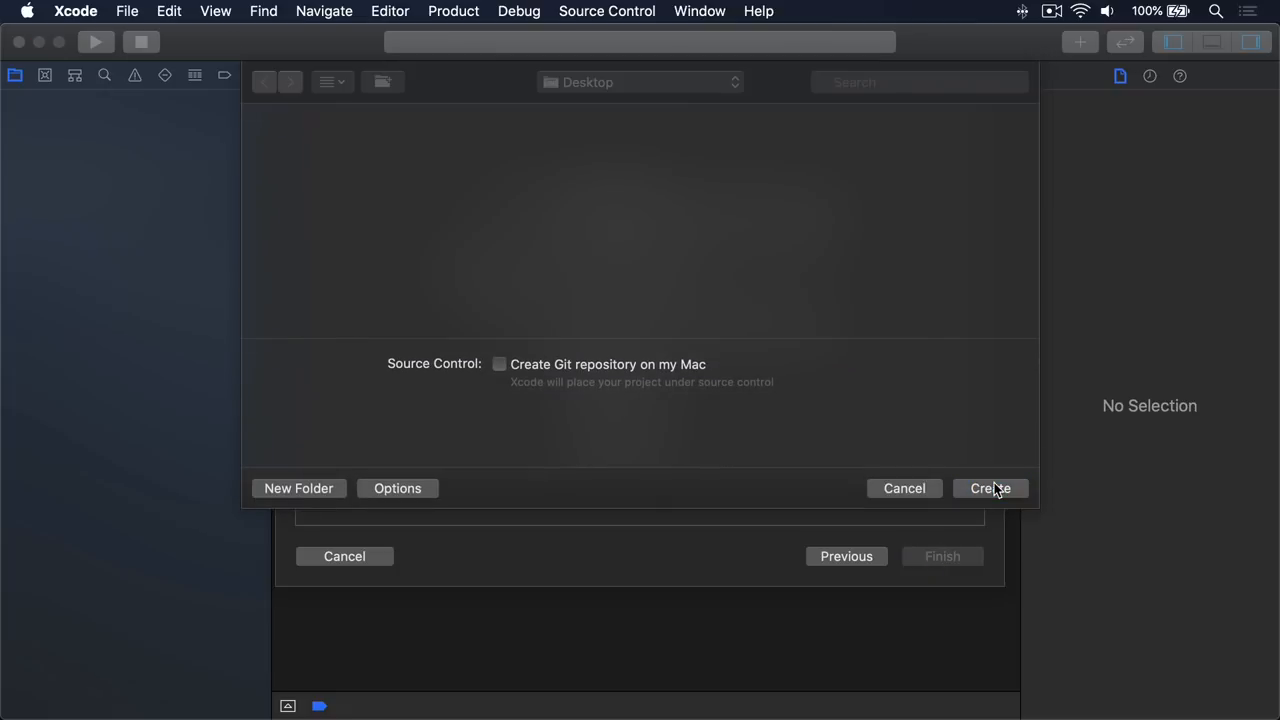
{"action": "left_click", "coordinate": [990, 488]}
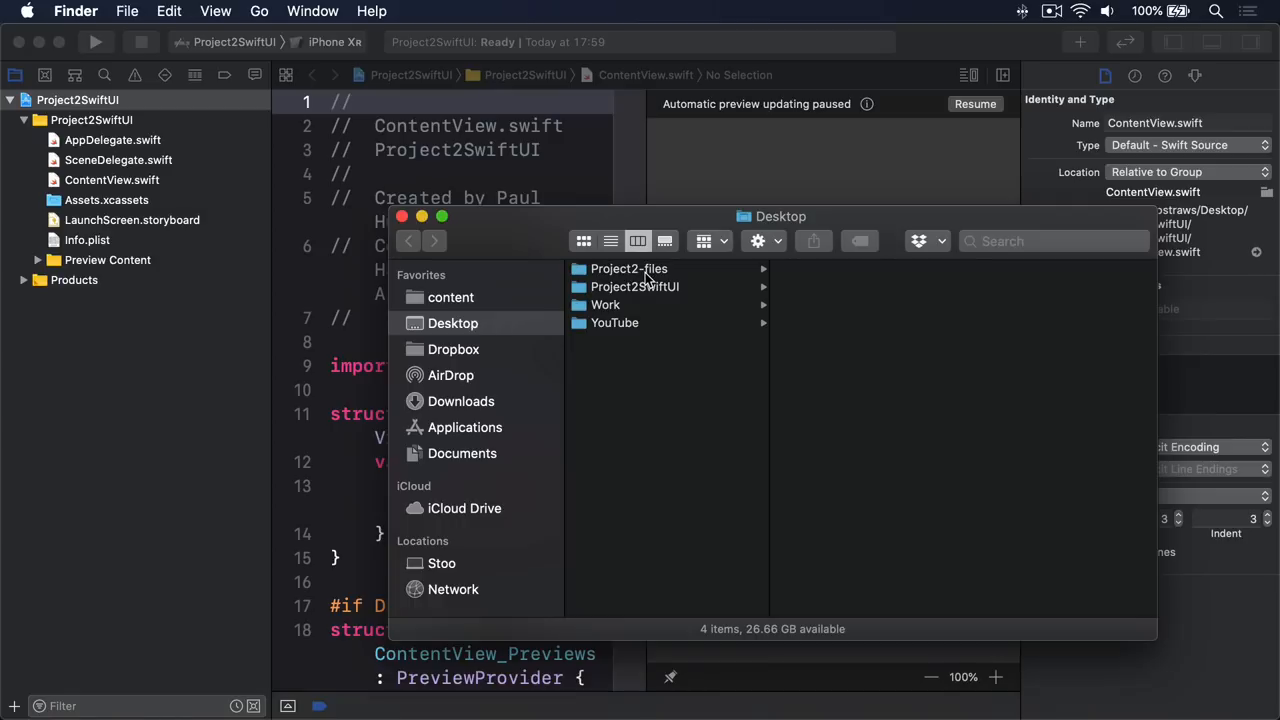
- Preview the Estonia, France and Italy flags in Project2-files, then open Assets.xcassets
{"action": "left_click", "coordinate": [628, 268]}
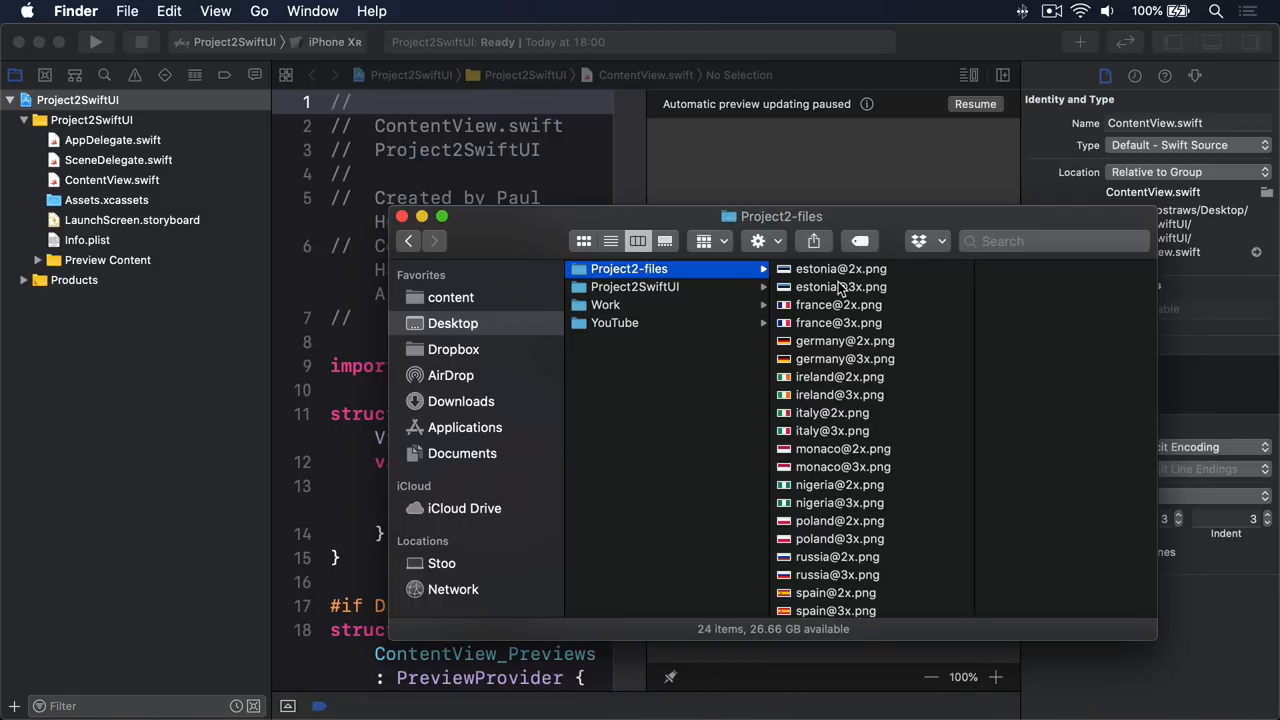
{"action": "left_click", "coordinate": [841, 287]}
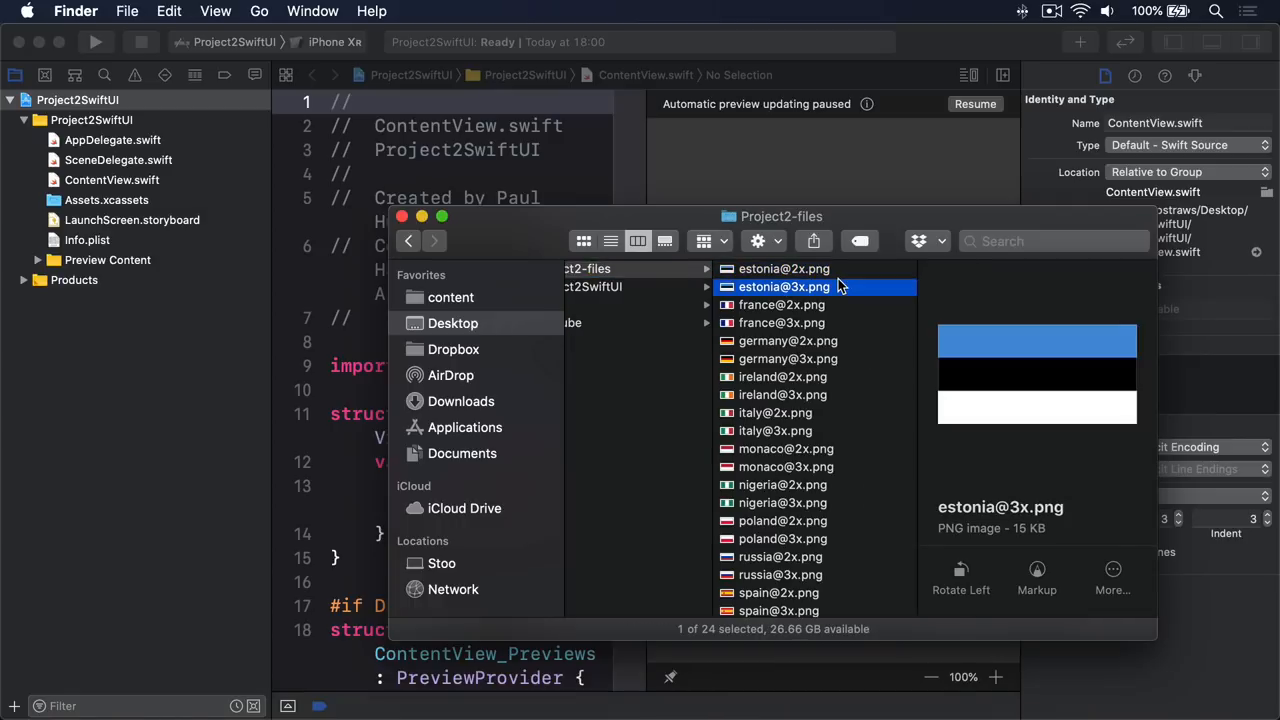
{"action": "left_click", "coordinate": [781, 322]}
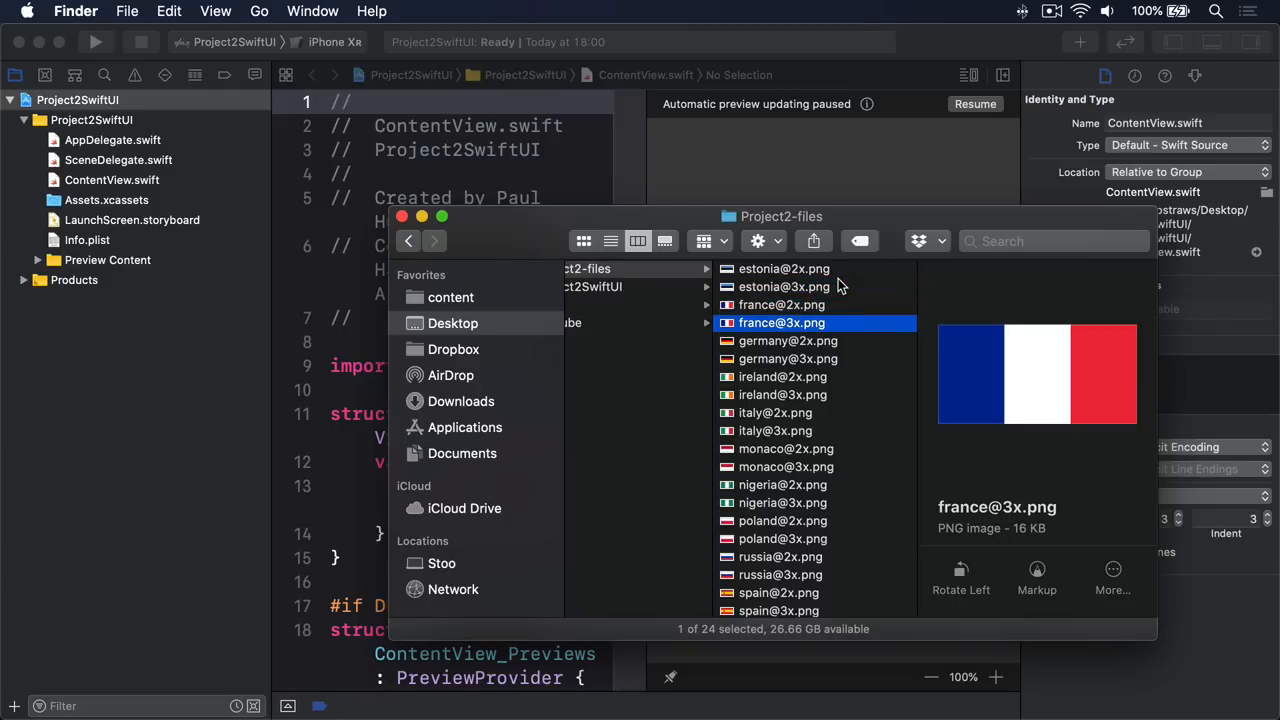
{"action": "left_click", "coordinate": [775, 412]}
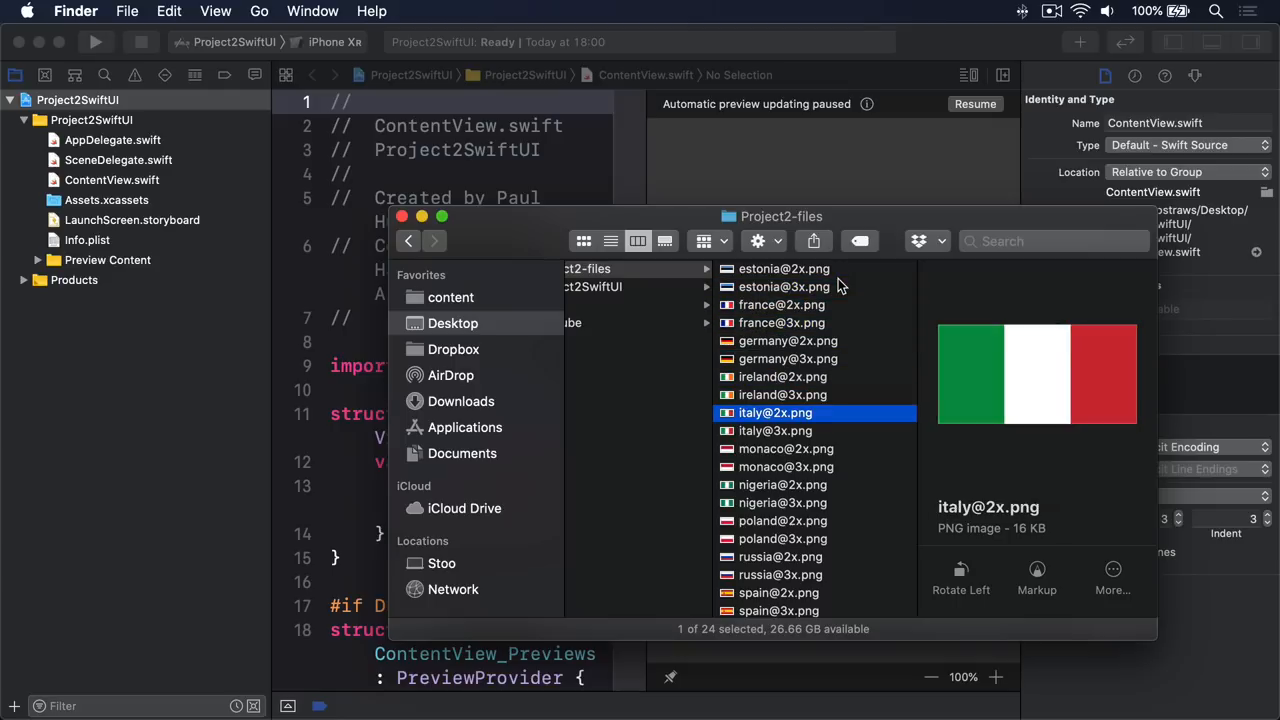
{"action": "scroll", "scroll_direction": "down", "scroll_amount": 3}
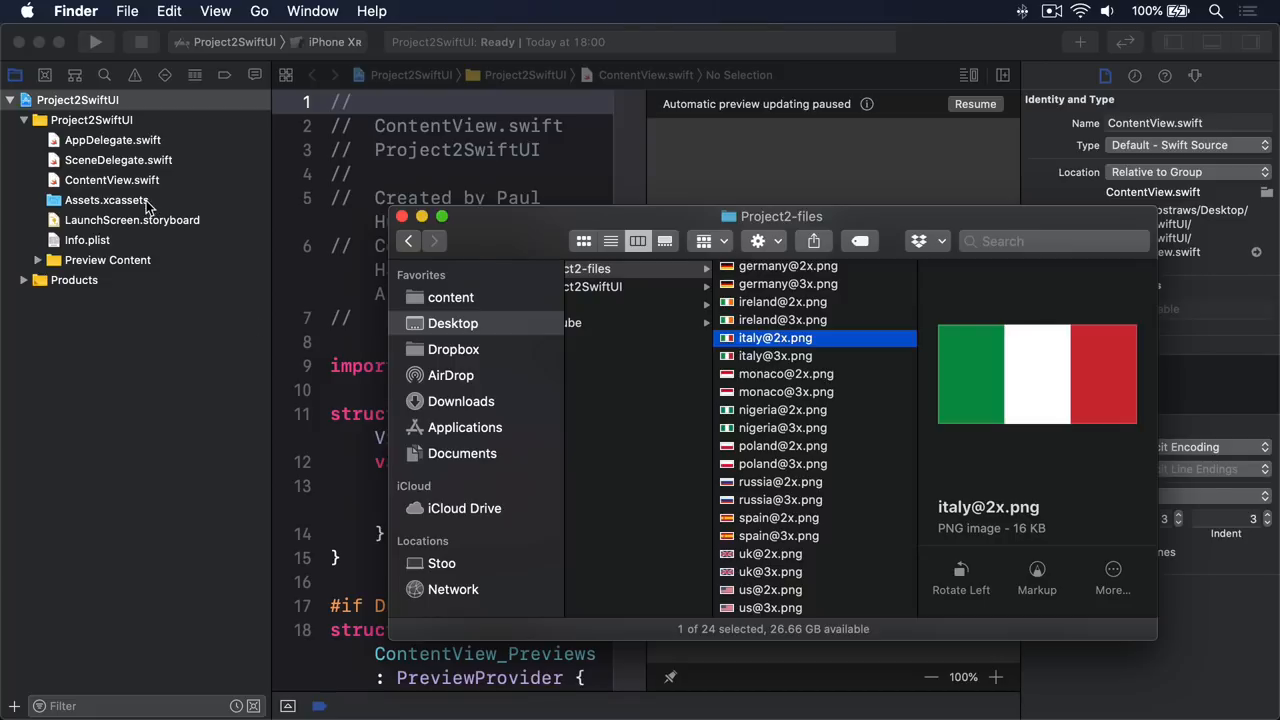
{"action": "left_click", "coordinate": [106, 200]}
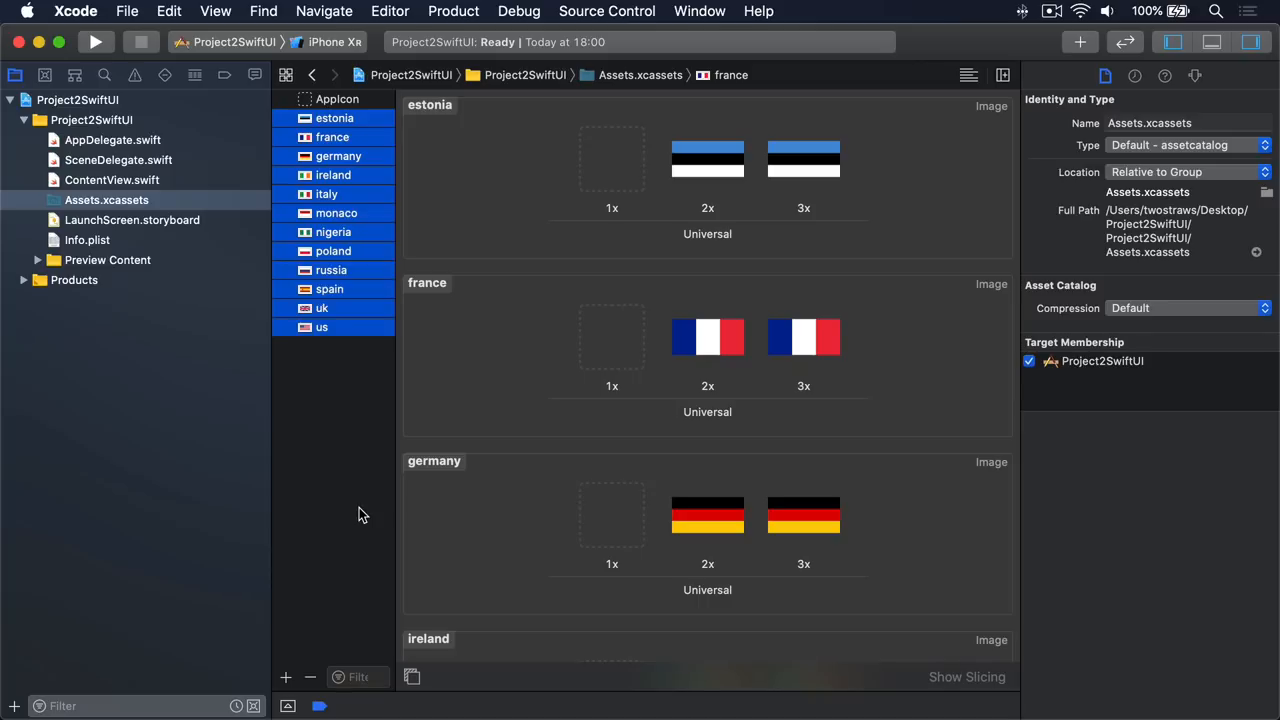
{"action": "mouse_move", "coordinate": [190, 185]}
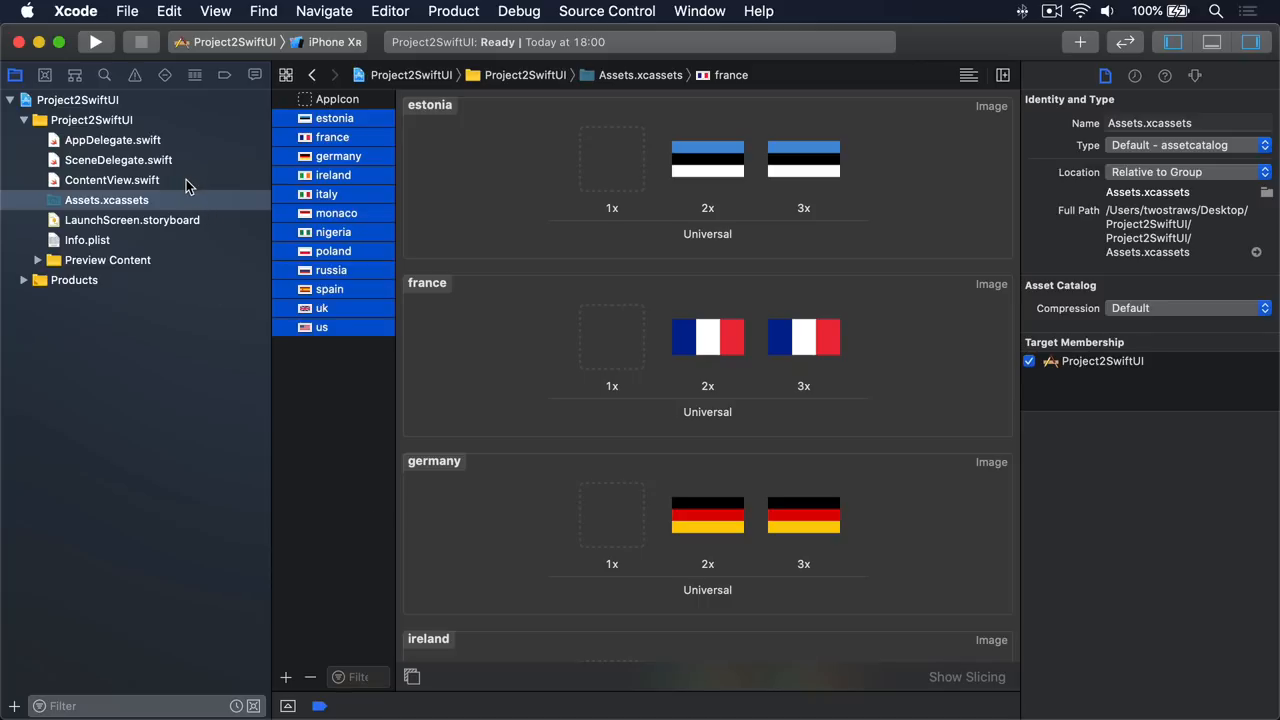
- Open ContentView.swift with the Navigator and Inspector hidden and resume the preview
{"action": "left_click", "coordinate": [112, 179]}
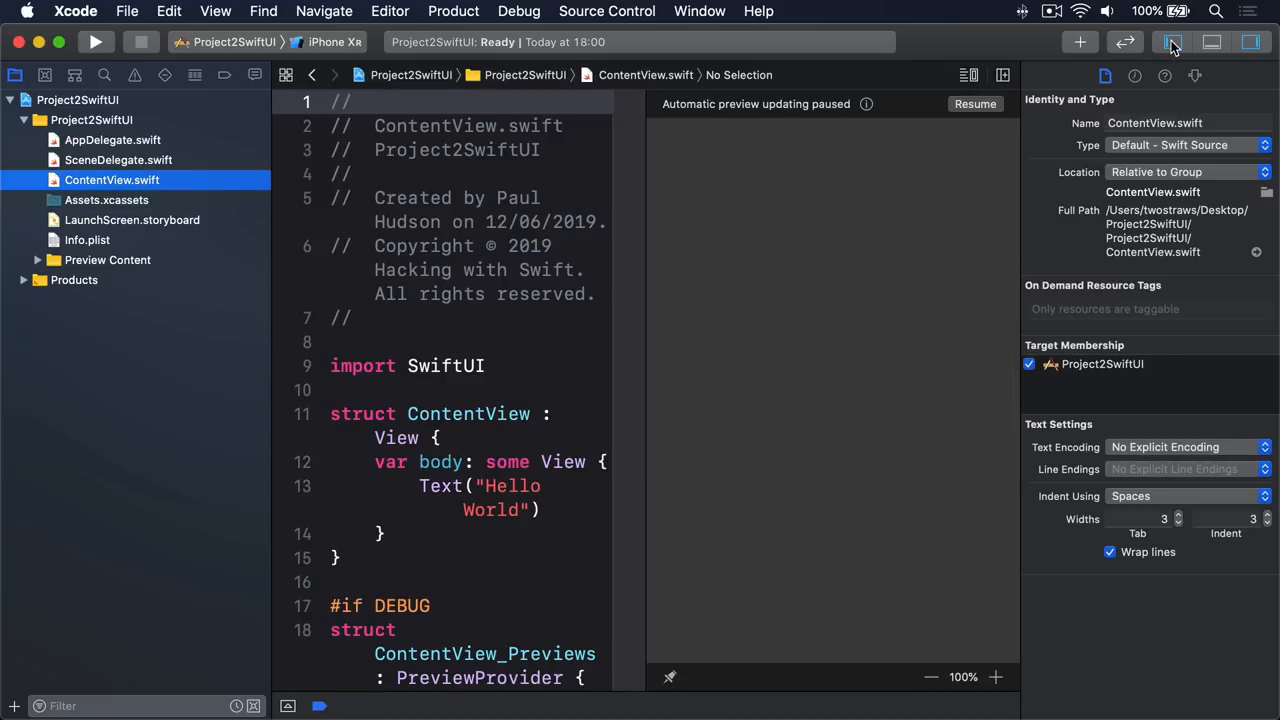
{"action": "left_click", "coordinate": [1166, 43]}
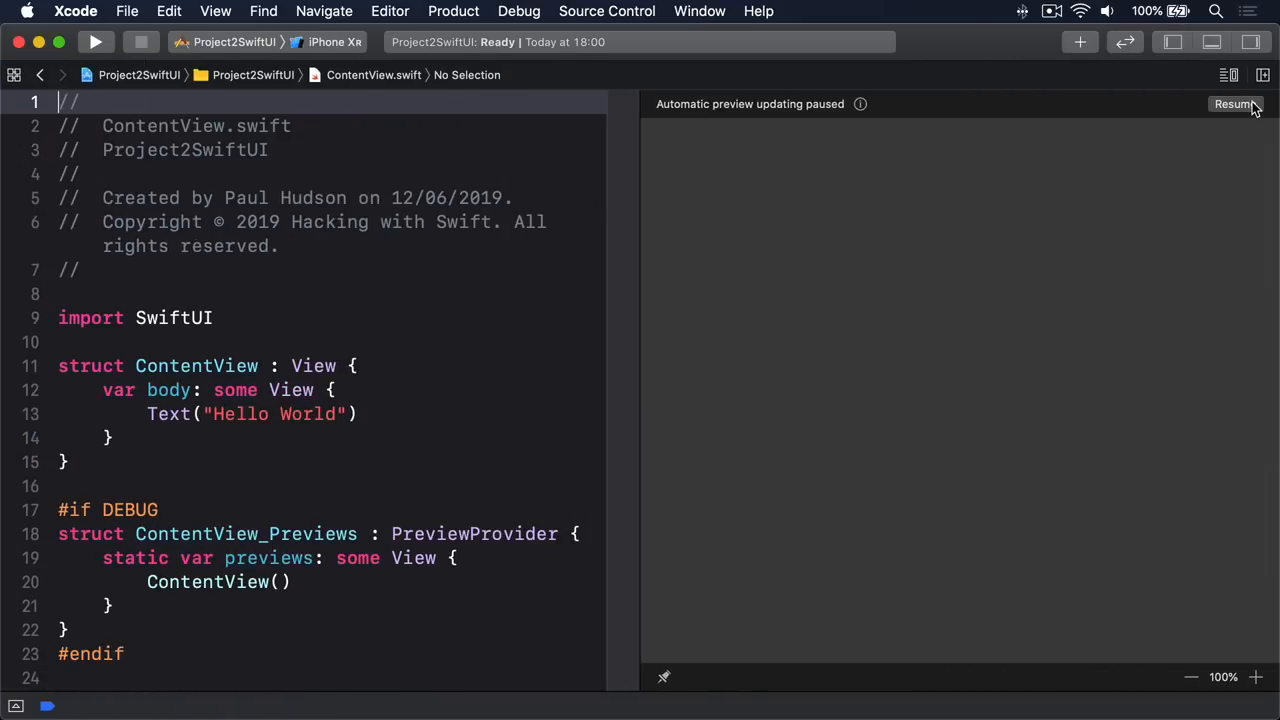
{"action": "left_click", "coordinate": [1231, 103]}
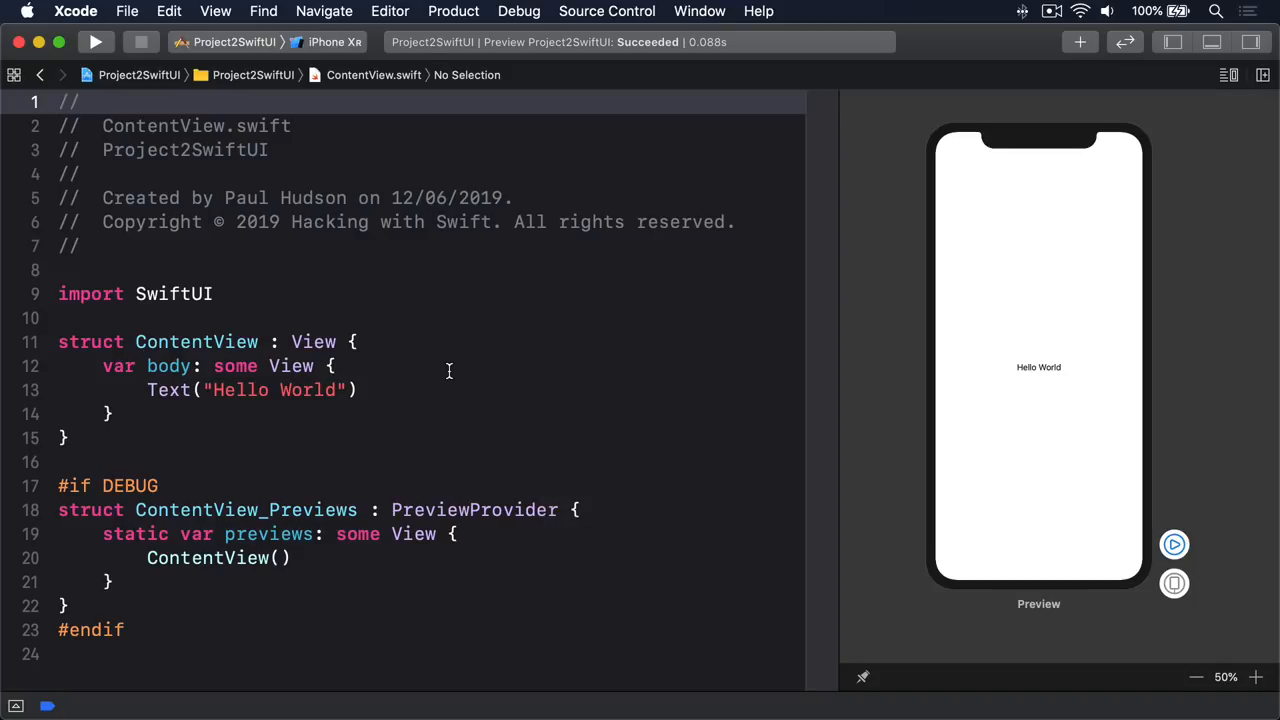
- Declare var countries = ["estonia" … "us"].shuffled() above body and resume the preview
{"action": "left_click", "coordinate": [356, 342]}
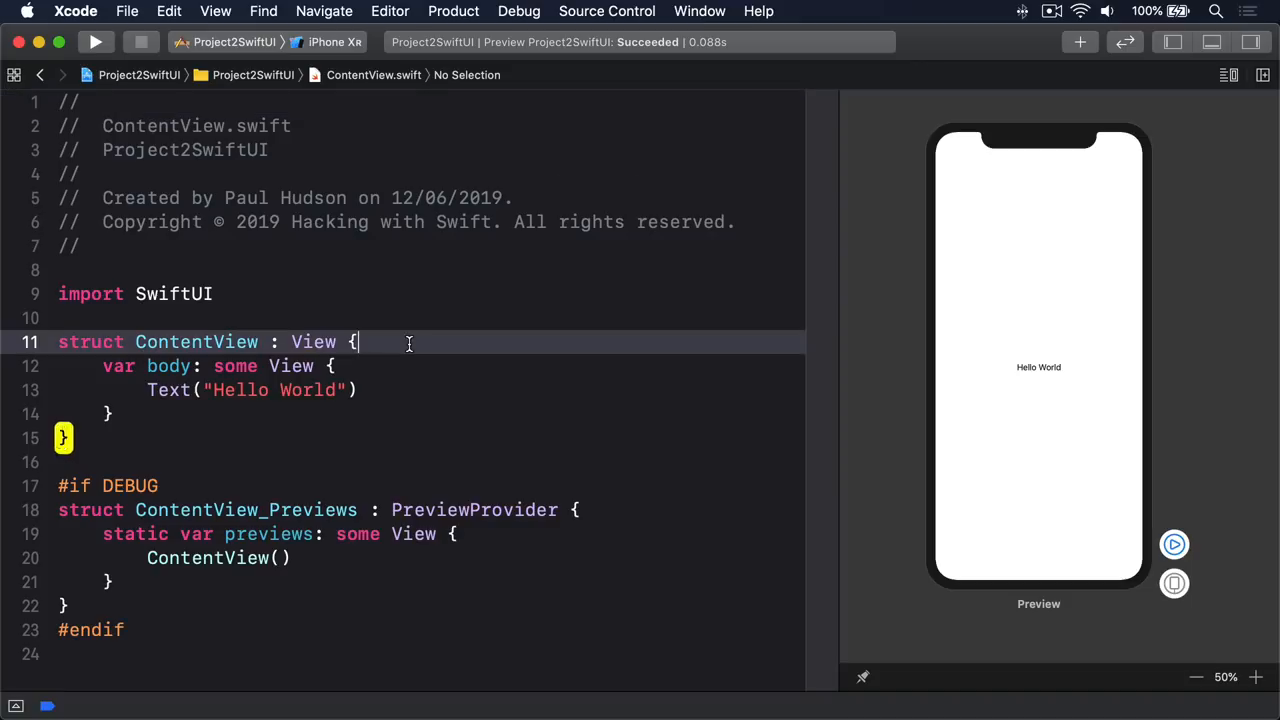
{"action": "key", "text": "enter"}
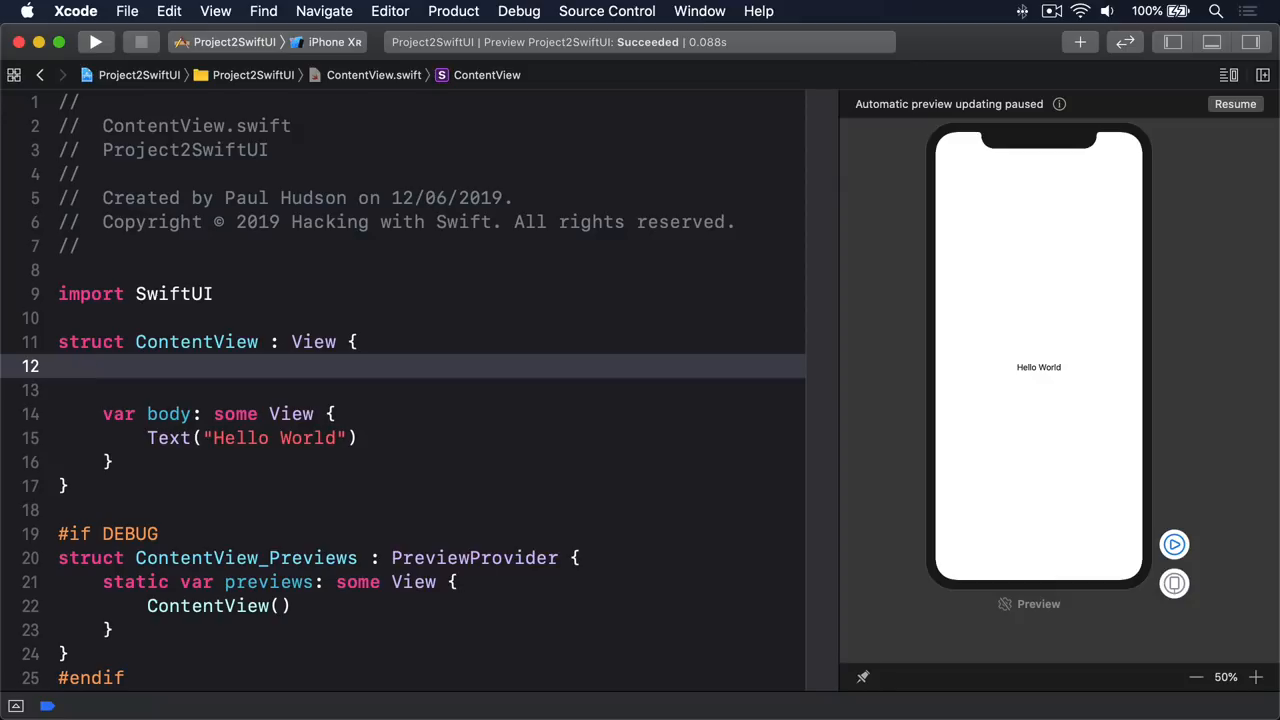
{"action": "type", "text": "var countri"}
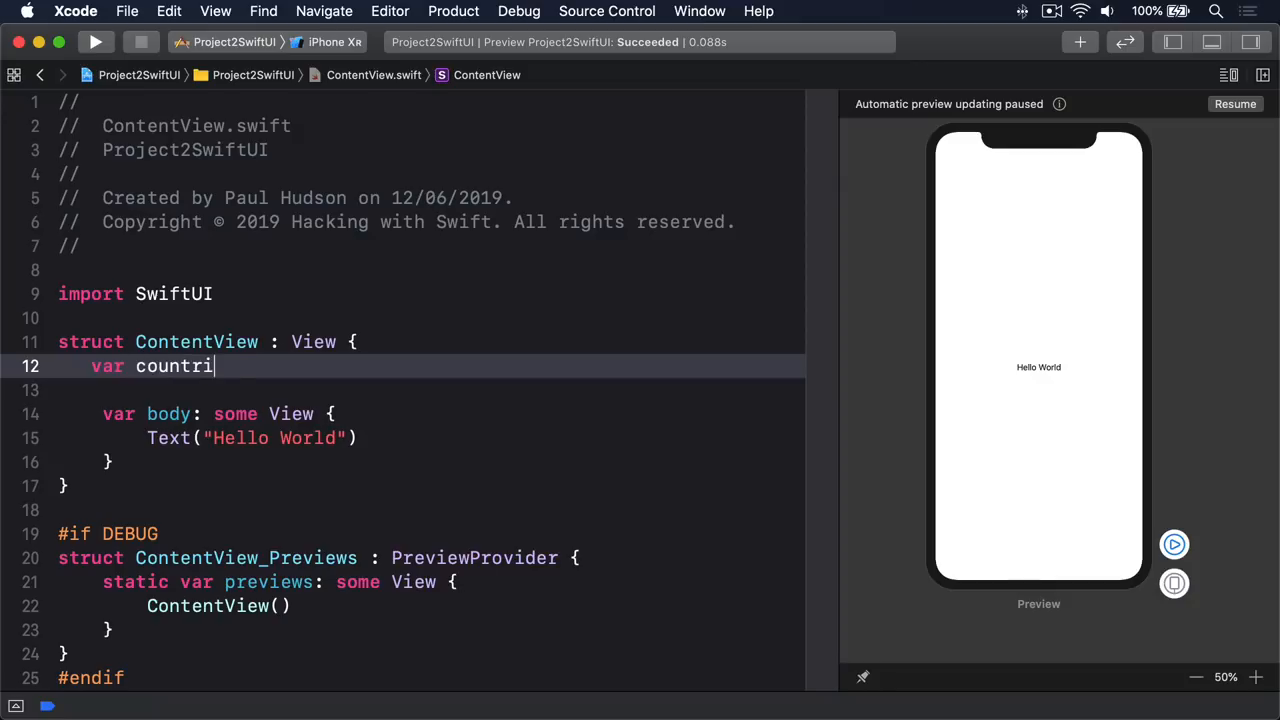
{"action": "type", "text": "es = [\"estonia\", \"france\", \"germany"}
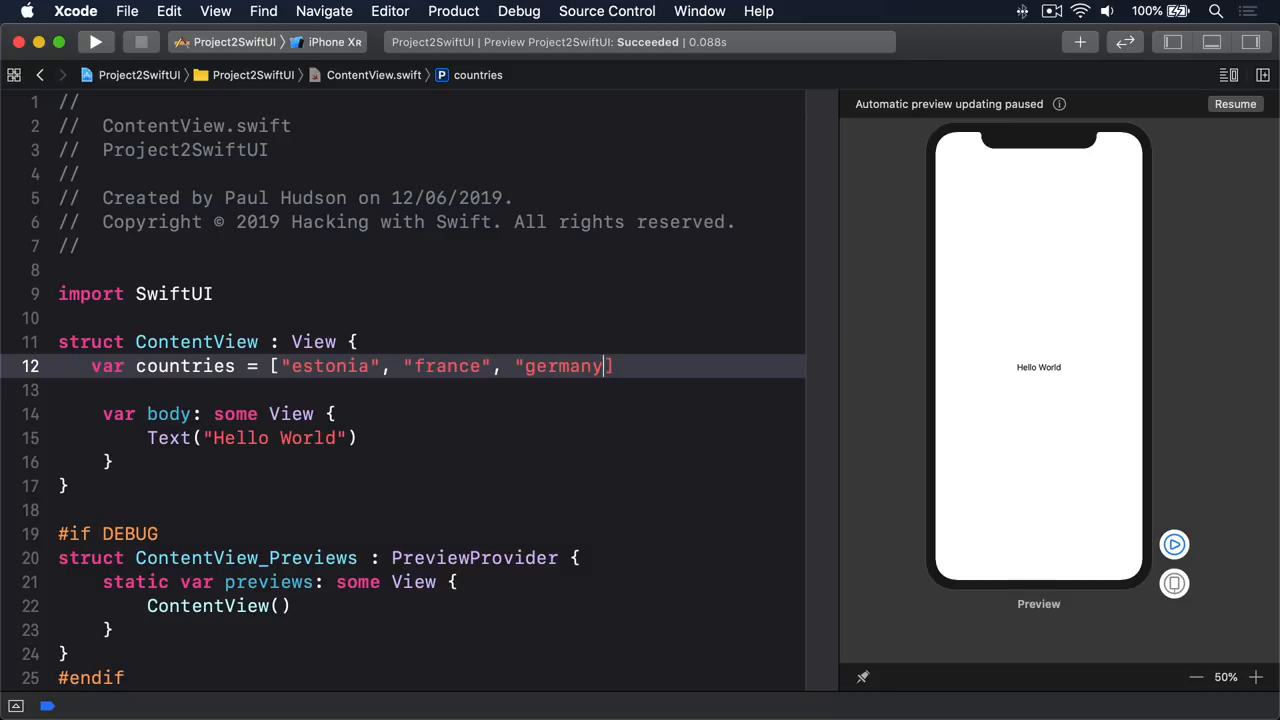
{"action": "type", "text": ", \"ireland\", \"italy\","}
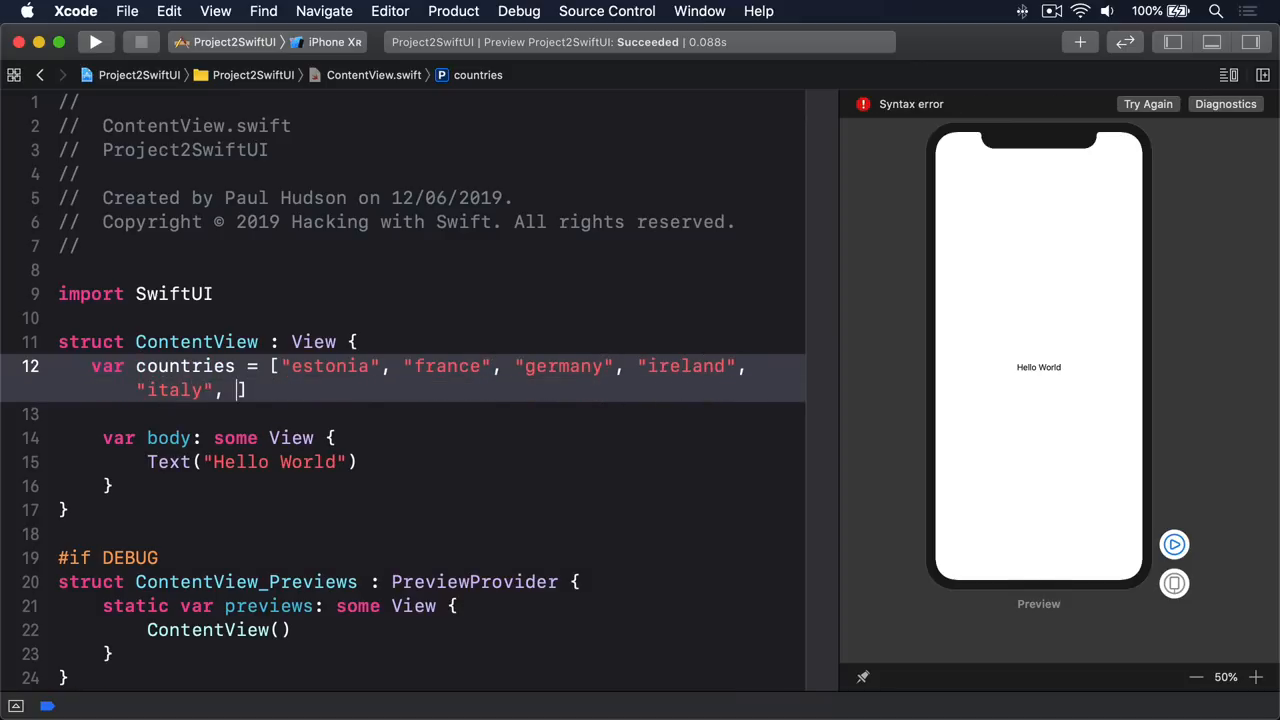
{"action": "type", "text": "\"monaco\","}
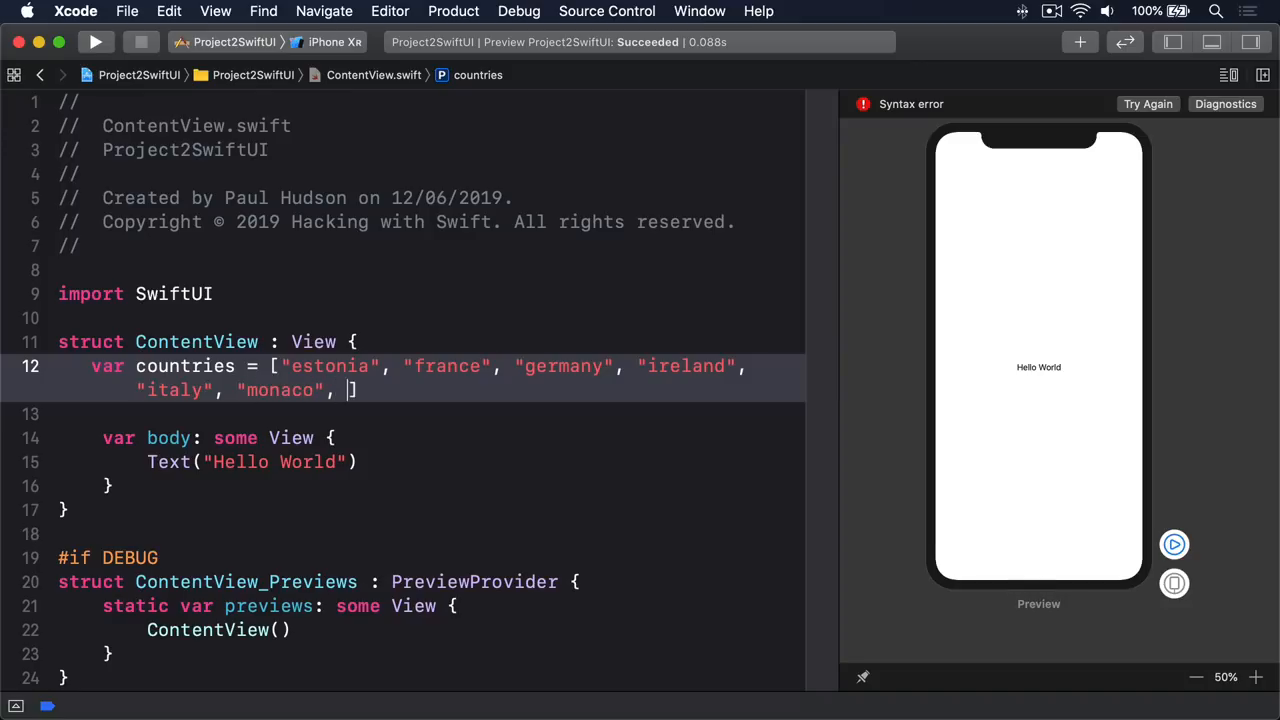
{"action": "type", "text": "\"nigeria\","}
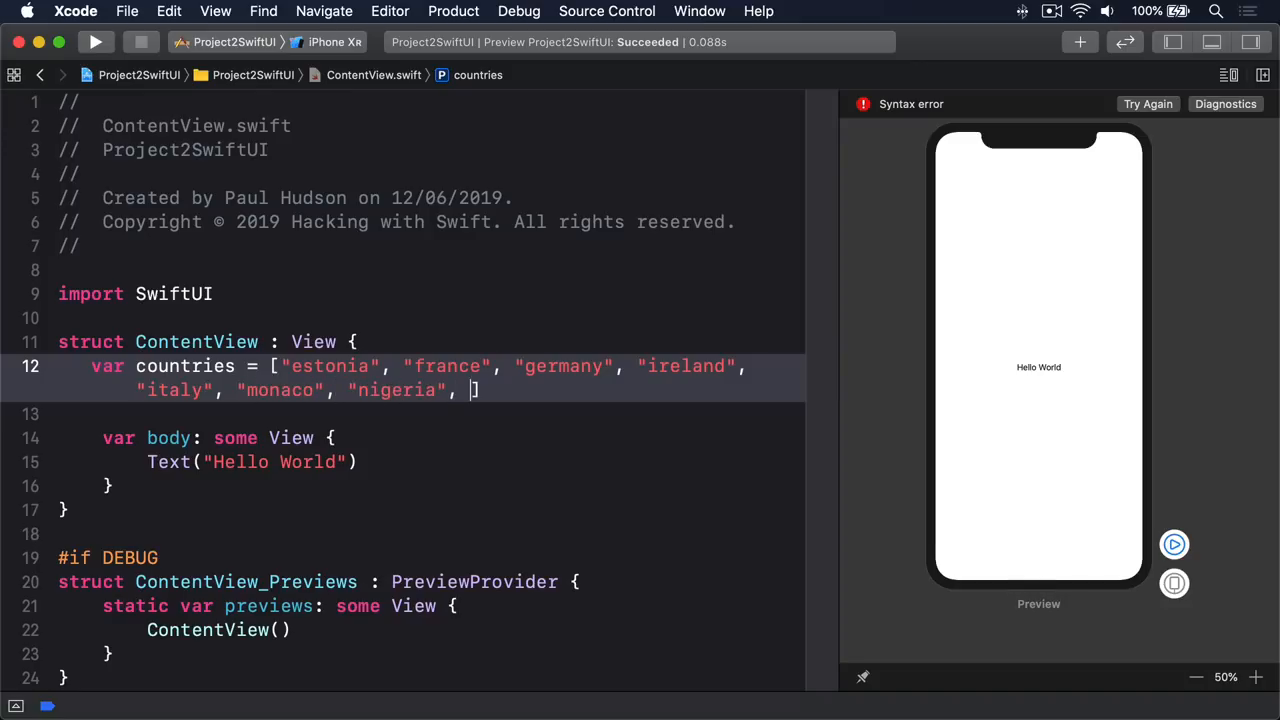
{"action": "type", "text": "\"poland\","}
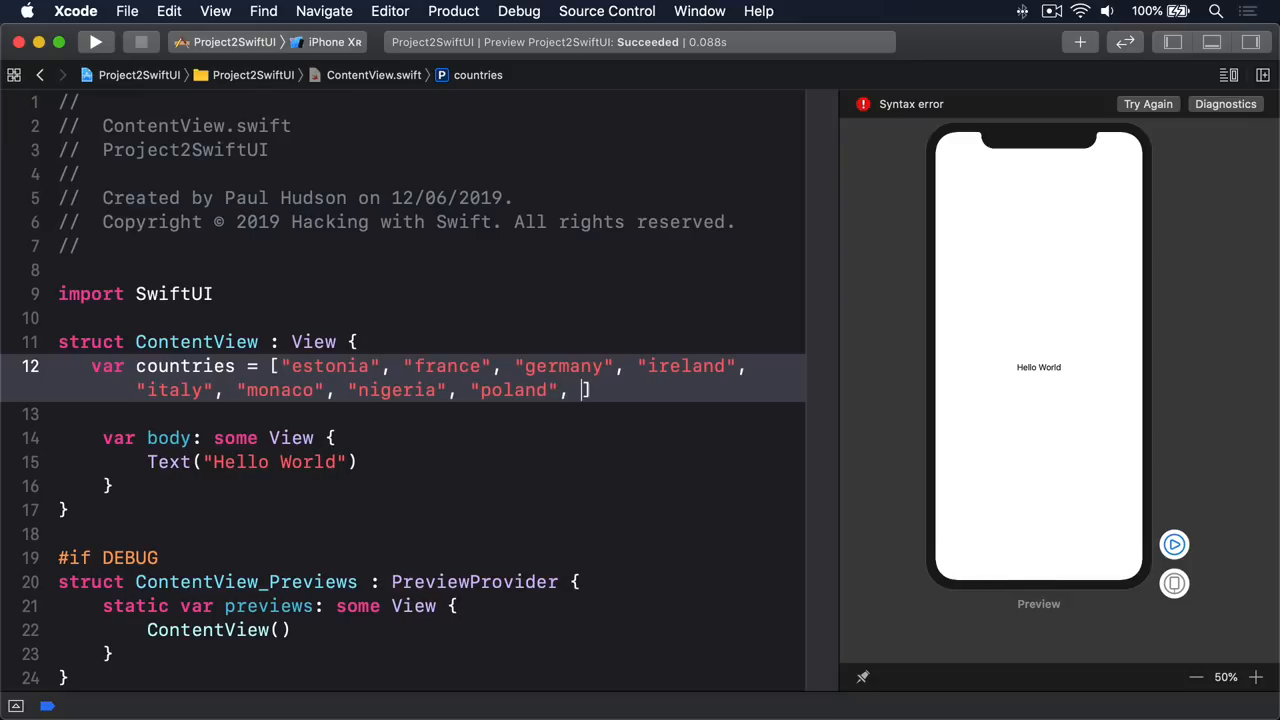
{"action": "type", "text": "\"russia\", \"spain\", \"uk\", \"us\""}
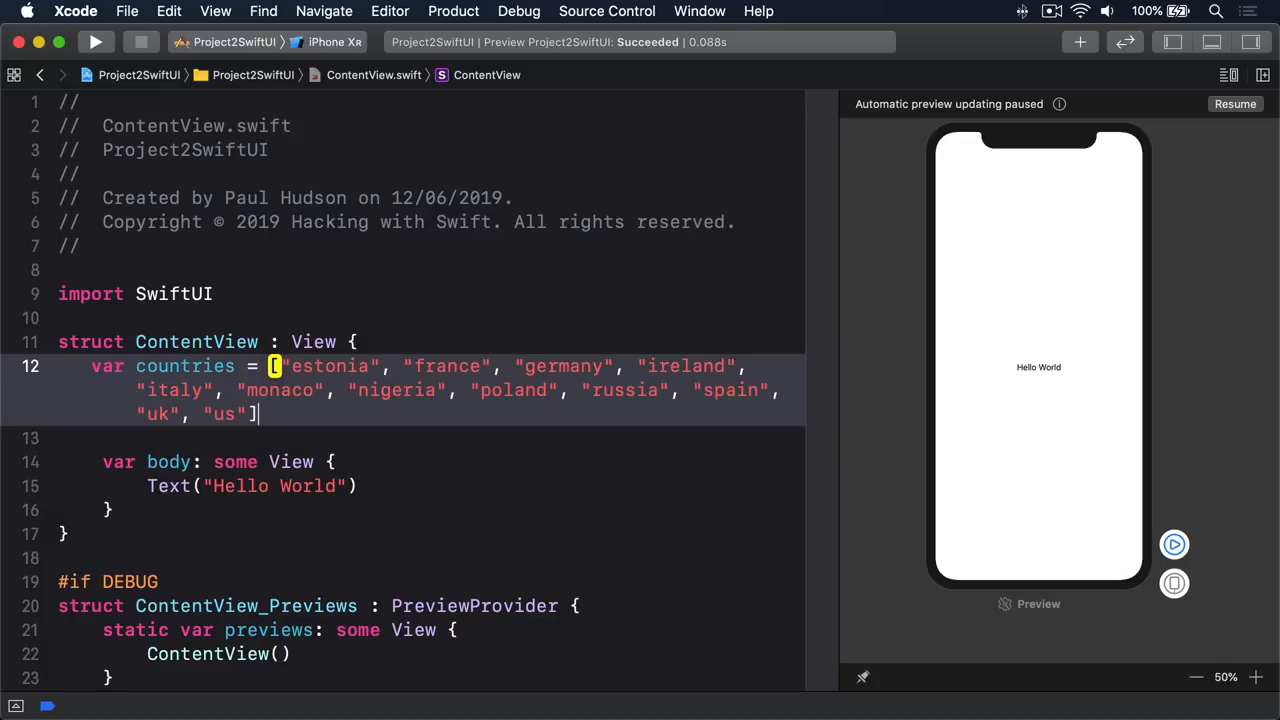
{"action": "type", "text": ".shuffled("}
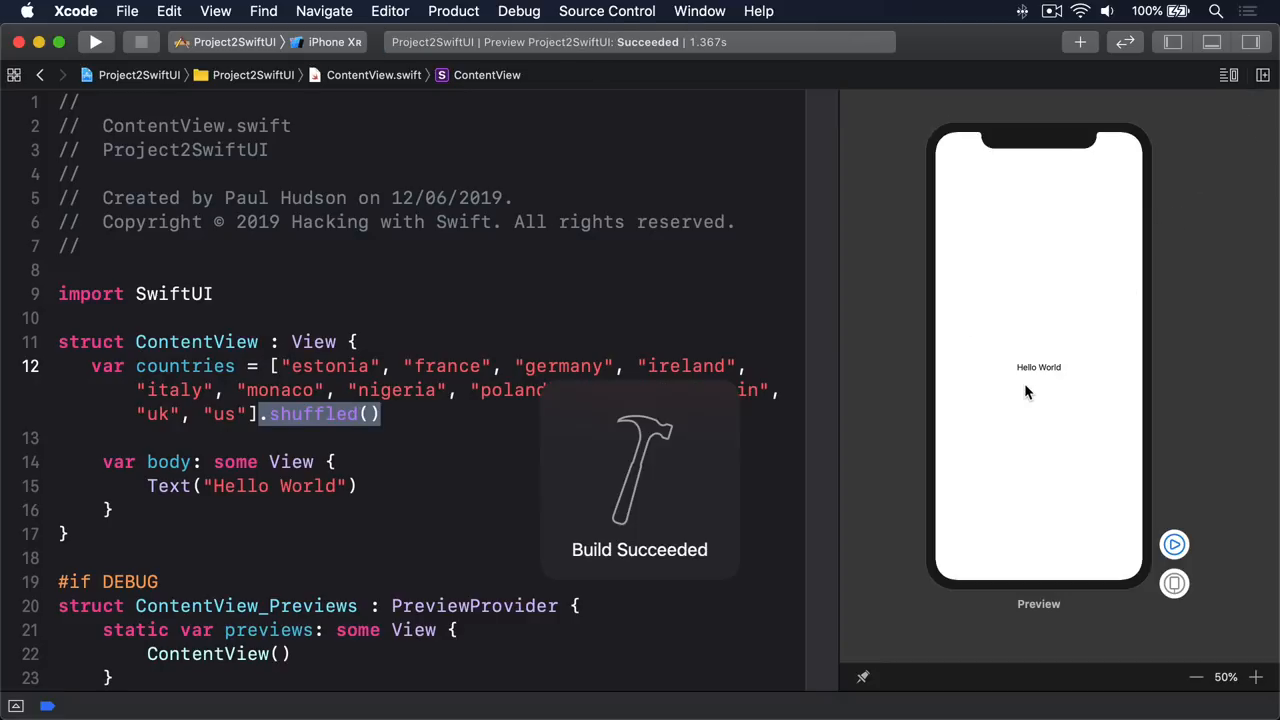
{"action": "mouse_move", "coordinate": [1042, 410]}
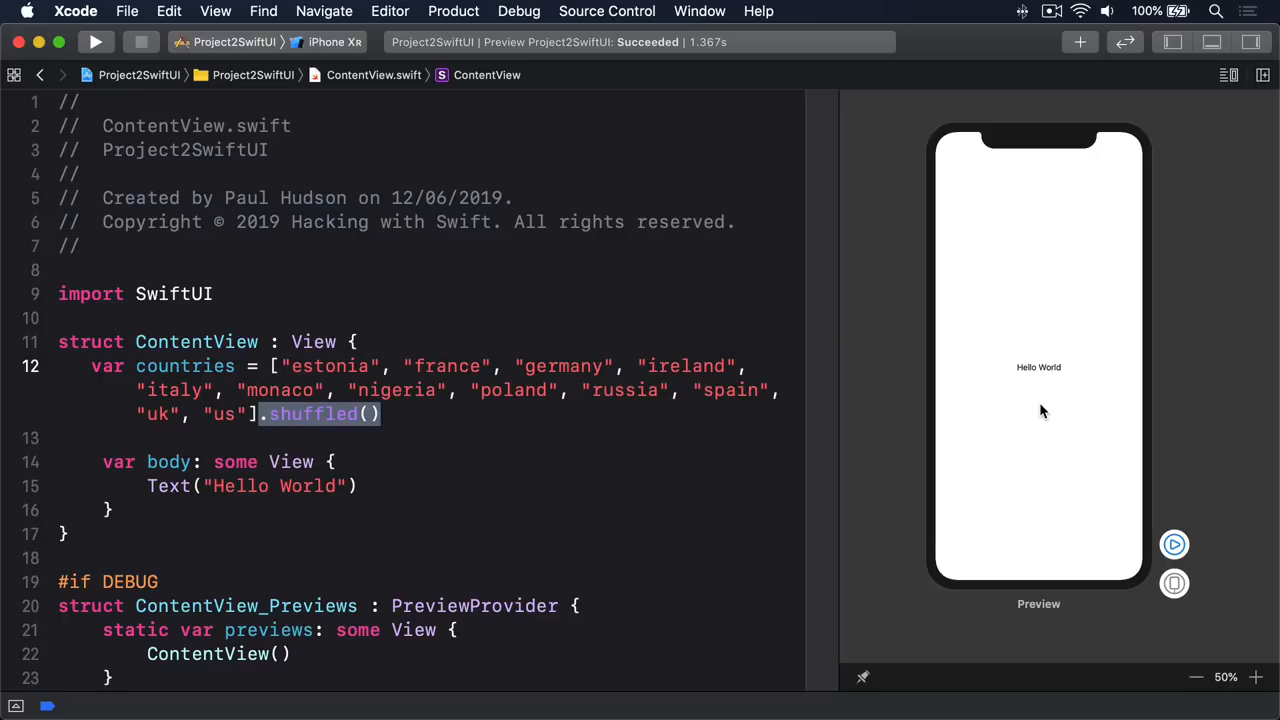
{"action": "left_click", "coordinate": [360, 486]}
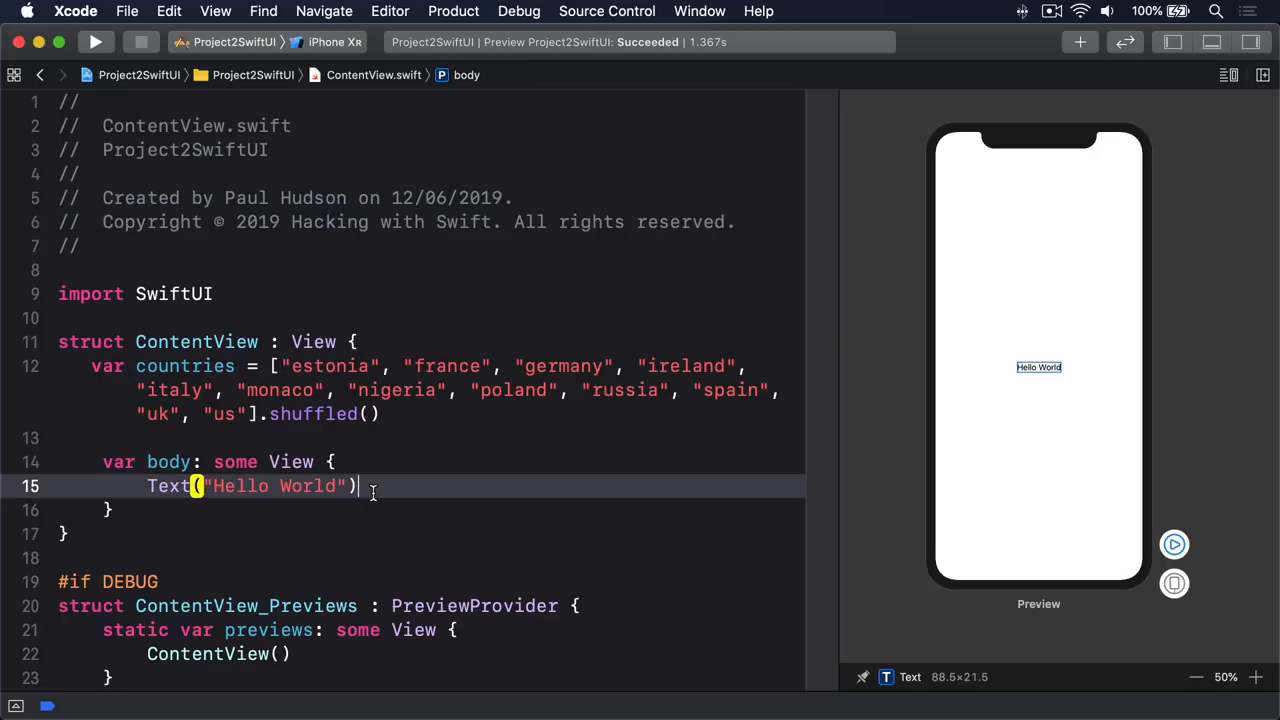
- Replace Hello World with a VStack whose ForEach(0...2) shows Image(self.countries[number])
{"action": "type", "text": "VSt"}
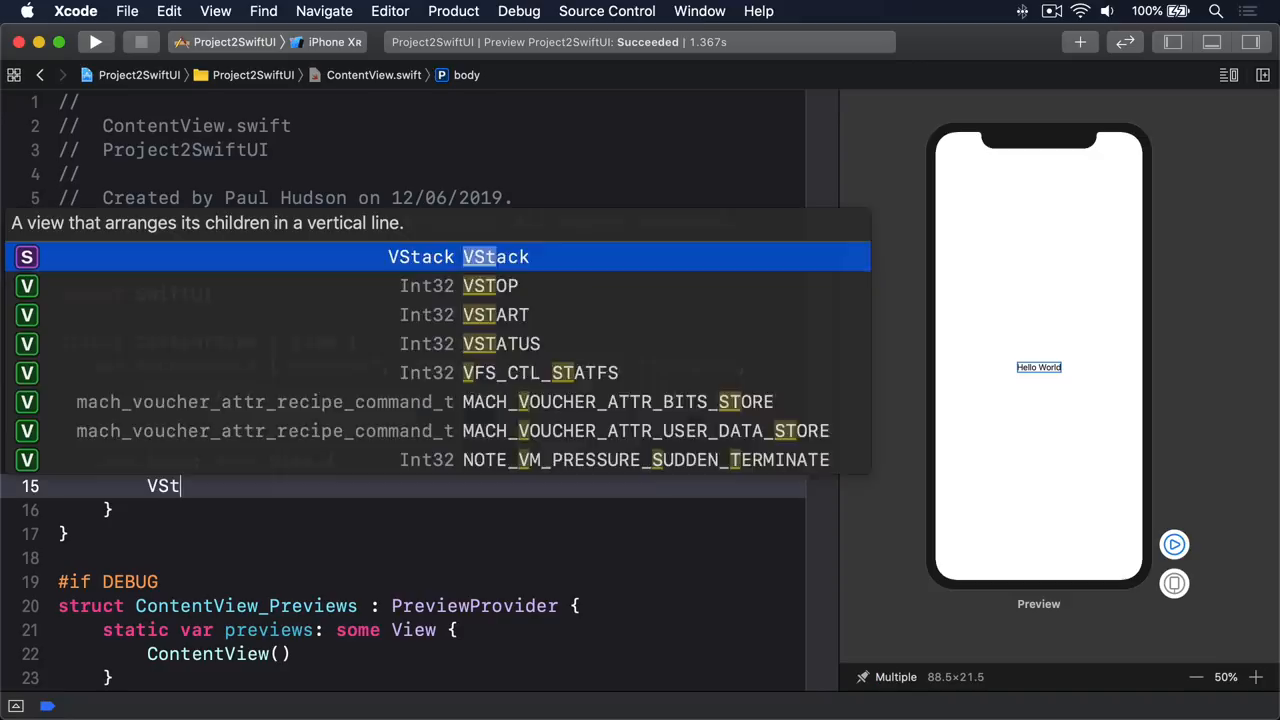
{"action": "key", "text": "return"}
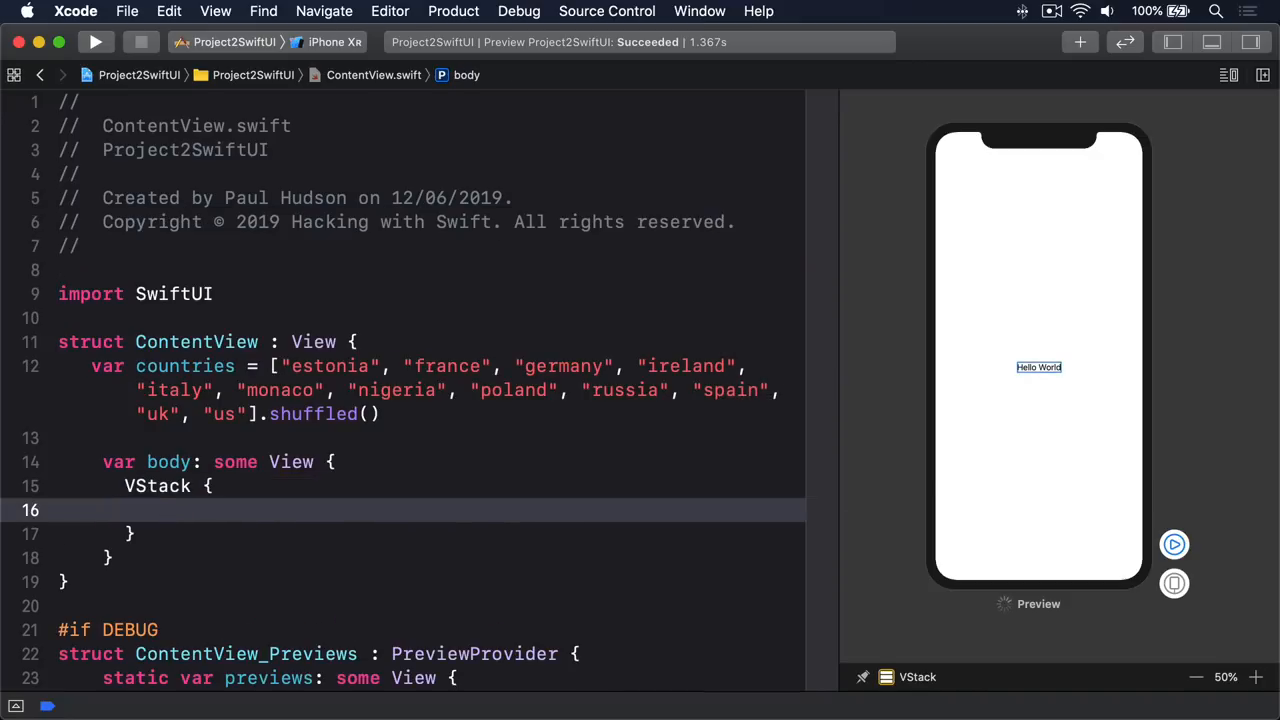
{"action": "type", "text": "ForEach(0...2"}
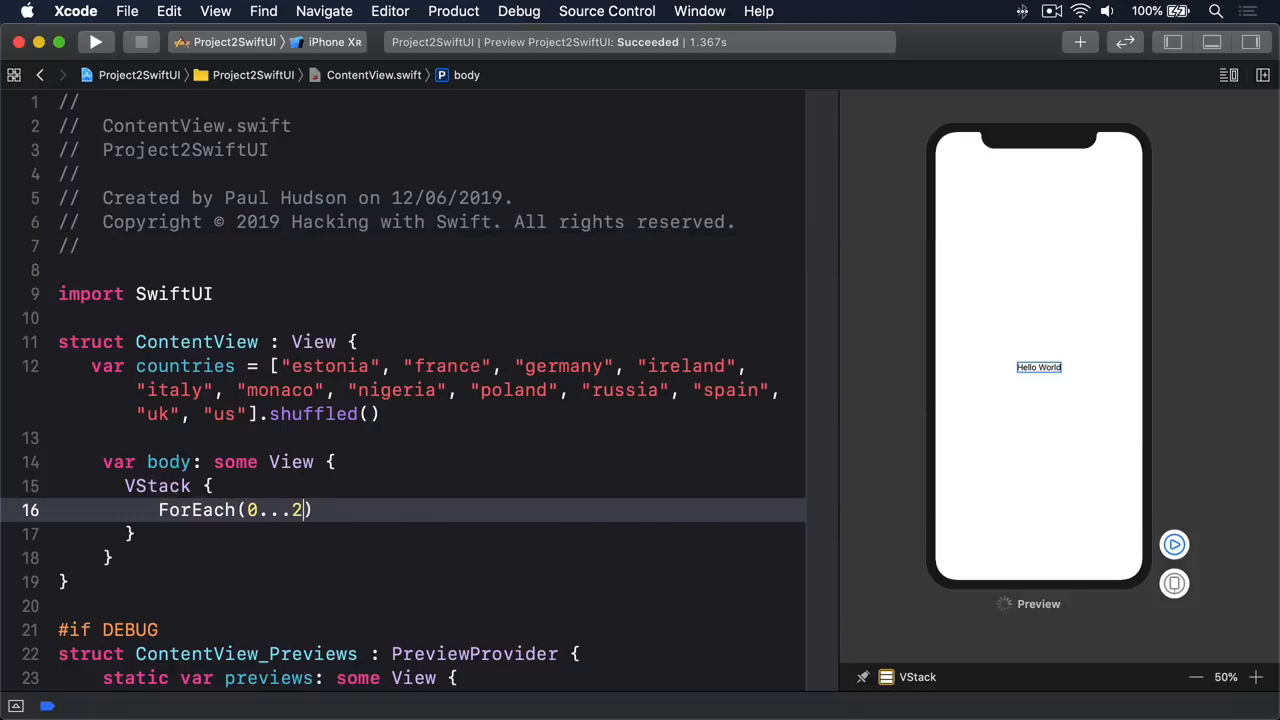
{"action": "type", "text": "{ number"}
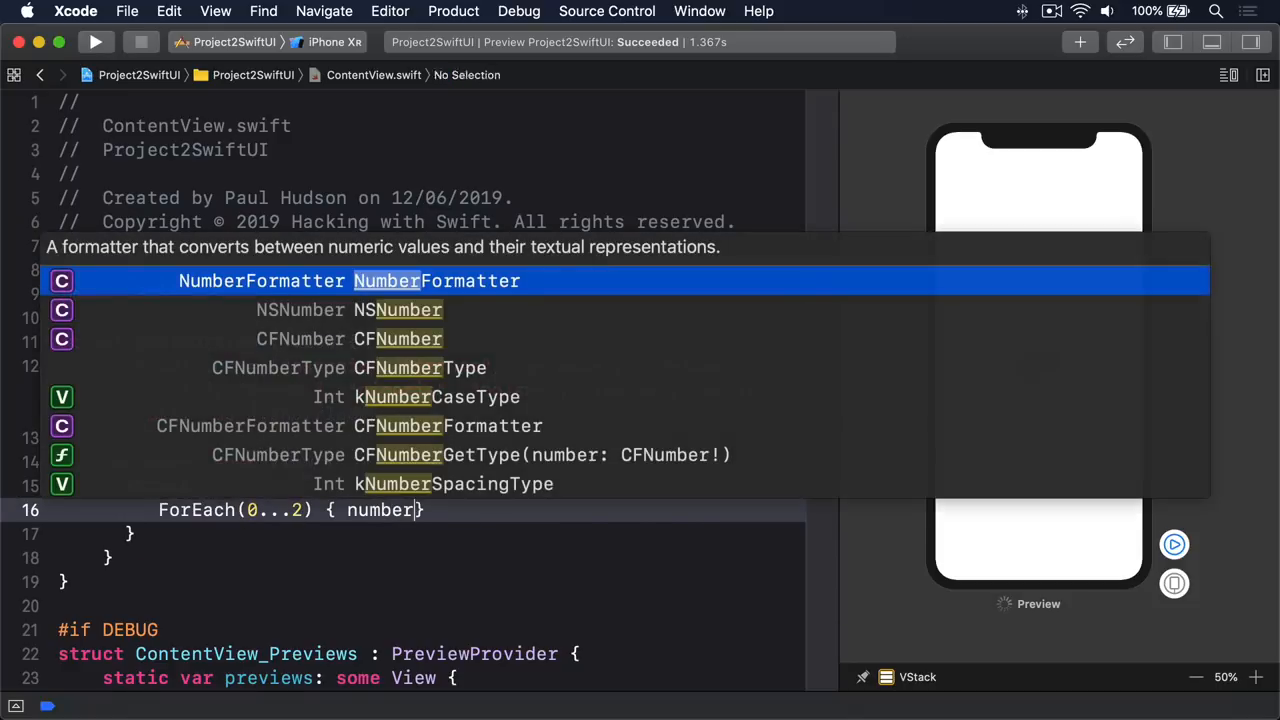
{"action": "type", "text": "in"}
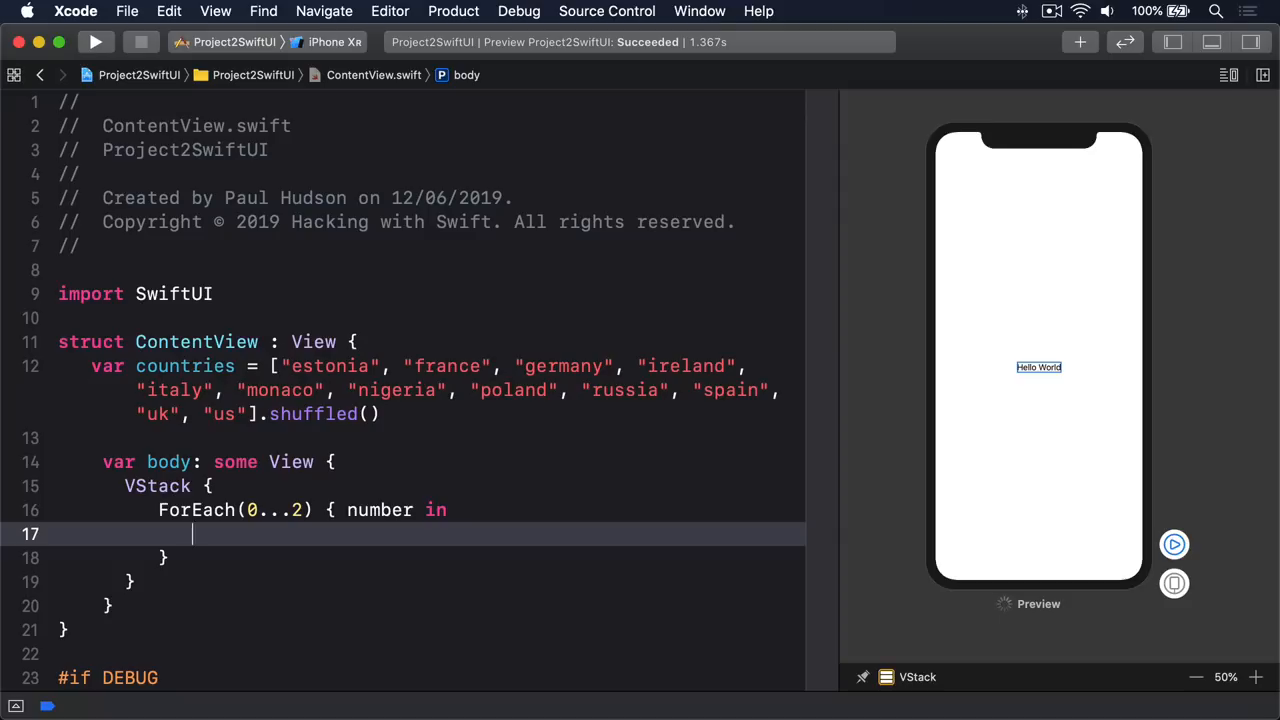
{"action": "type", "text": "Image(self.cou"}
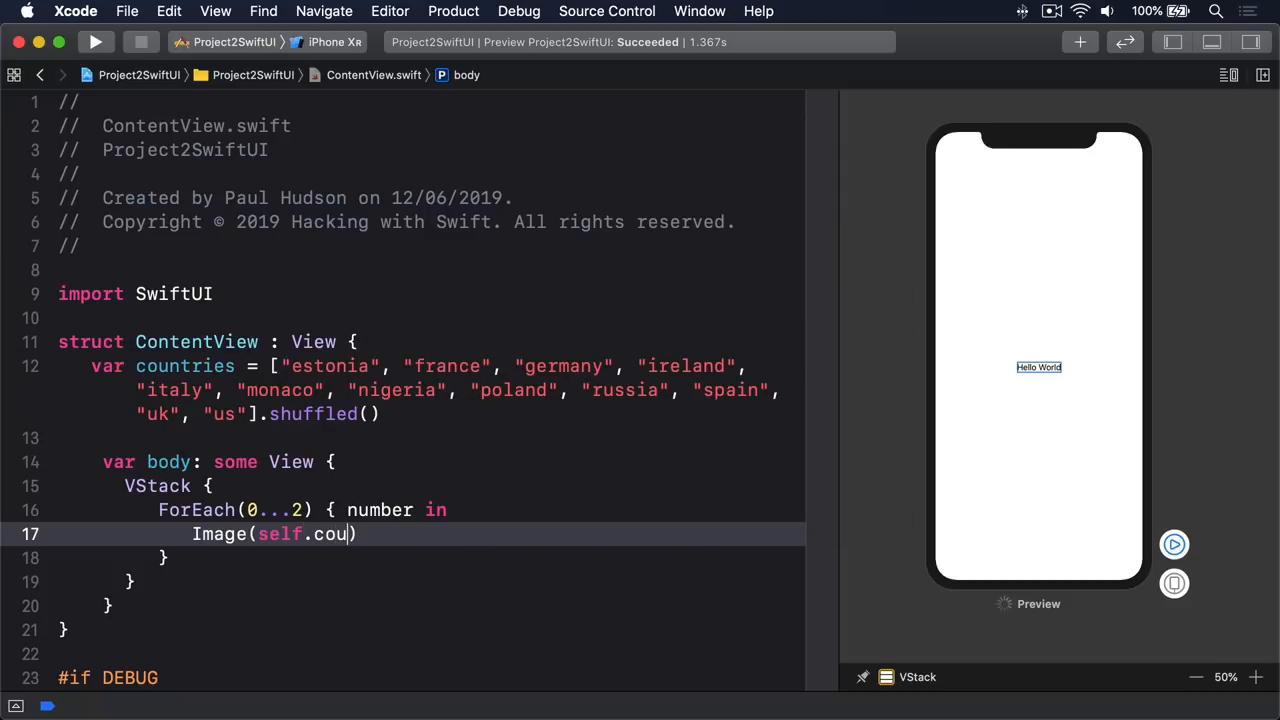
{"action": "type", "text": "ntries[number]"}
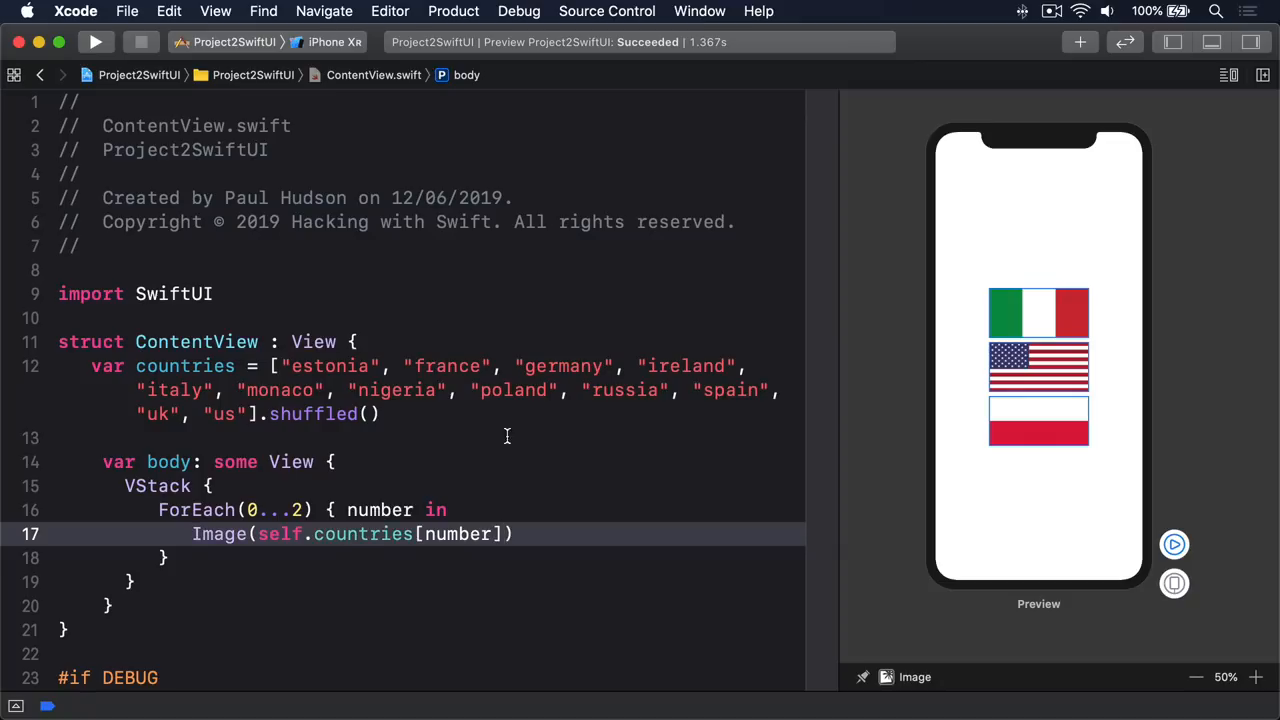
{"action": "mouse_move", "coordinate": [599, 478]}
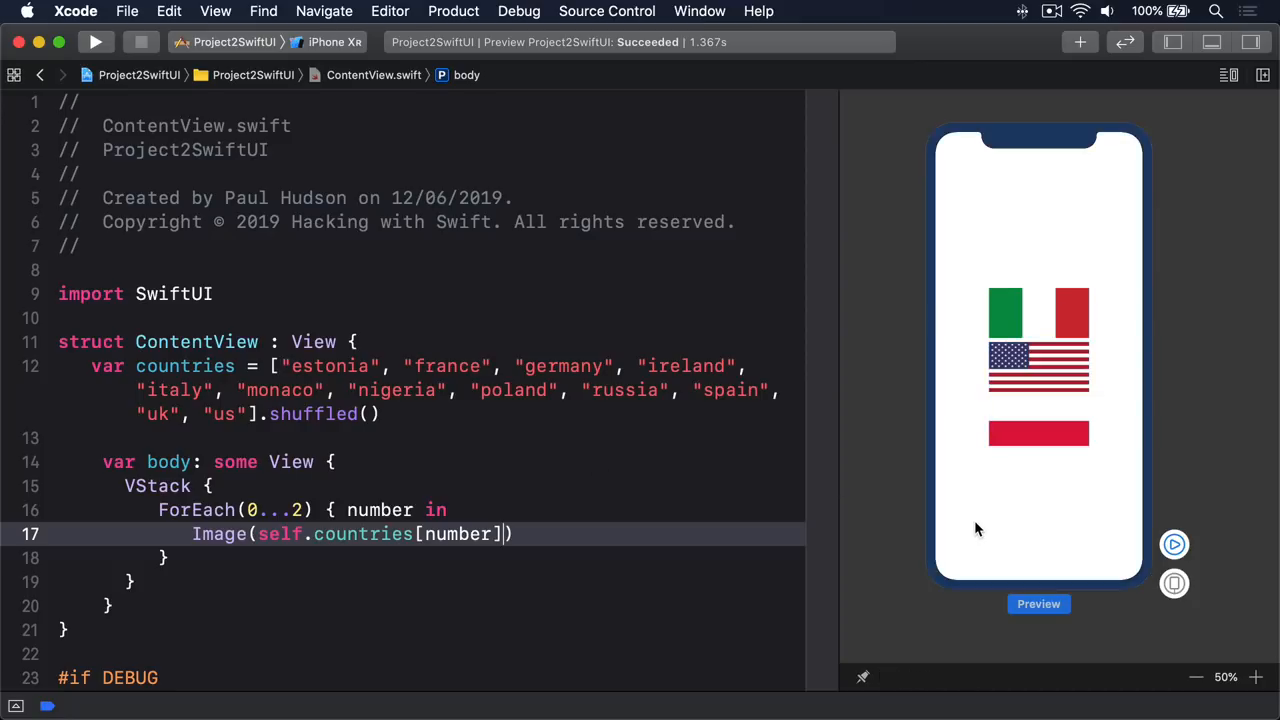
{"action": "mouse_move", "coordinate": [1056, 418]}
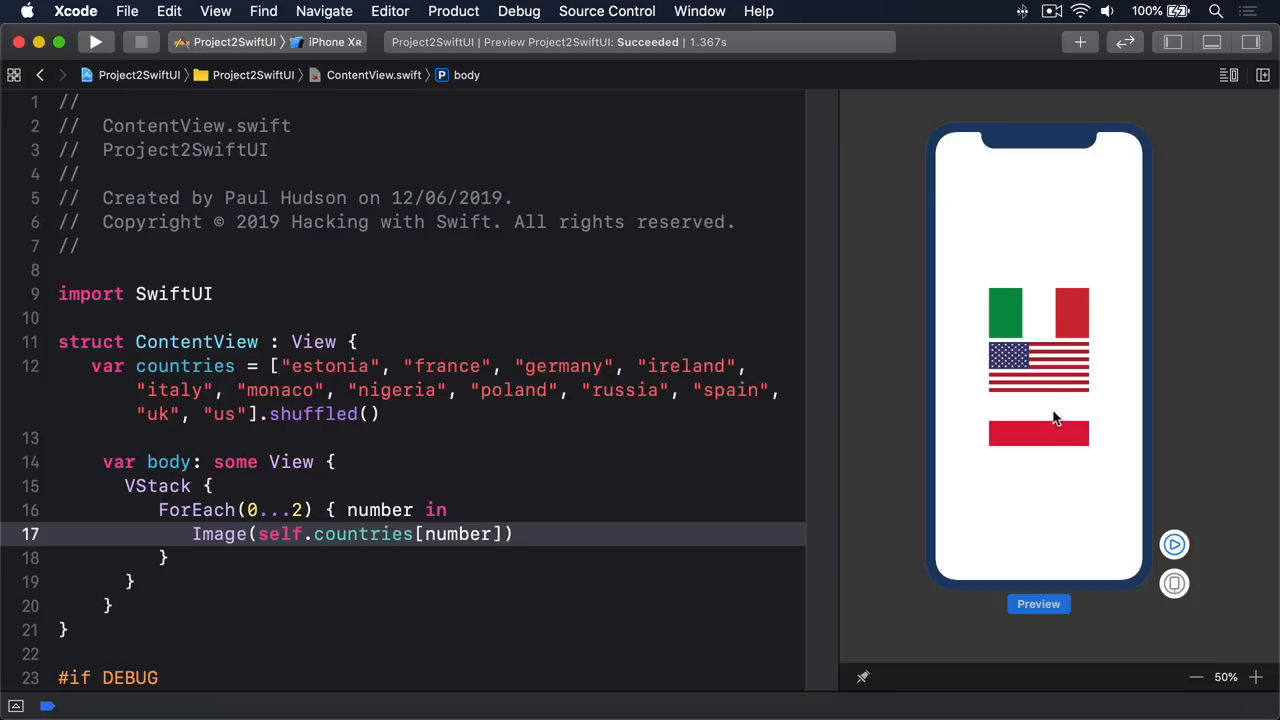
{"action": "mouse_move", "coordinate": [1002, 470]}
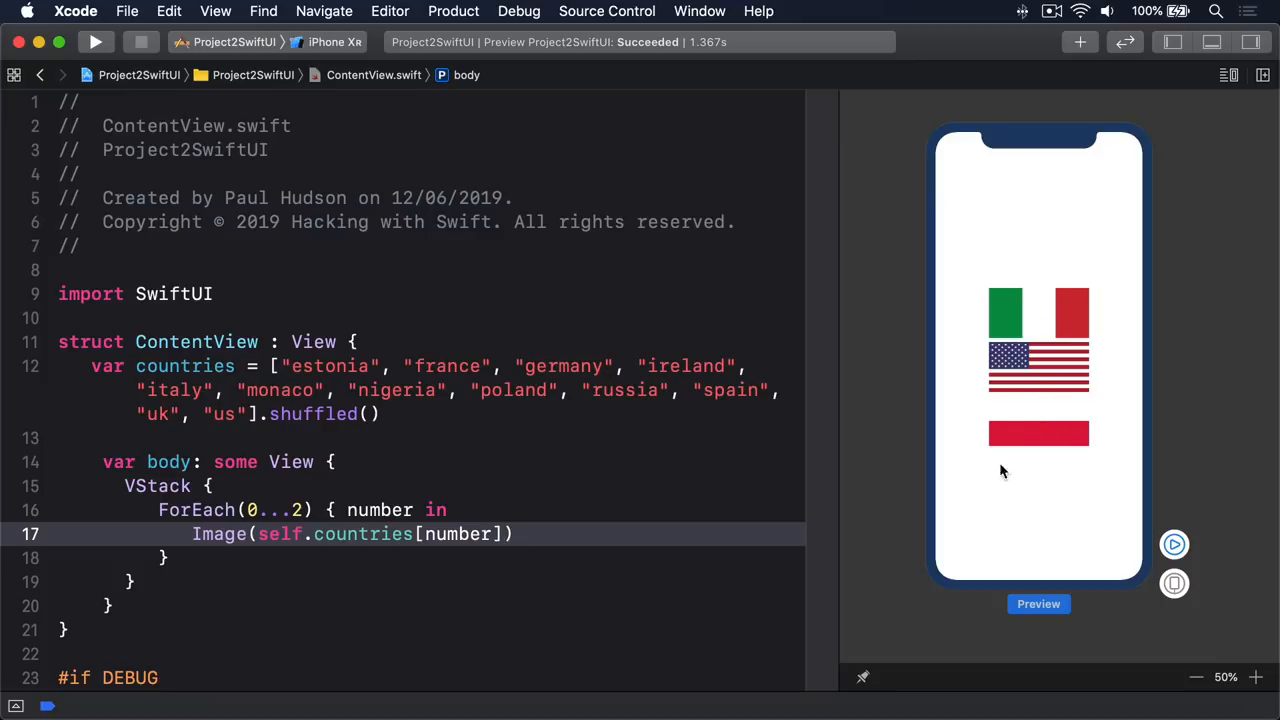
{"action": "mouse_move", "coordinate": [1043, 301]}
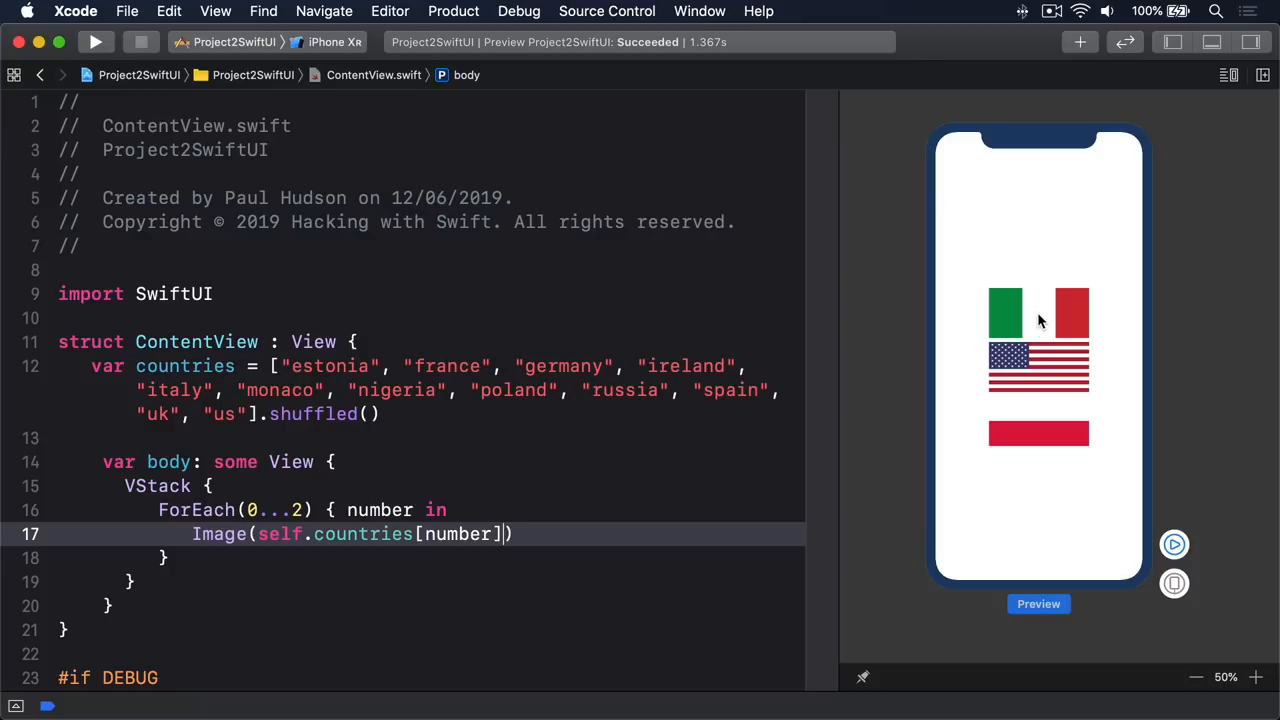
{"action": "mouse_move", "coordinate": [1097, 358]}
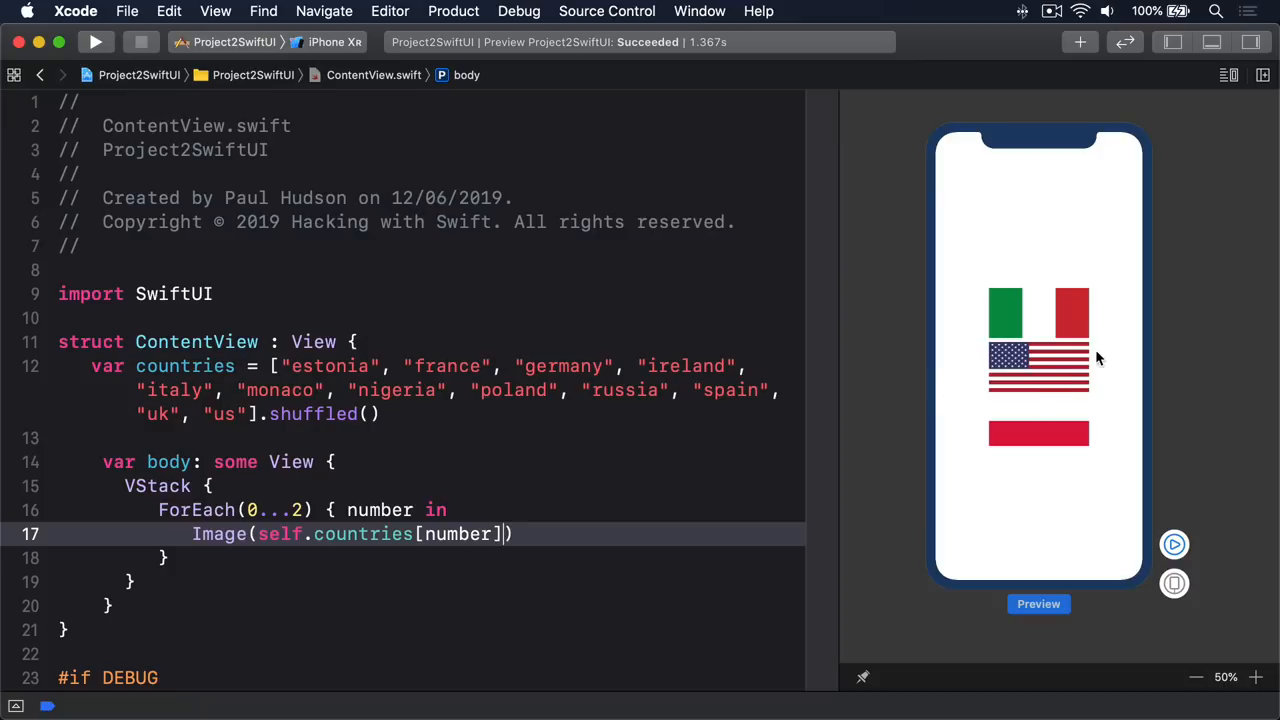
{"action": "mouse_move", "coordinate": [1075, 352]}
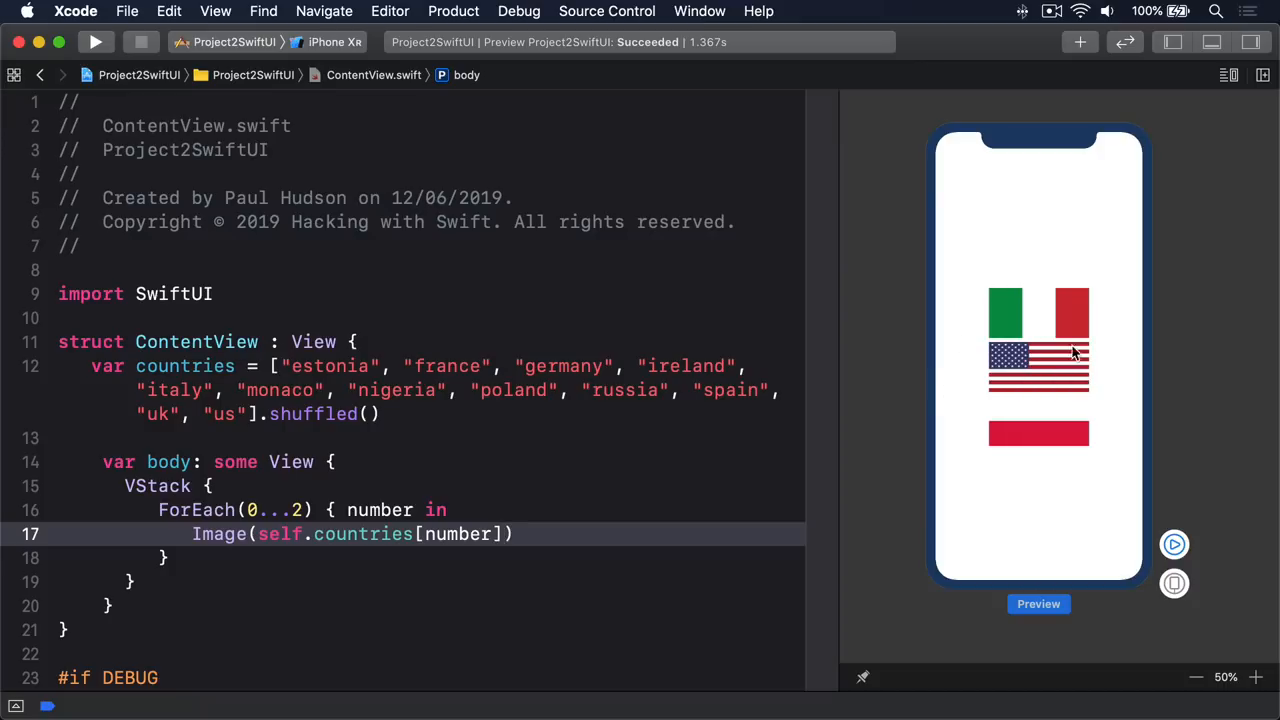
{"action": "mouse_move", "coordinate": [1056, 306]}
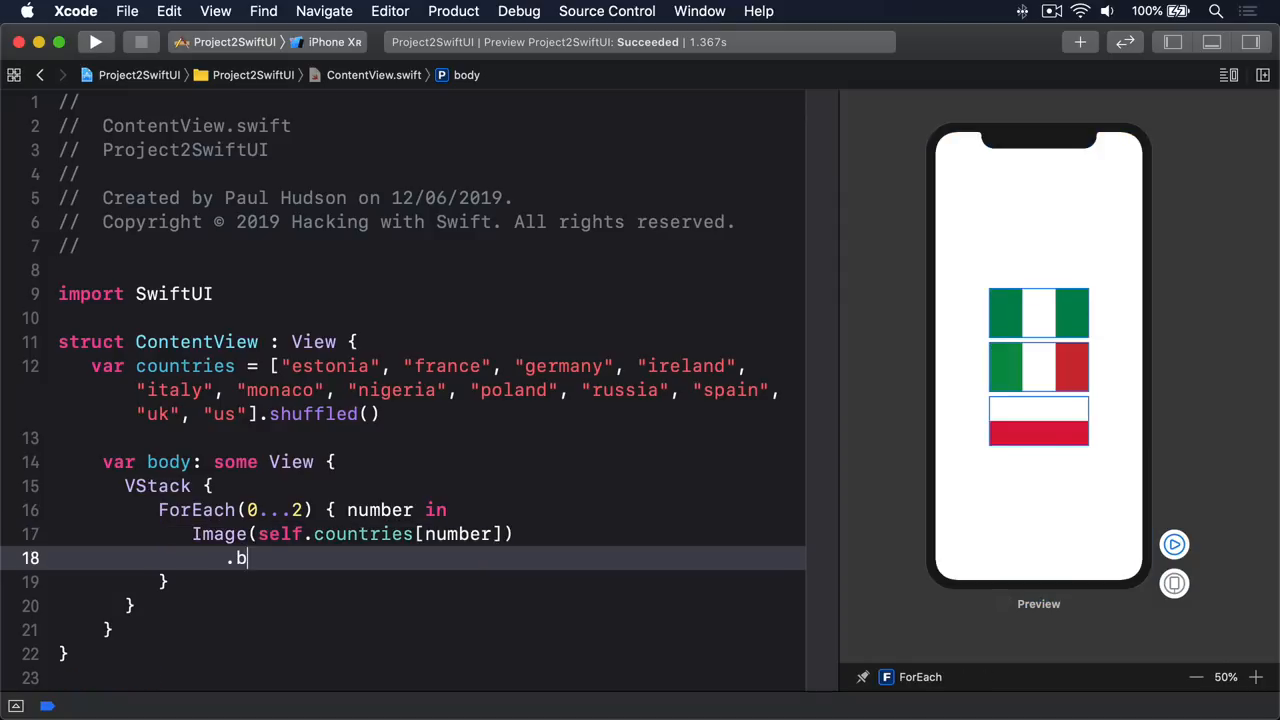
- Add .border(Color.black, width: 1) to each flag Image
{"action": "type", "text": "order(Color.bl"}
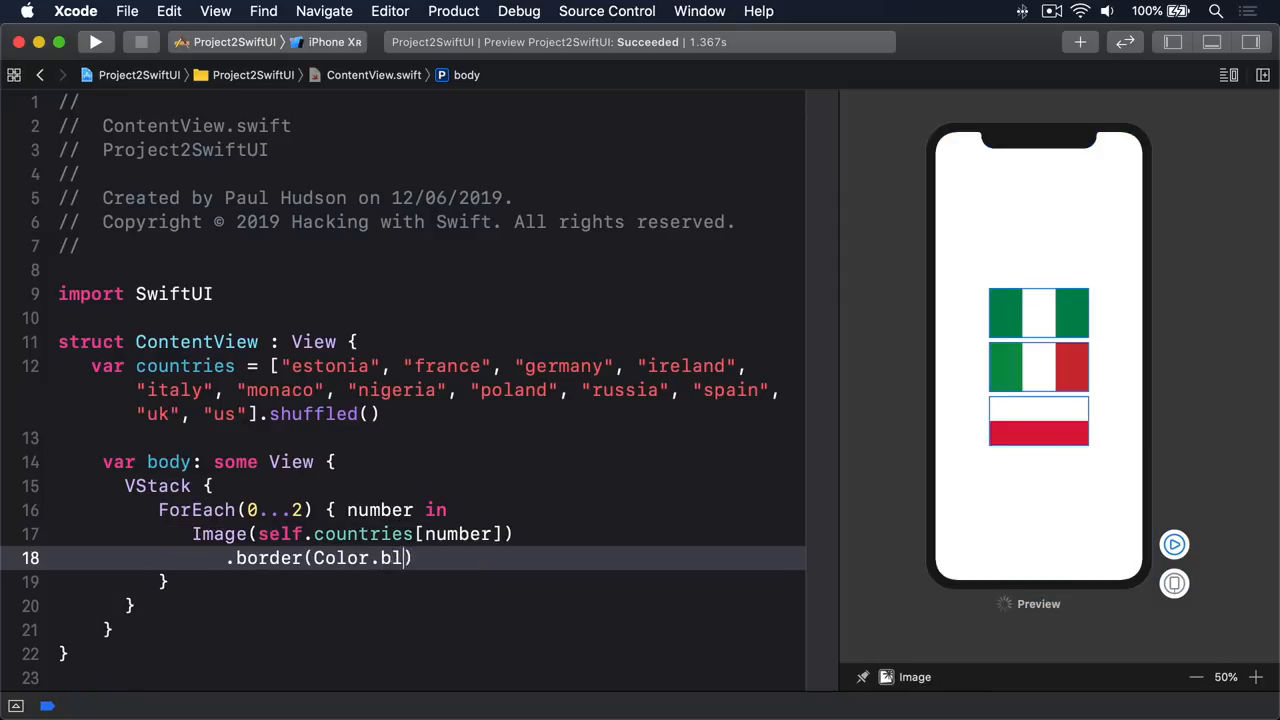
{"action": "type", "text": "ack, width: 1"}
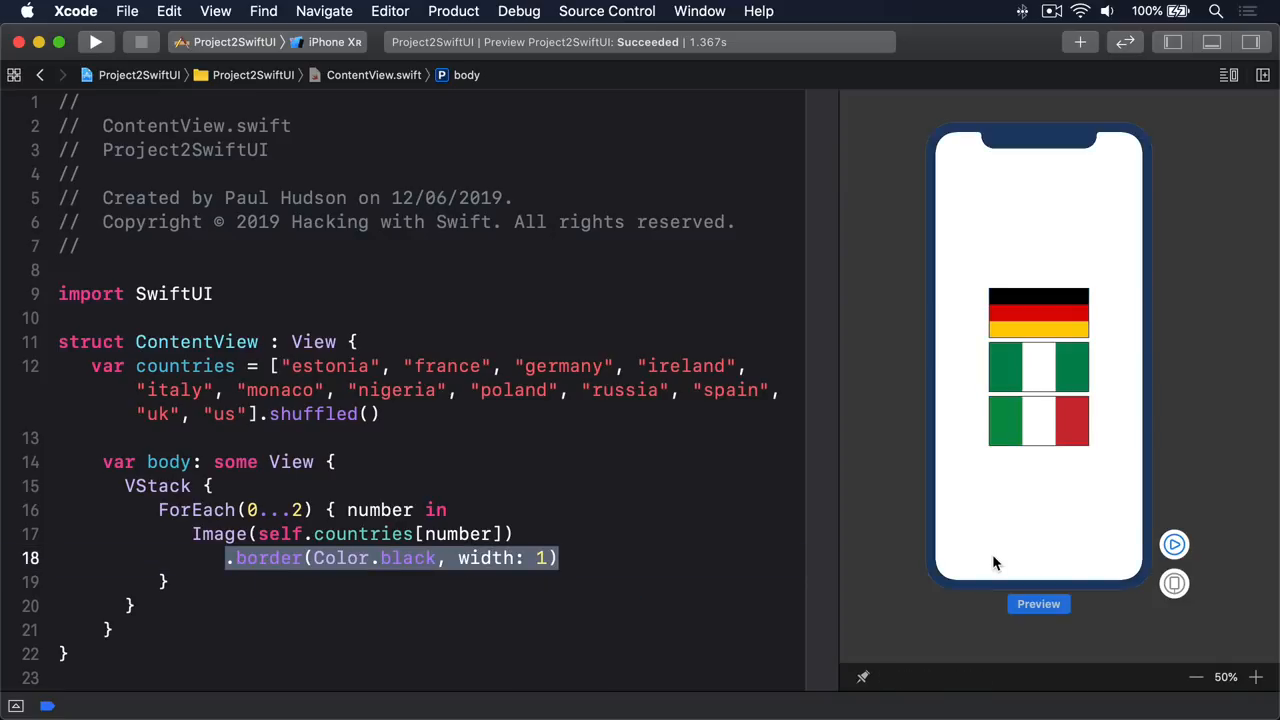
{"action": "mouse_move", "coordinate": [1100, 417]}
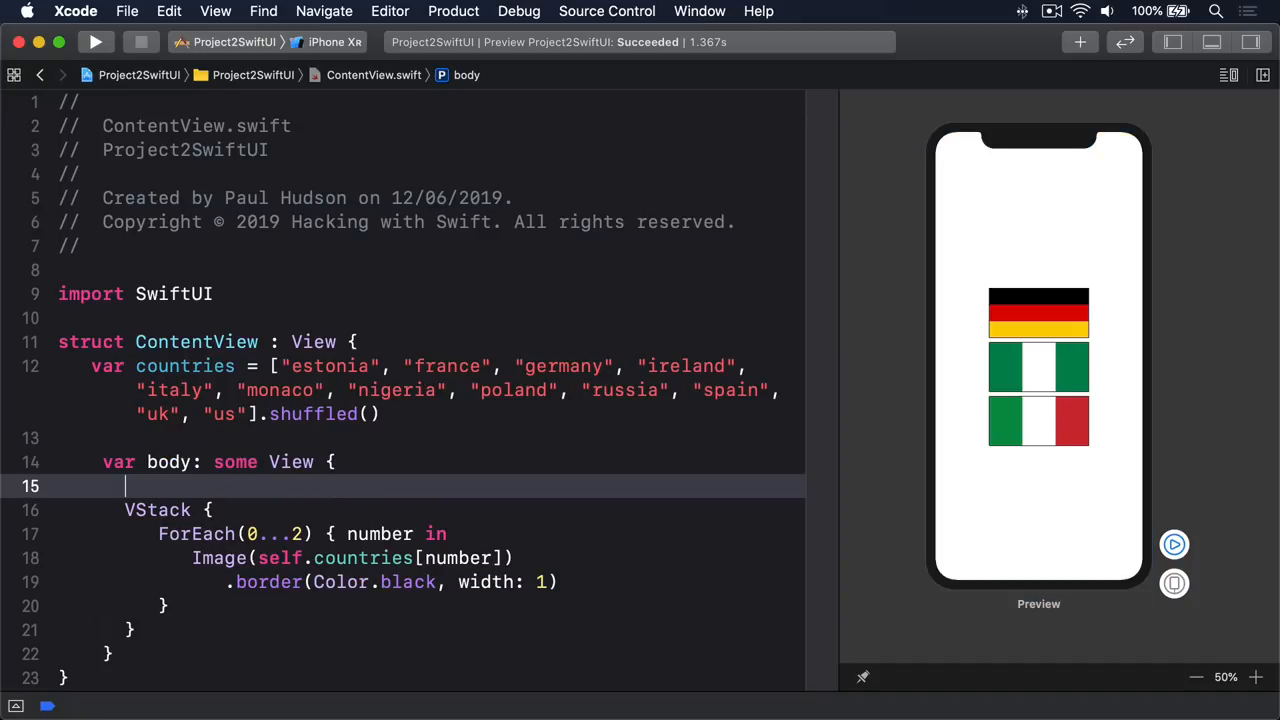
- Wrap the flag VStack in a NavigationView and fix its indentation
{"action": "type", "text": "NavigationView {"}
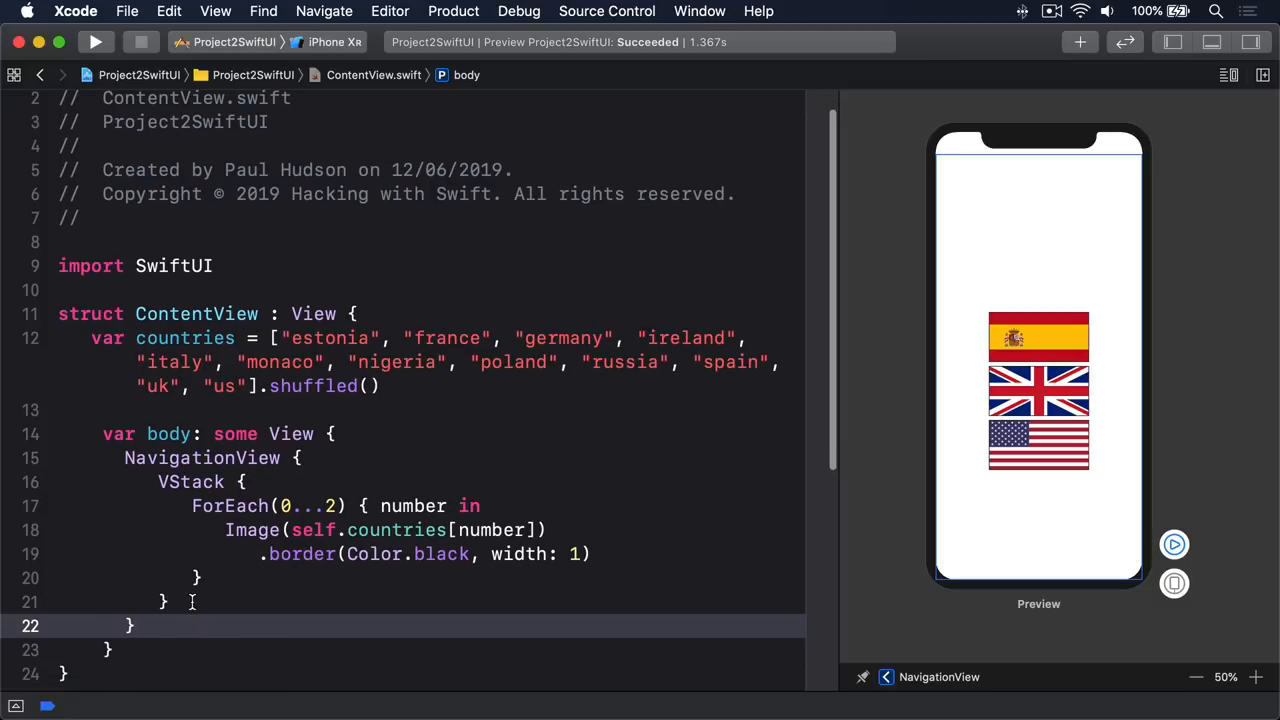
{"action": "left_click_drag", "start_coordinate": [158, 482], "coordinate": [170, 601]}
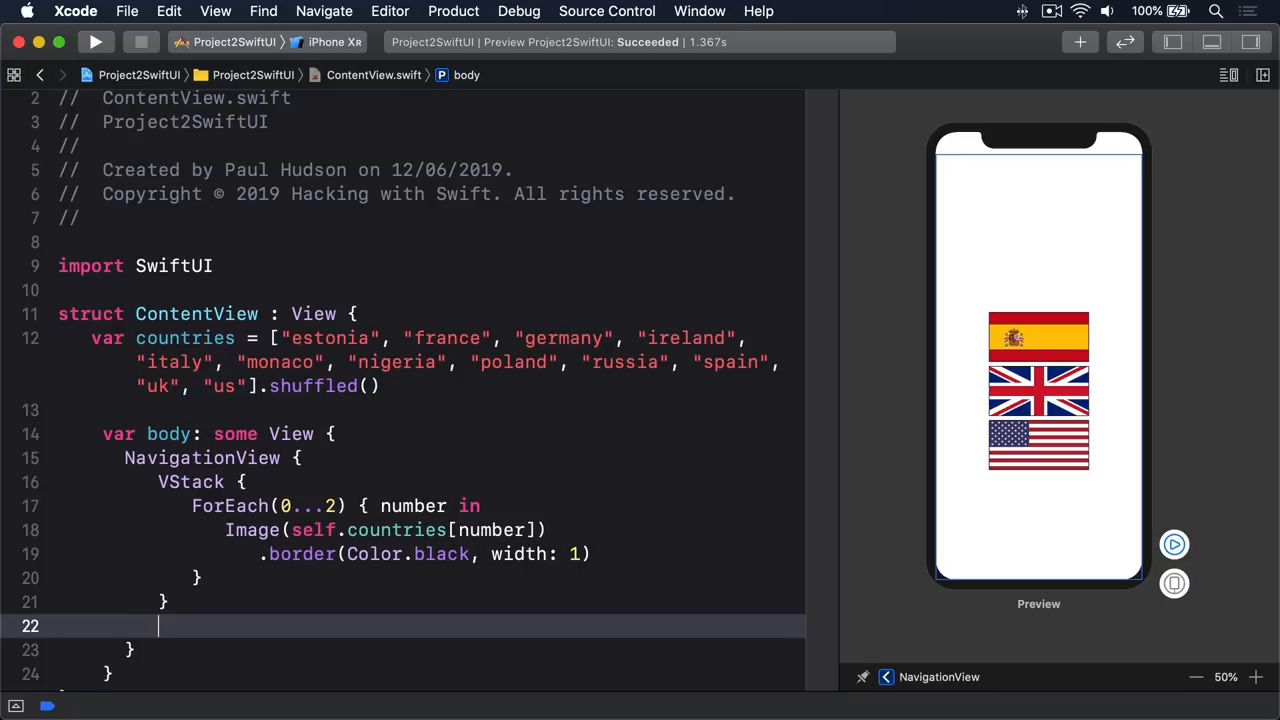
- Add .navigationBarTitle(Text(countries[correctAnswer])) after the VStack's closing brace
{"action": "type", "text": ".navigationBar"}
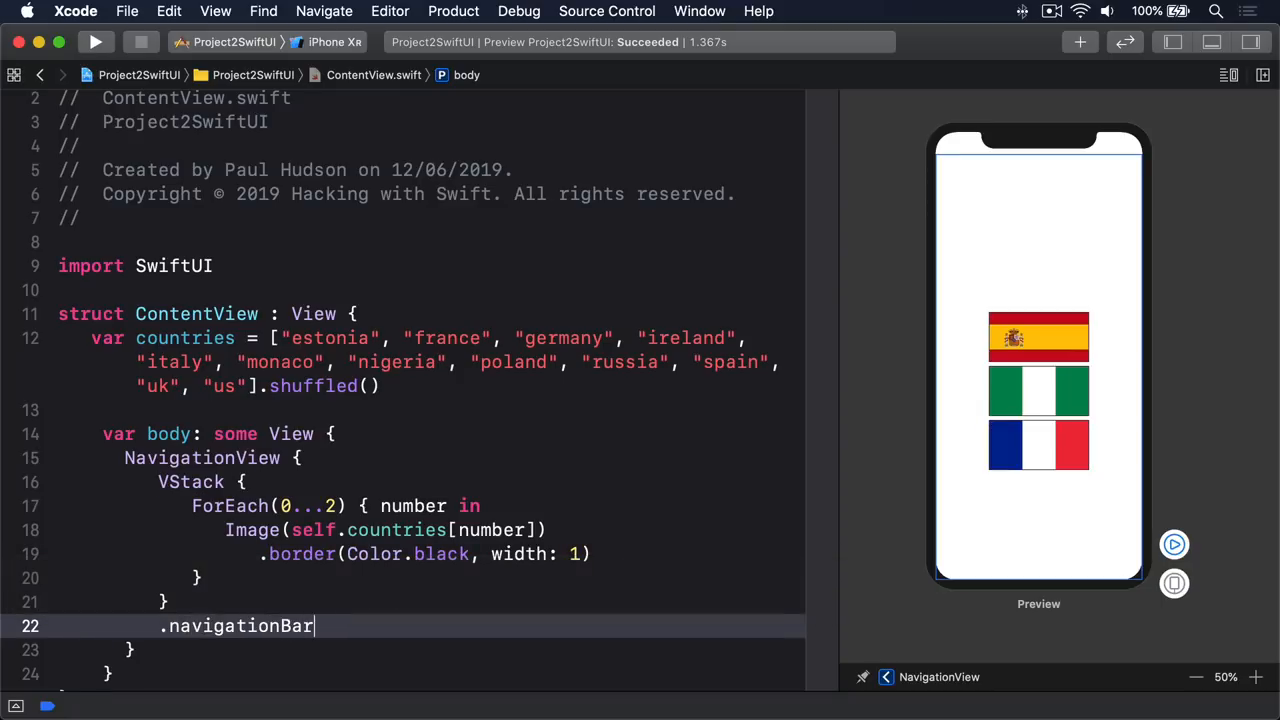
{"action": "type", "text": "Title(Text"}
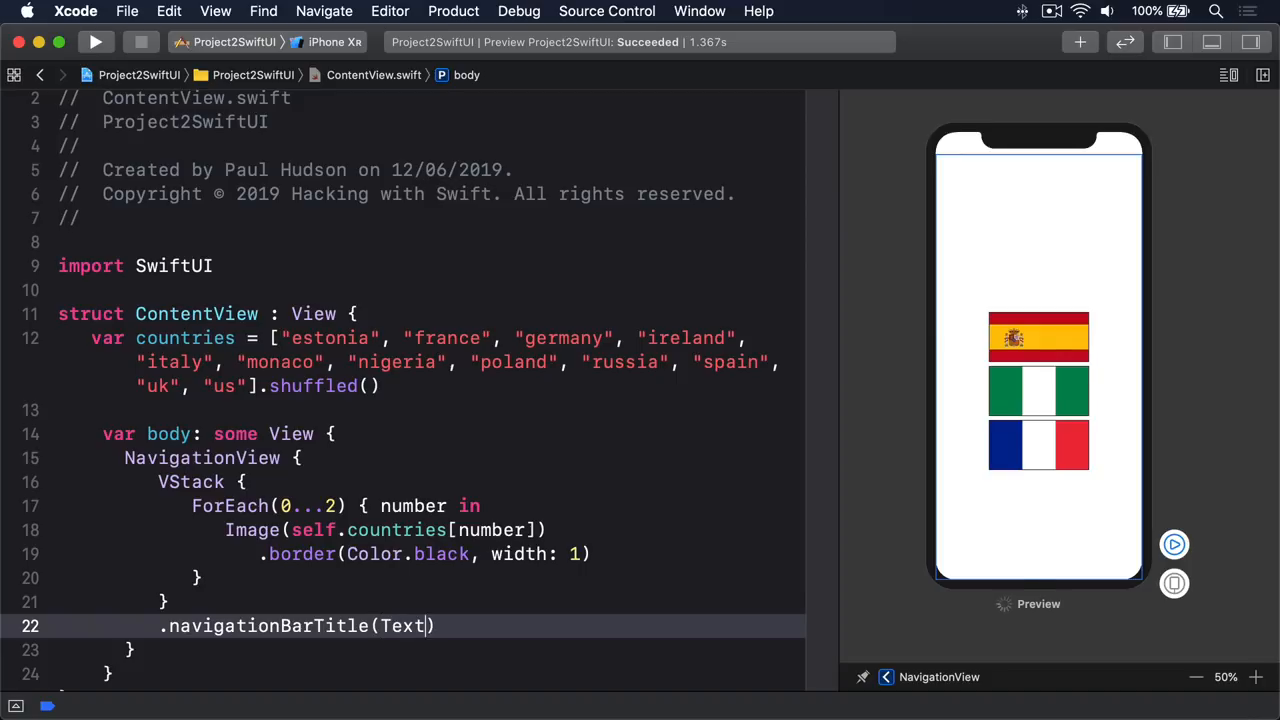
{"action": "type", "text": "countri"}
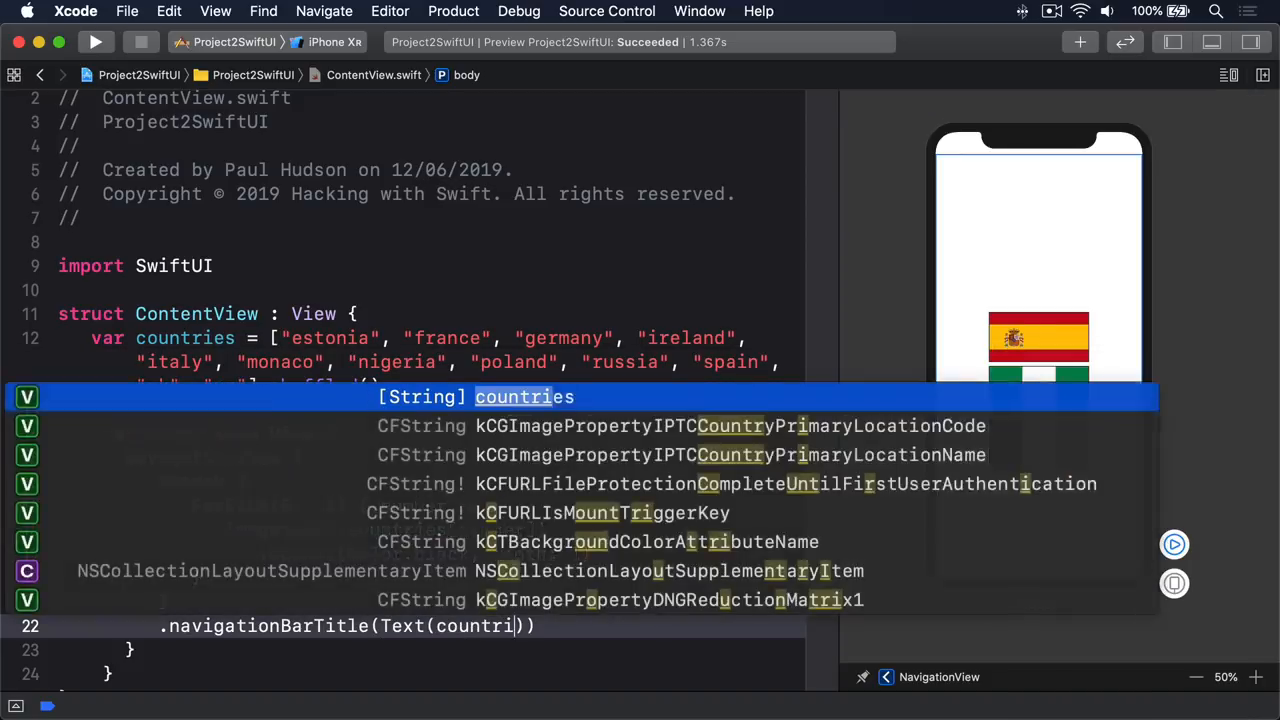
{"action": "type", "text": "[correctAnswer"}
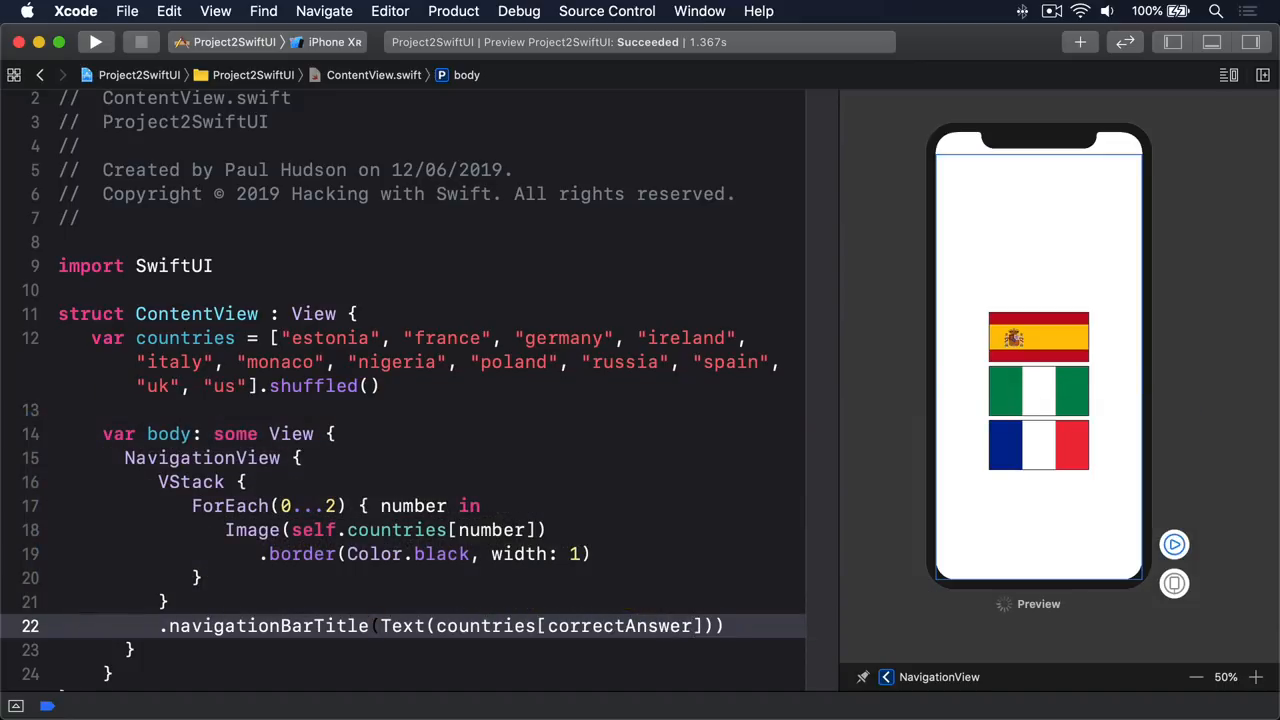
{"action": "double_click", "coordinate": [618, 626]}
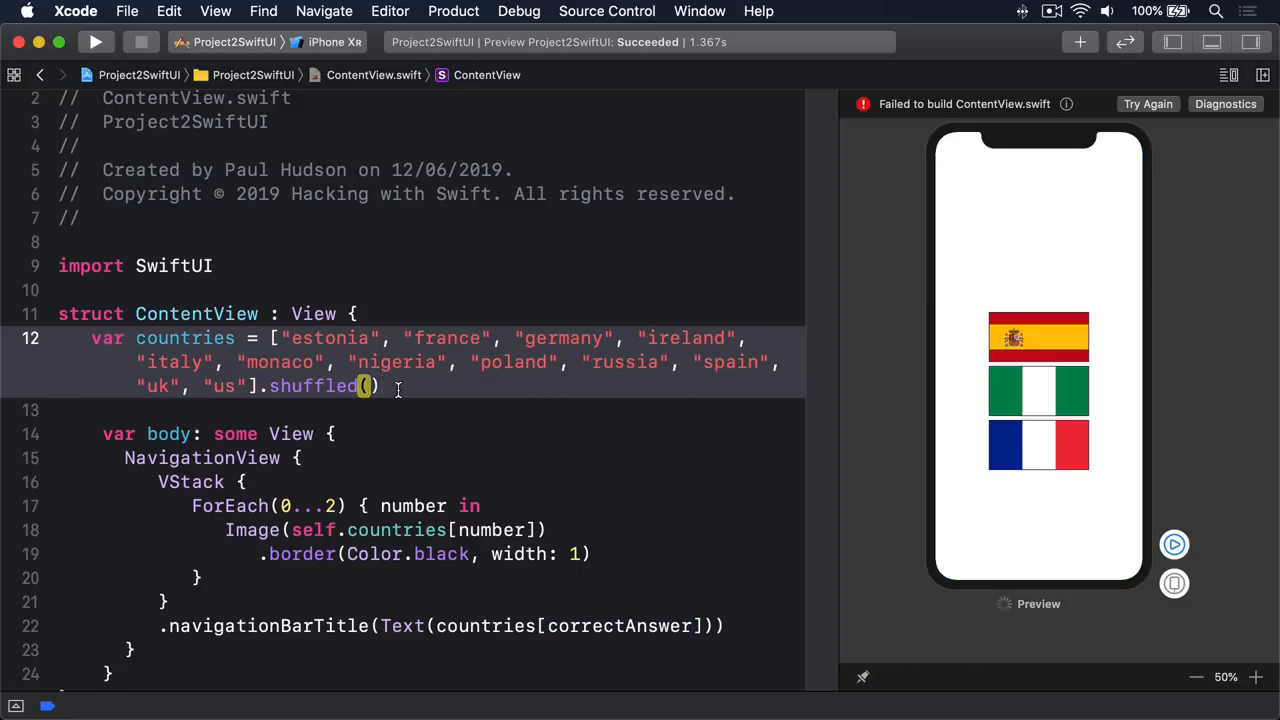
- Add var correctAnswer = Int.random(in: 0...2) below the countries array
{"action": "type", "text": "var correc"}
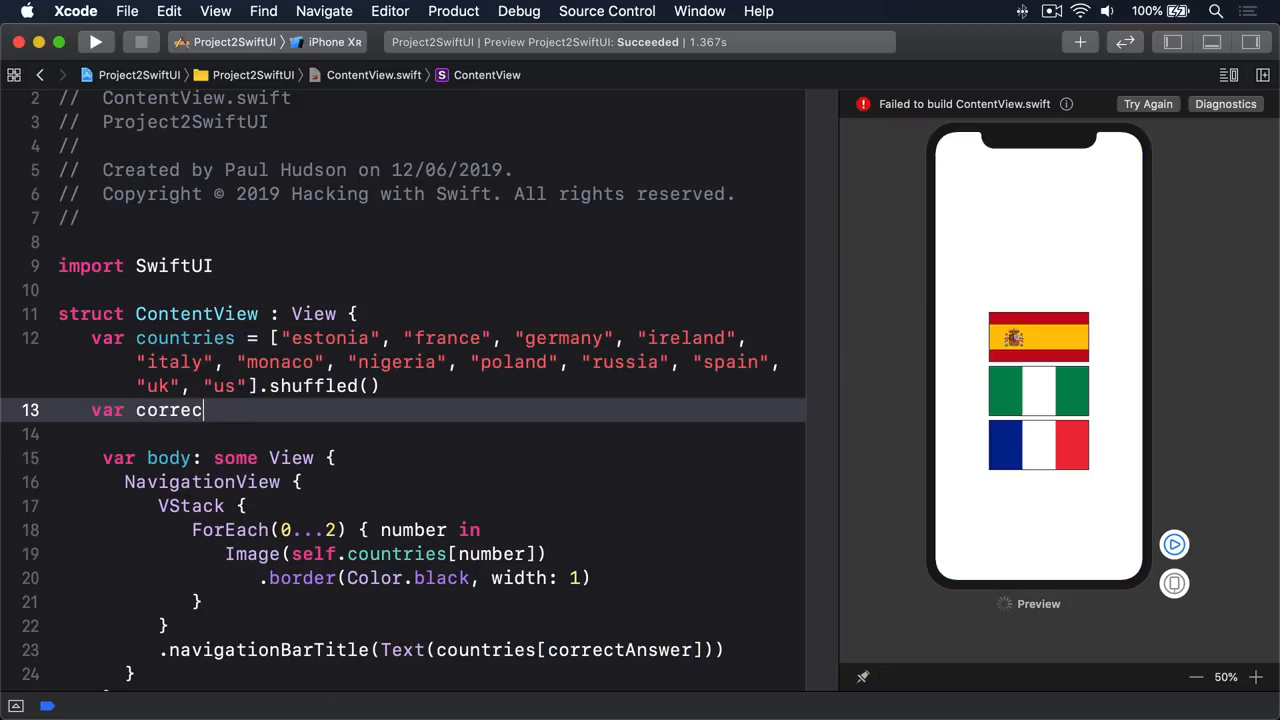
{"action": "type", "text": "tAnswer = Int.random(in:"}
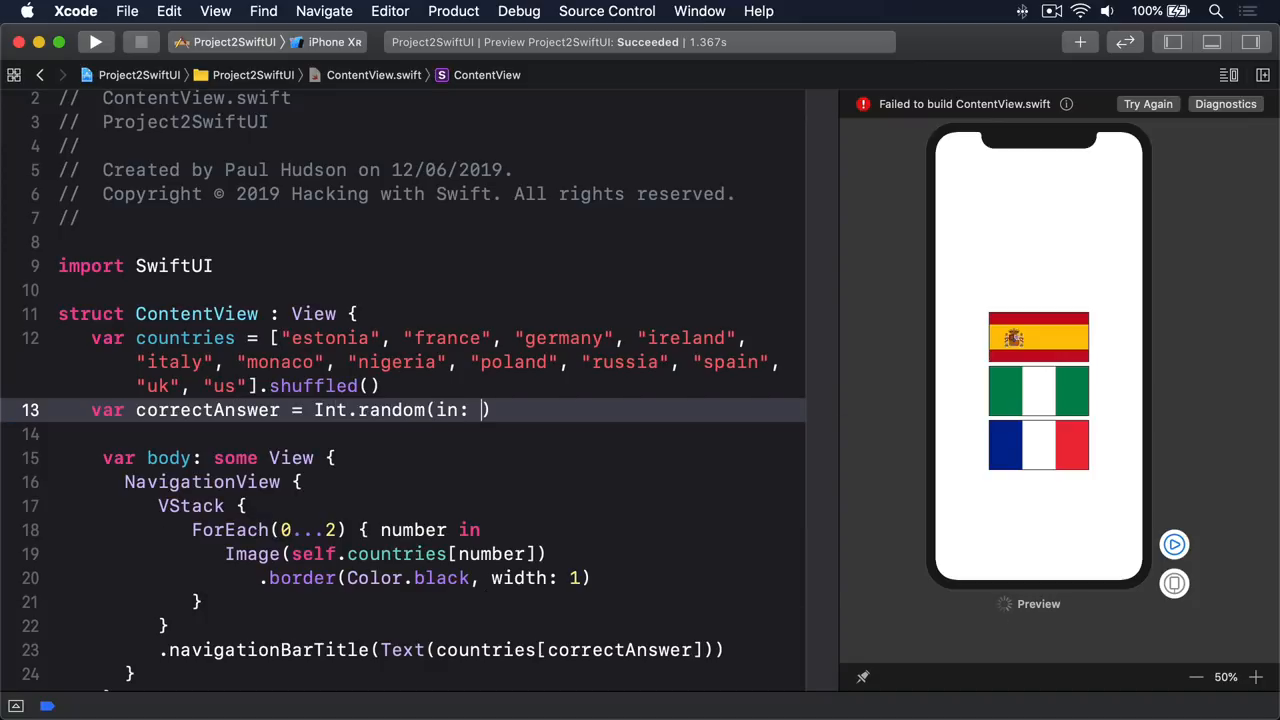
{"action": "type", "text": "0...2"}
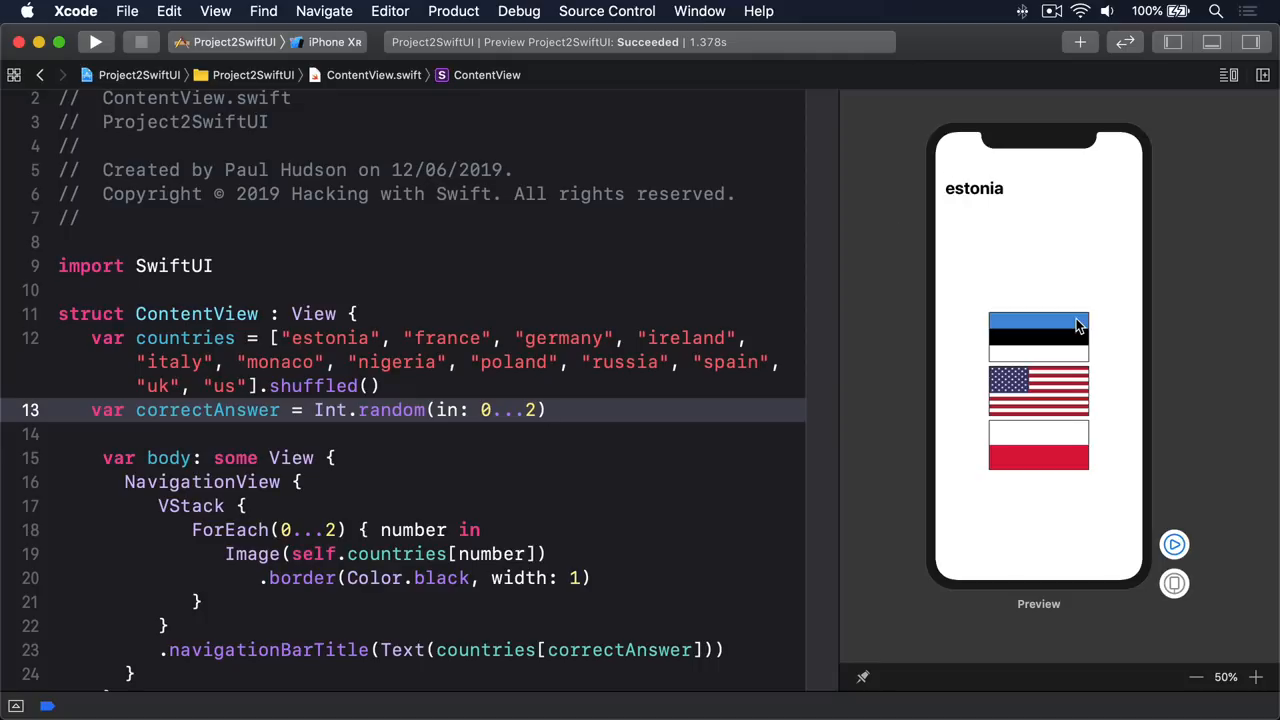
{"action": "mouse_move", "coordinate": [947, 203]}
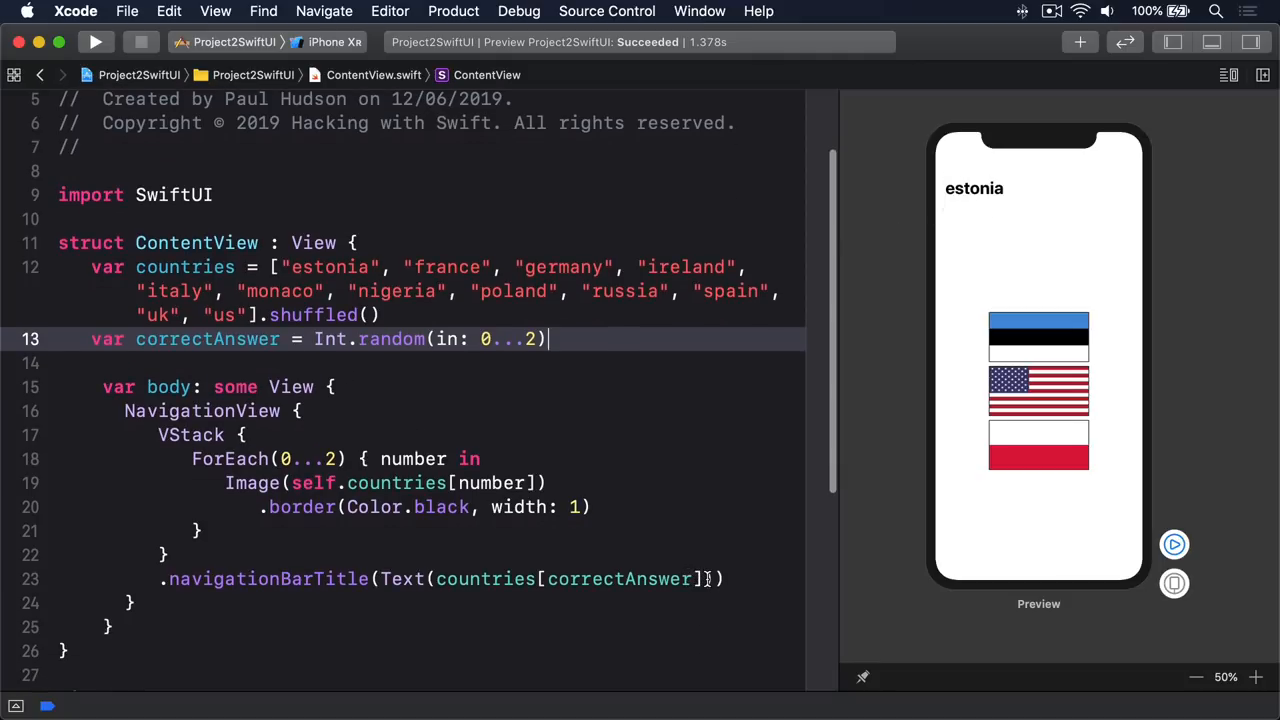
- Append .uppercased() to countries[correctAnswer] in the navigation title
{"action": "type", "text": ".uppercased("}
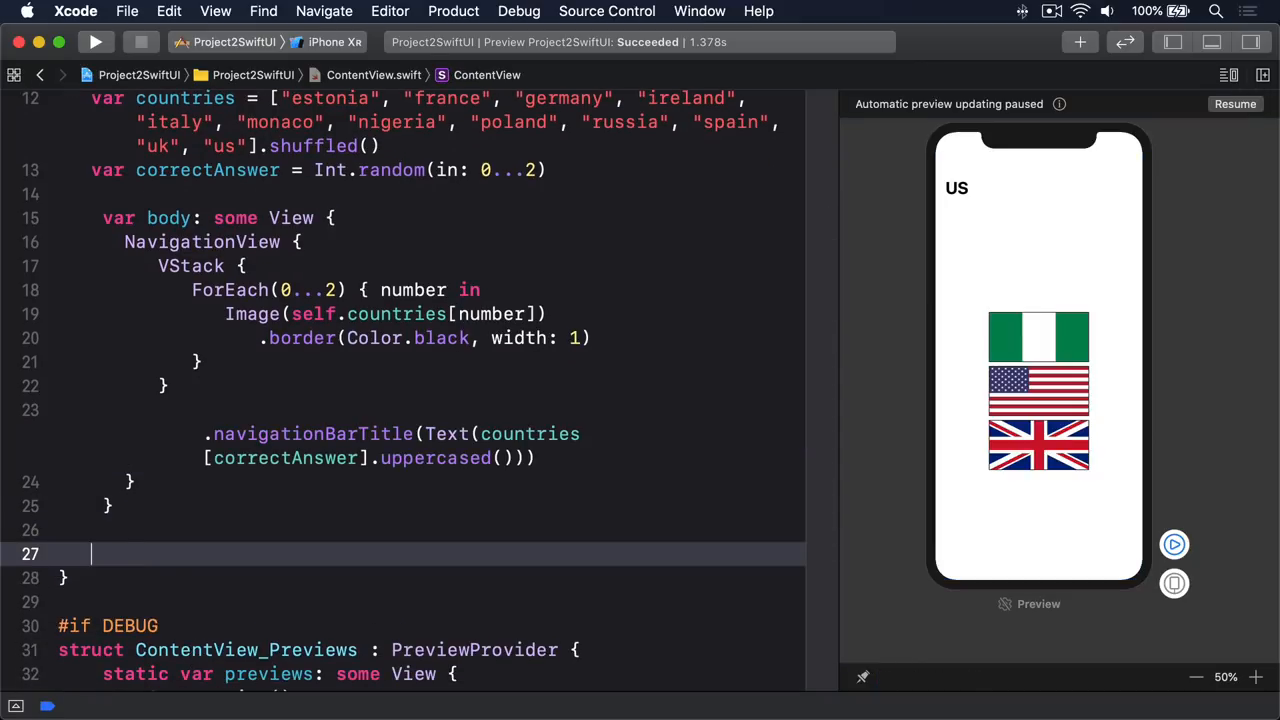
- Write an empty func flagTapped(_ tag: Int) { } and add a blank line after .border
{"action": "type", "text": "func flagTapped(_ tag: I"}
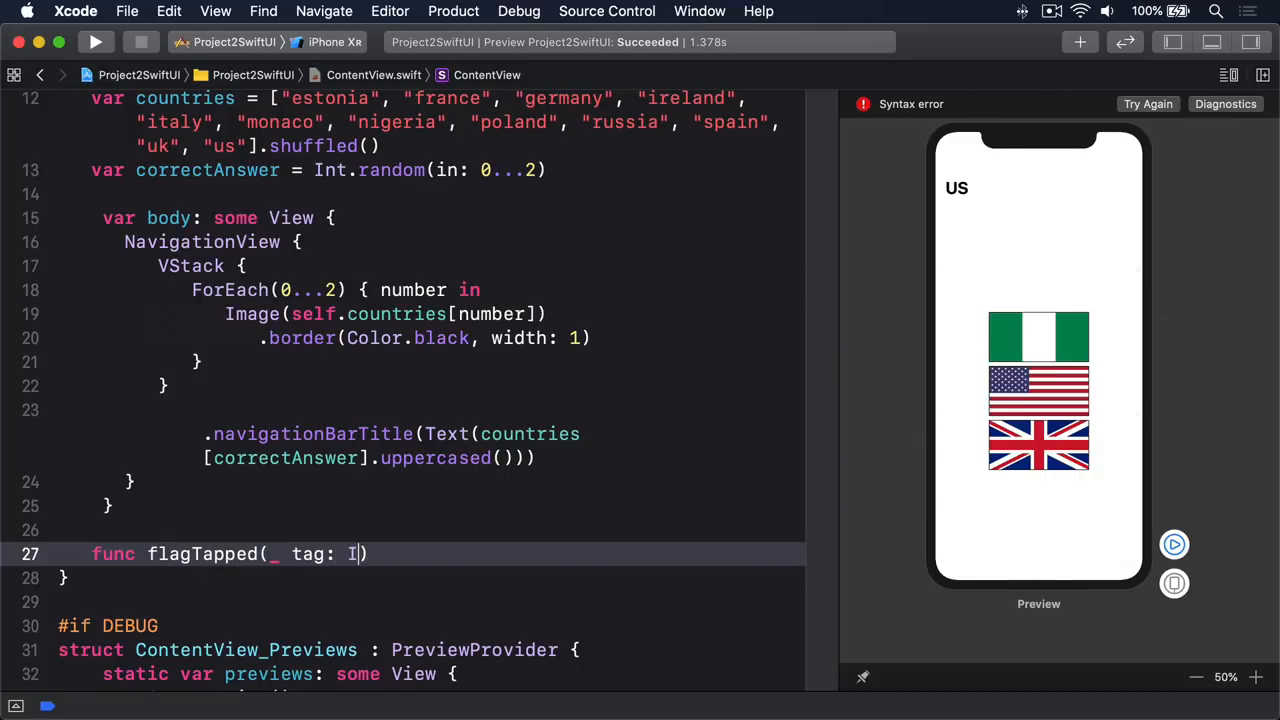
{"action": "type", "text": "nt) {"}
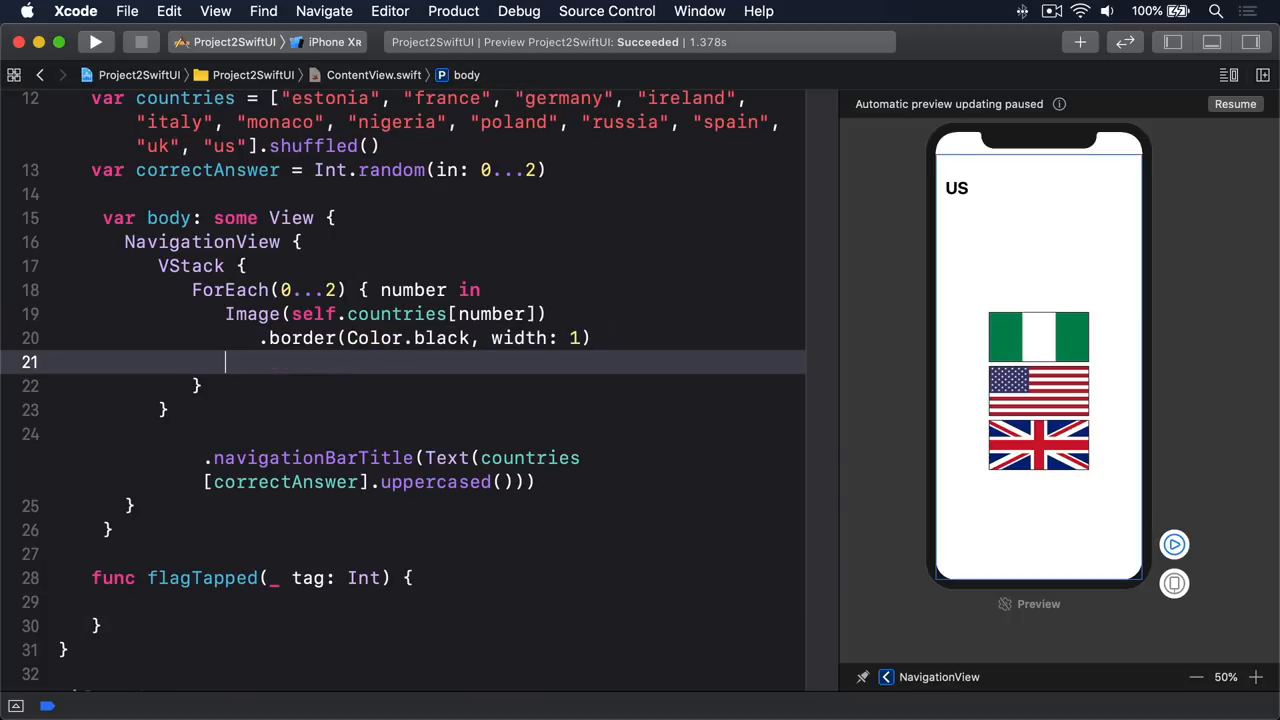
- Give each flag .tapAction { self.flagTapped(number) }, highlighting the number and tag parameters
{"action": "type", "text": ".tapAction {"}
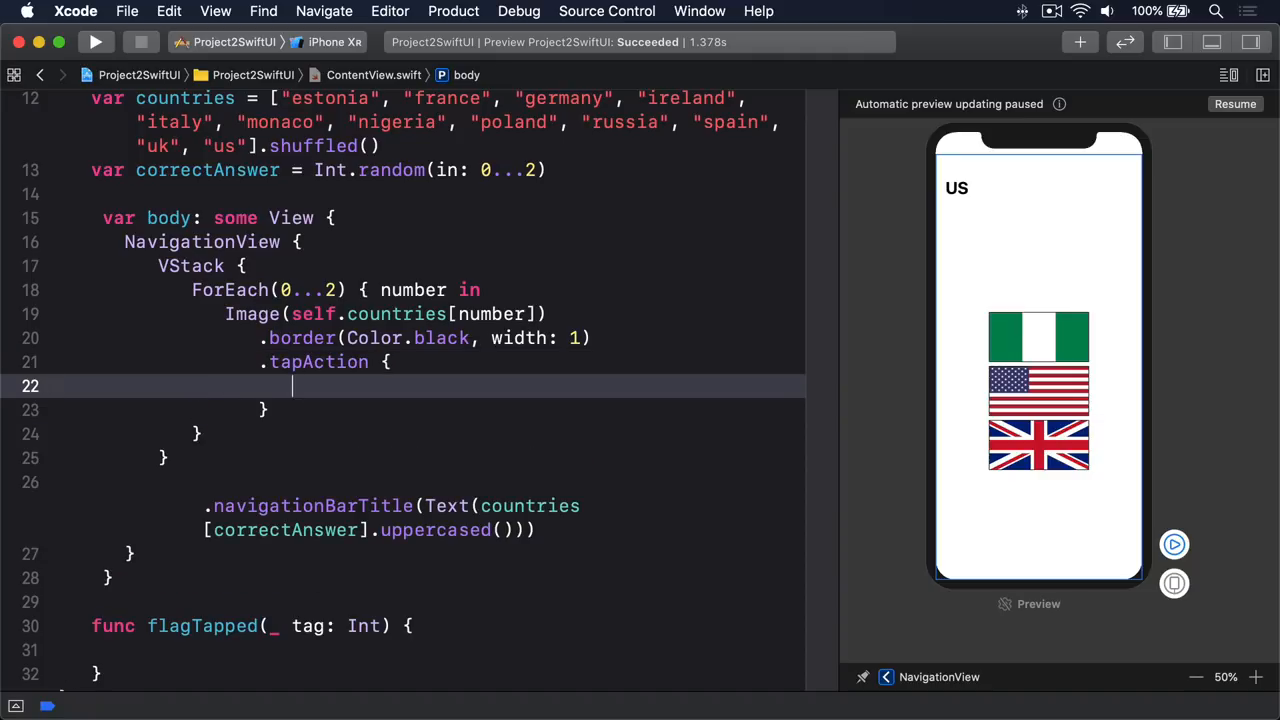
{"action": "type", "text": "self.flagTapped(number)"}
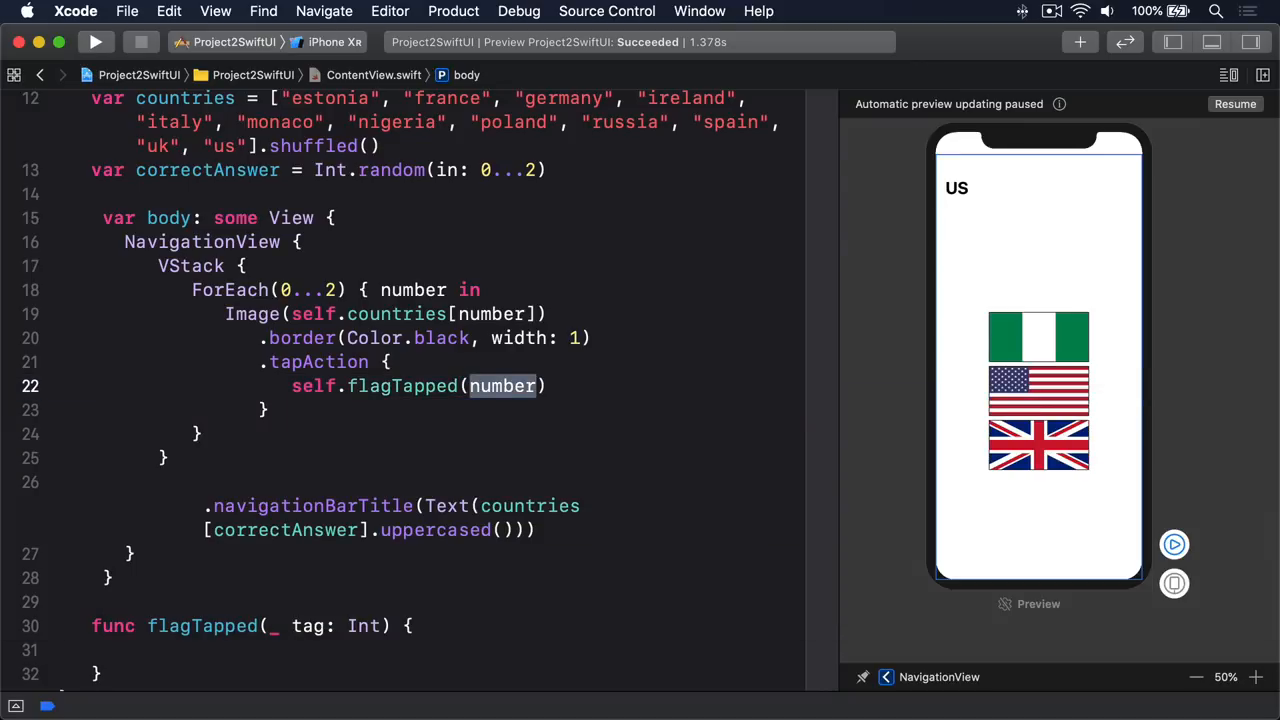
{"action": "double_click", "coordinate": [413, 290]}
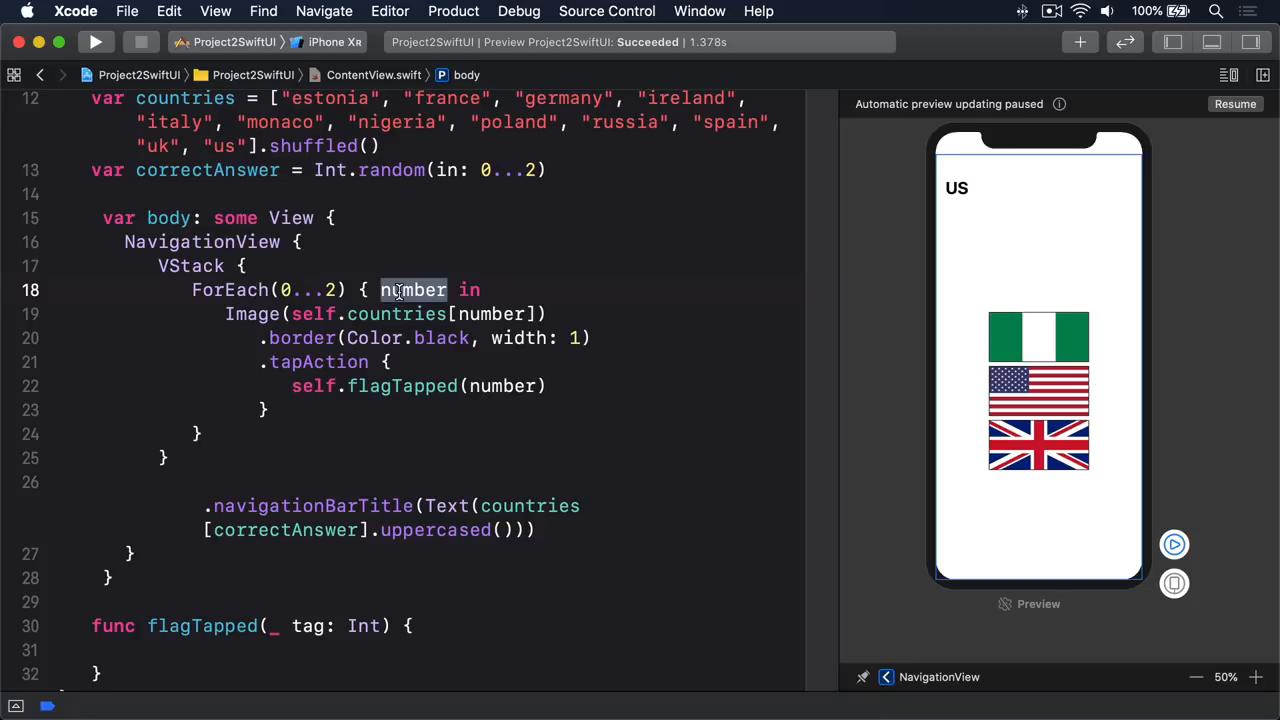
{"action": "mouse_move", "coordinate": [490, 386]}
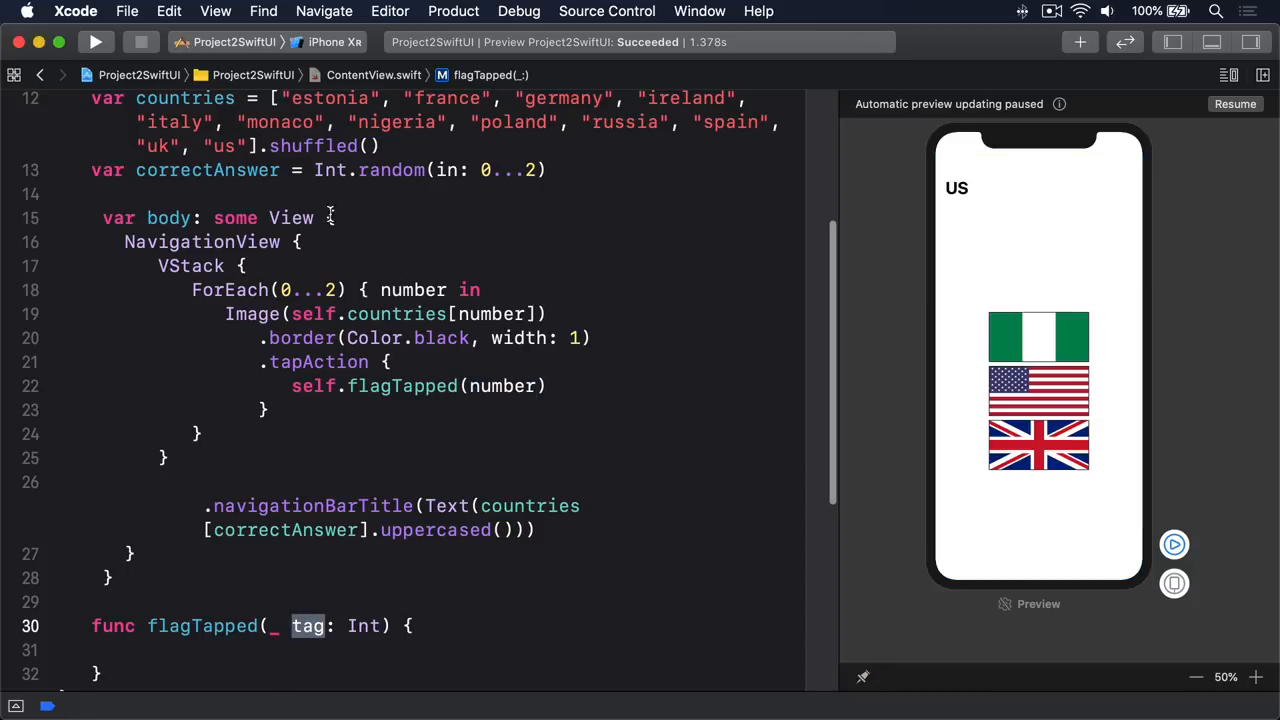
{"action": "double_click", "coordinate": [207, 169]}
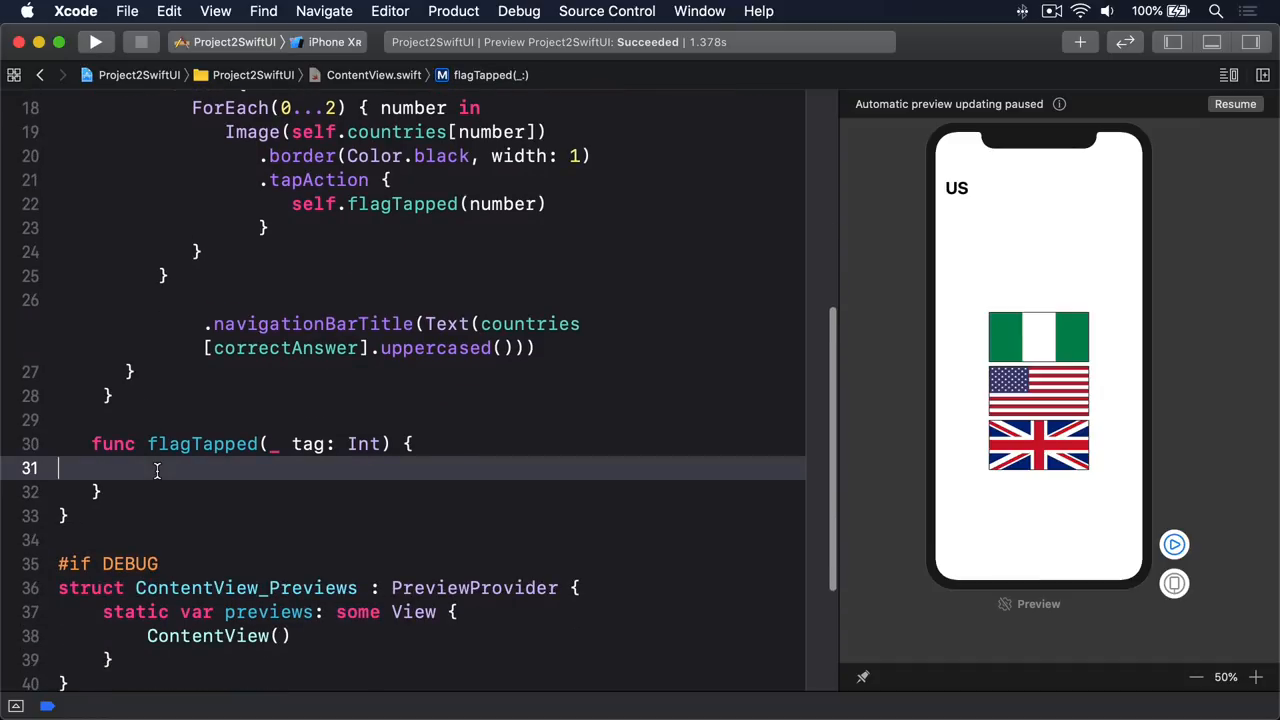
- Write if tag == correctAnswer / else in flagTapped with 'they were right!' and wrong comments
{"action": "type", "text": "if tag == correctAnswer {"}
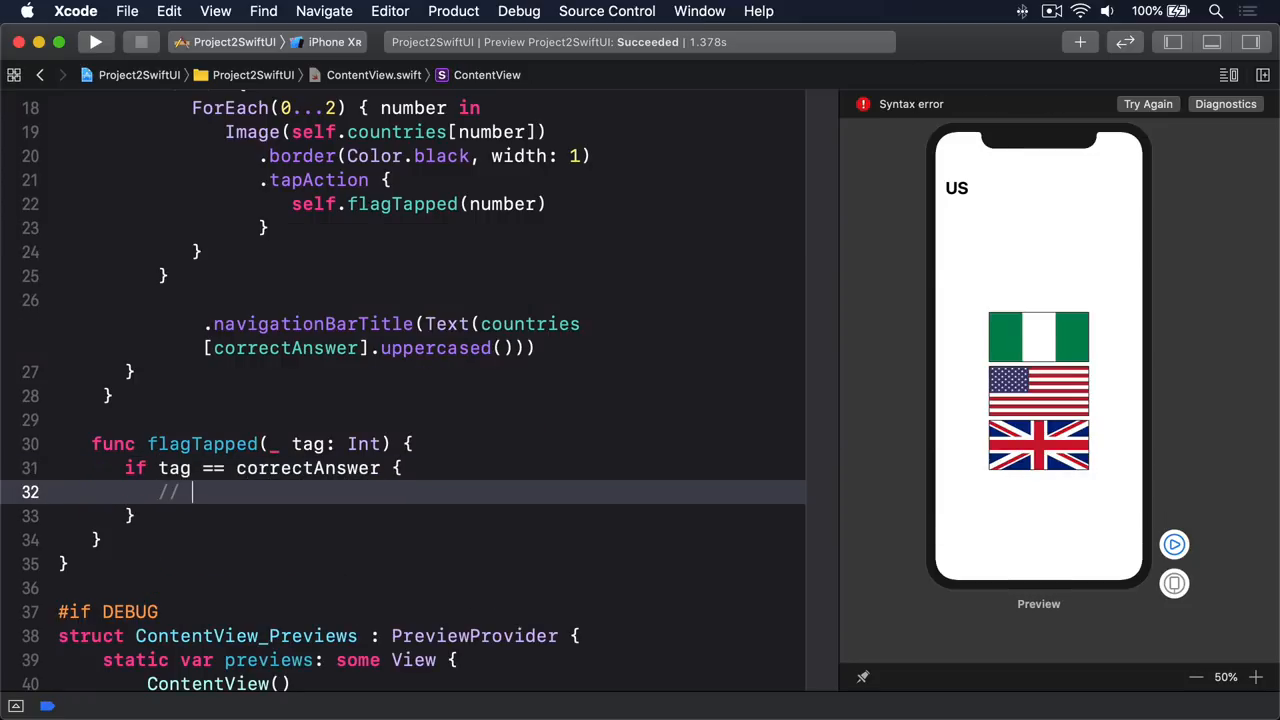
{"action": "type", "text": "they were right!"}
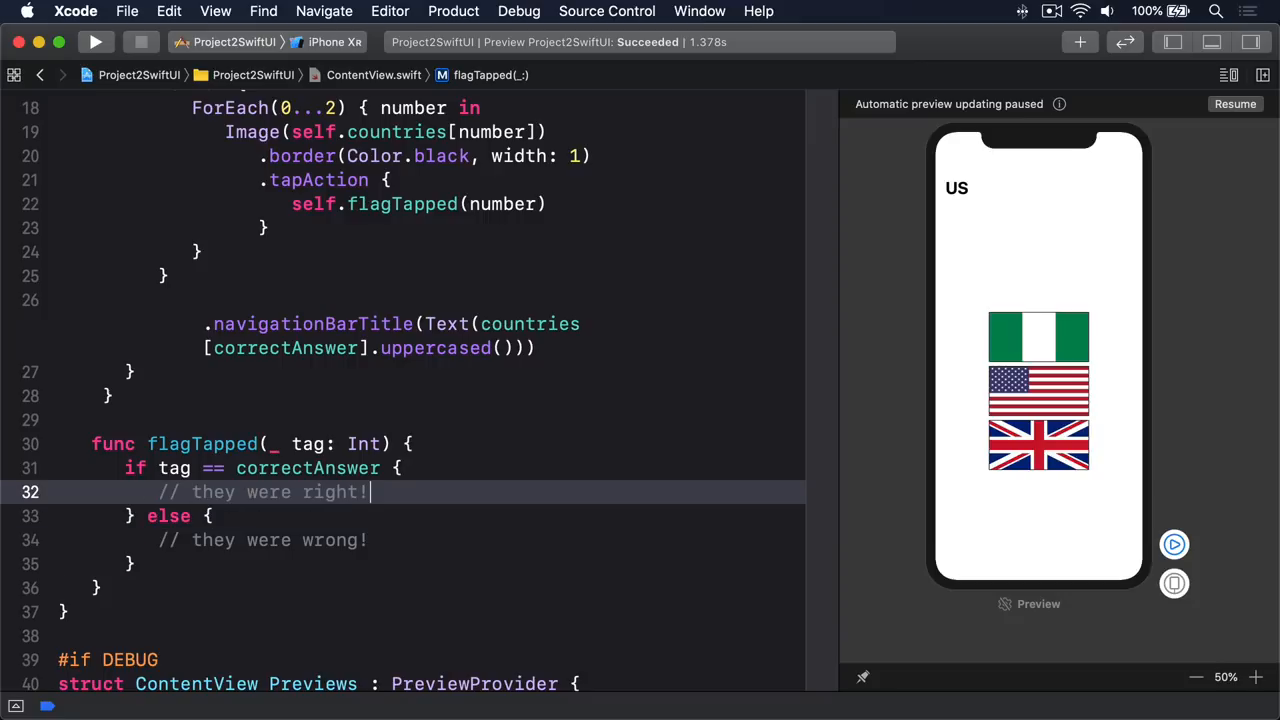
{"action": "triple_click", "coordinate": [262, 492]}
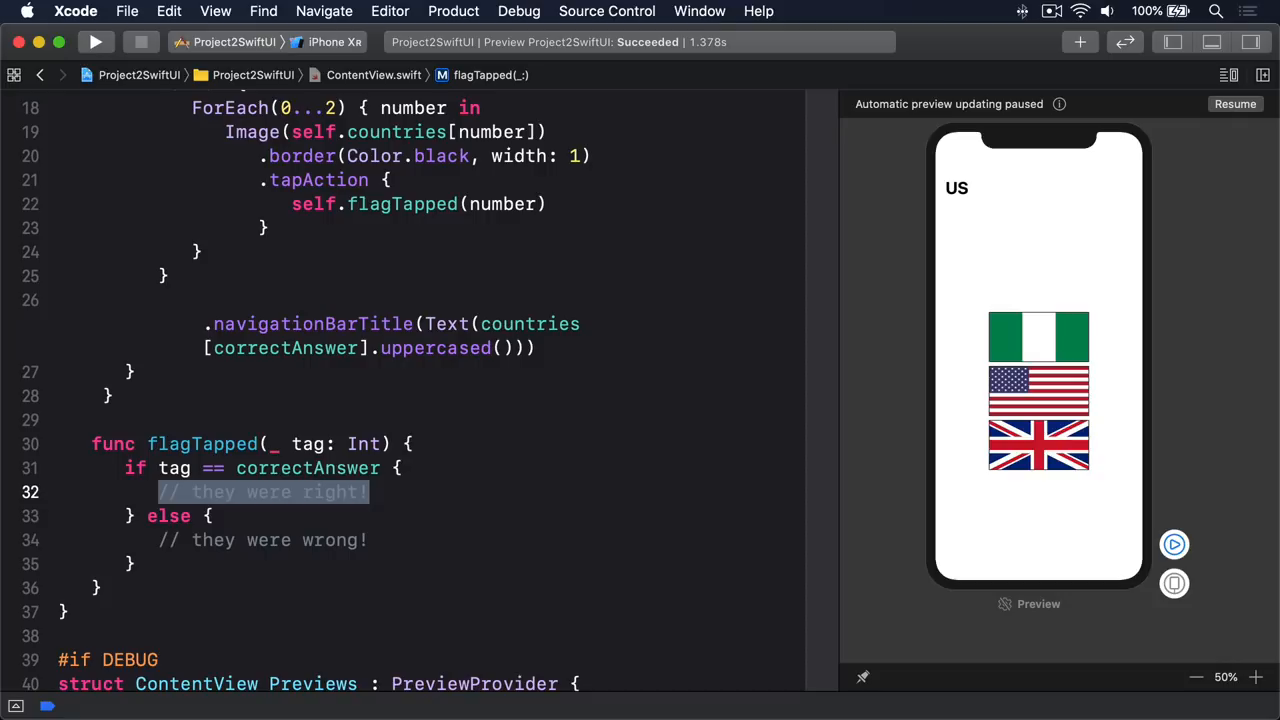
{"action": "mouse_move", "coordinate": [410, 427]}
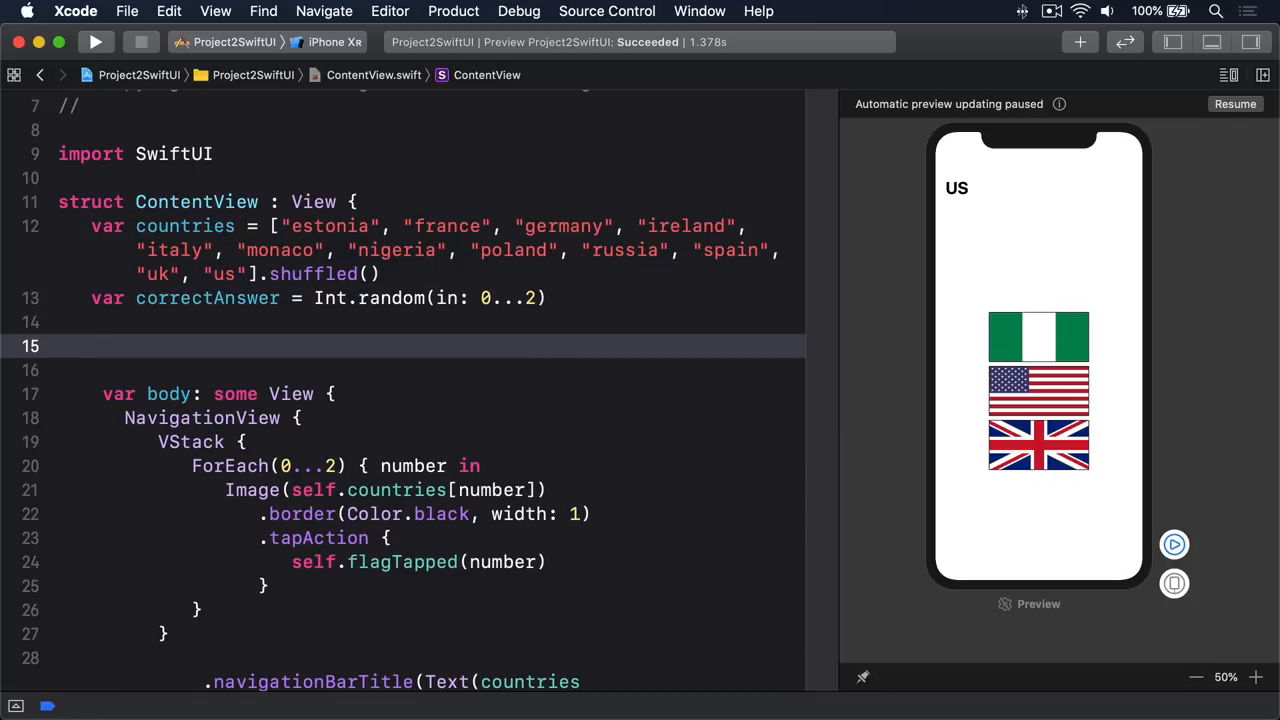
- Declare var score = 0 and add score += 1 and score -= 1 to the branches
{"action": "type", "text": "var score"}
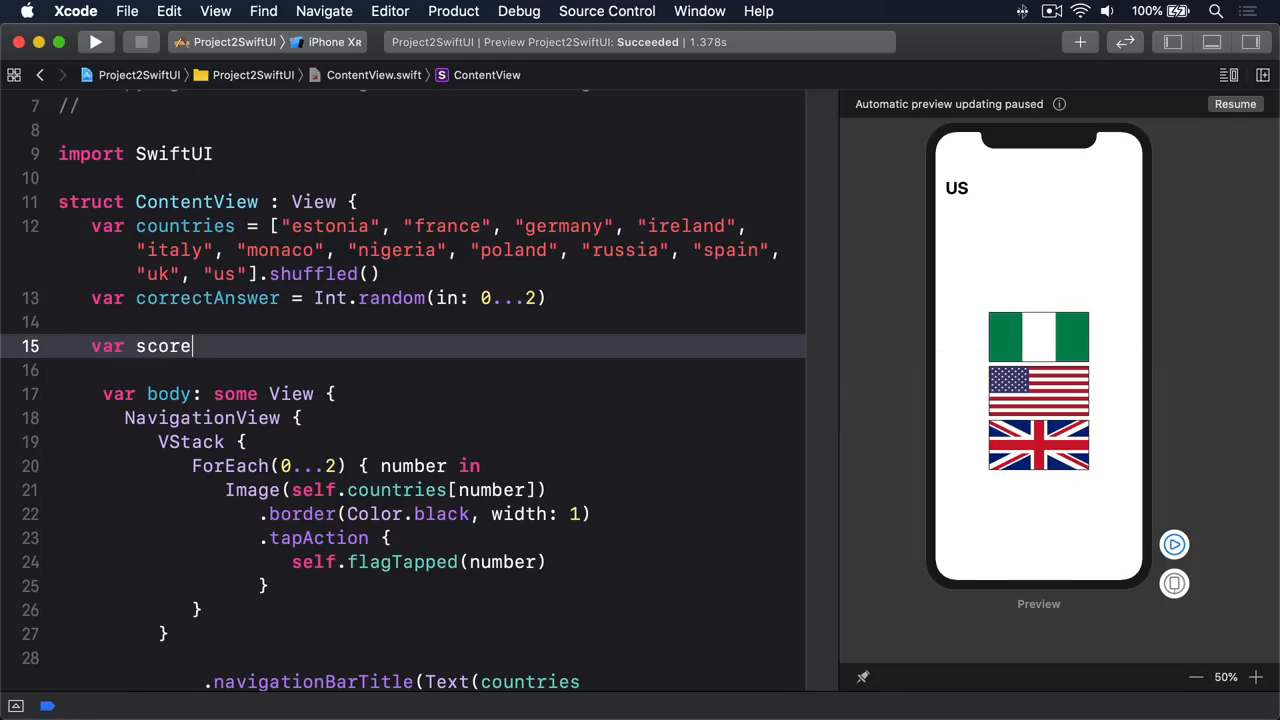
{"action": "type", "text": "= 0"}
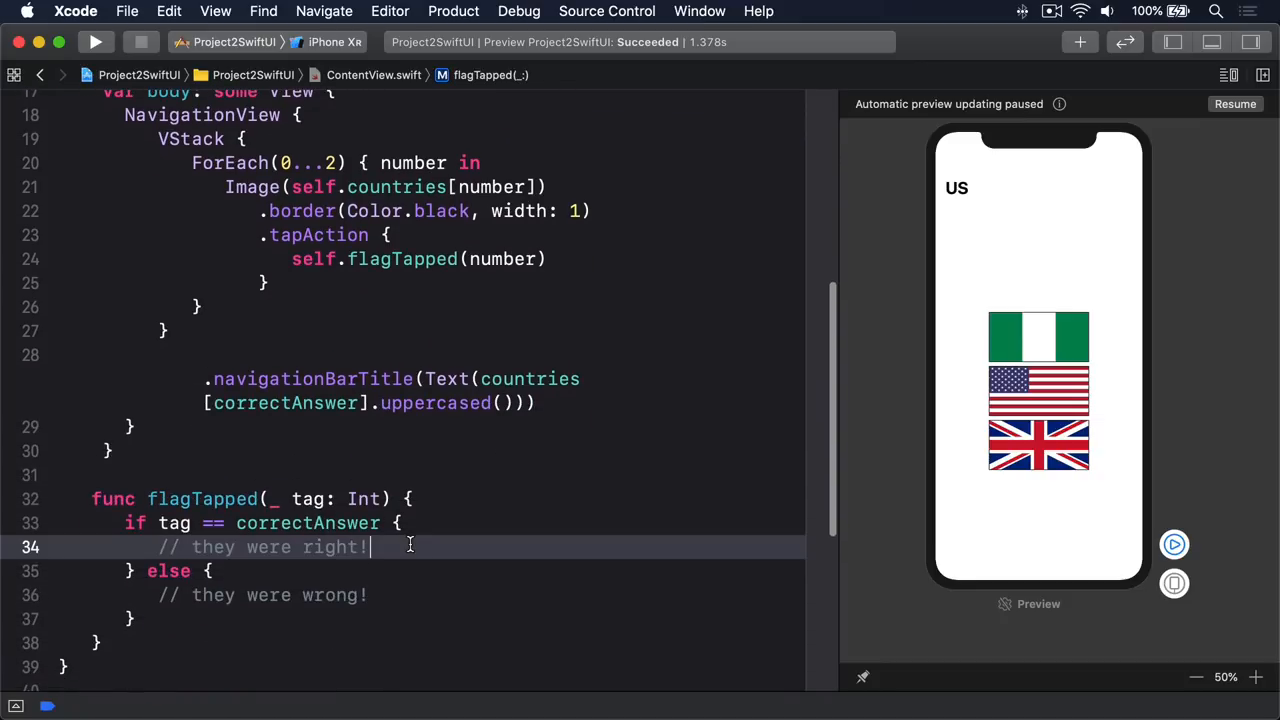
{"action": "type", "text": "score +"}
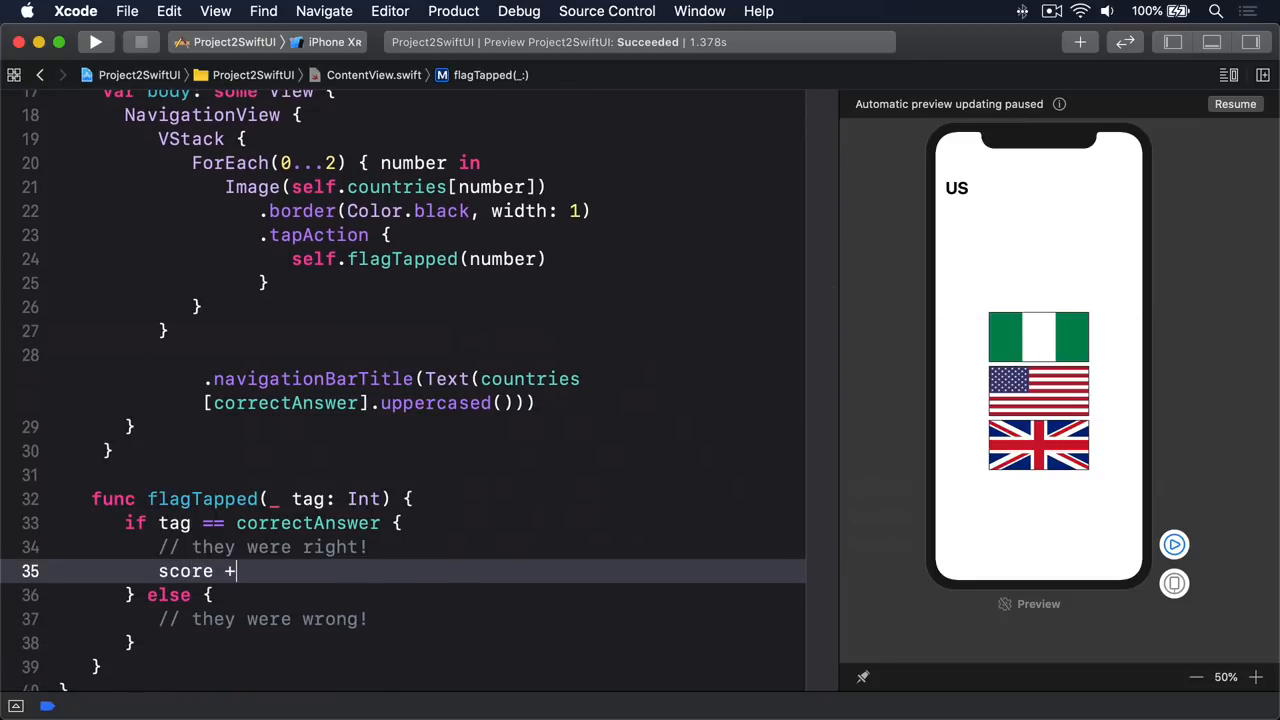
{"action": "type", "text": "= 1"}
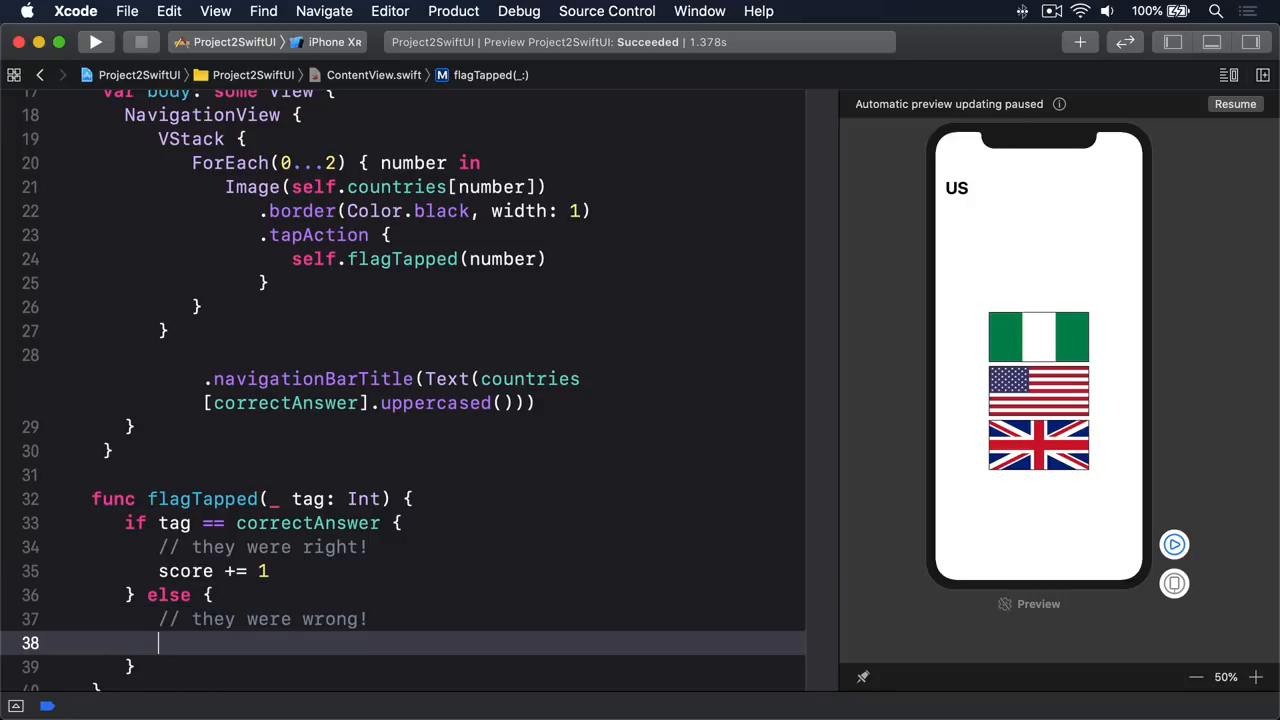
{"action": "type", "text": "score -= 1"}
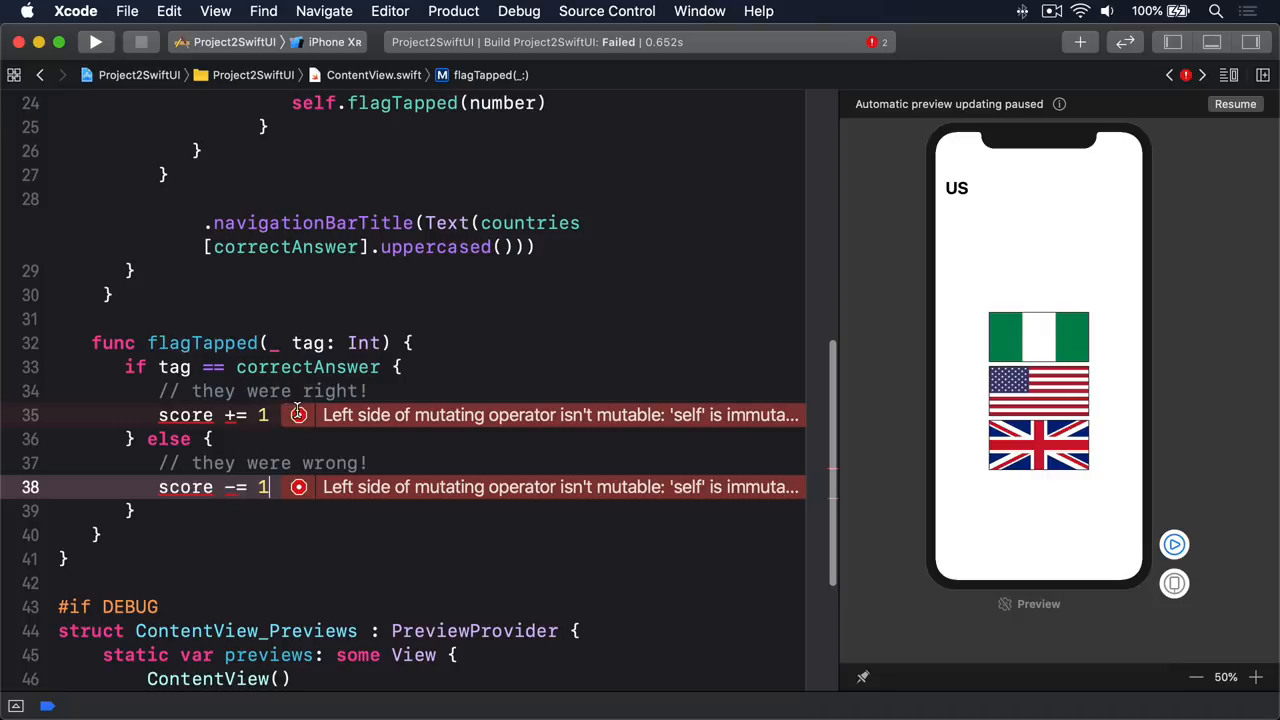
- Build and read the 'self is immutable' error on the score updates
{"action": "left_click", "coordinate": [298, 487]}
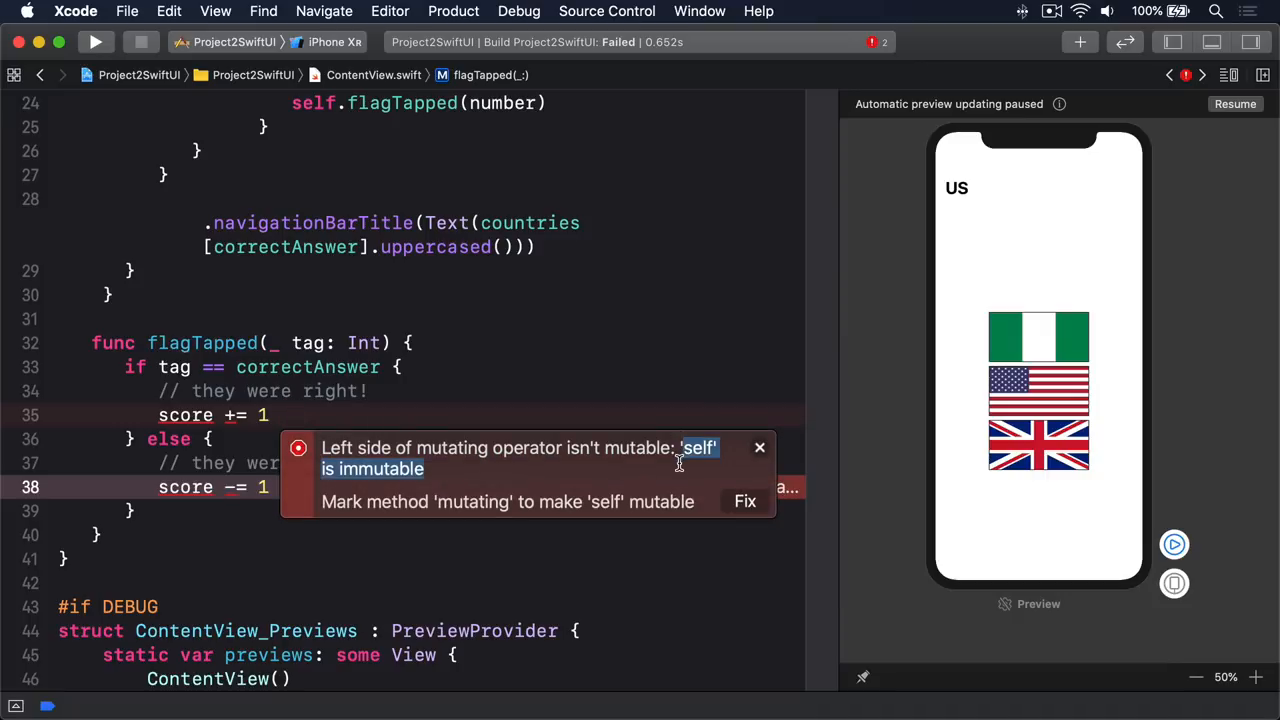
{"action": "mouse_move", "coordinate": [240, 465]}
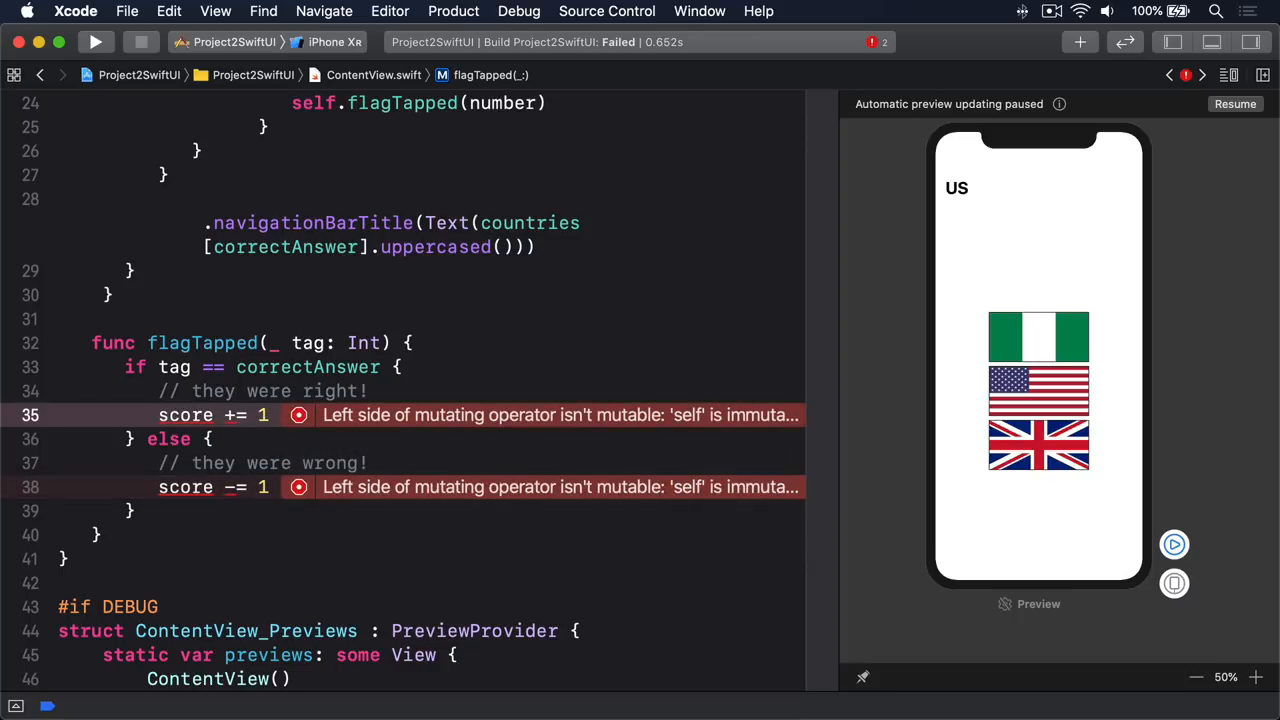
{"action": "type", "text": "self.countries[number])"}
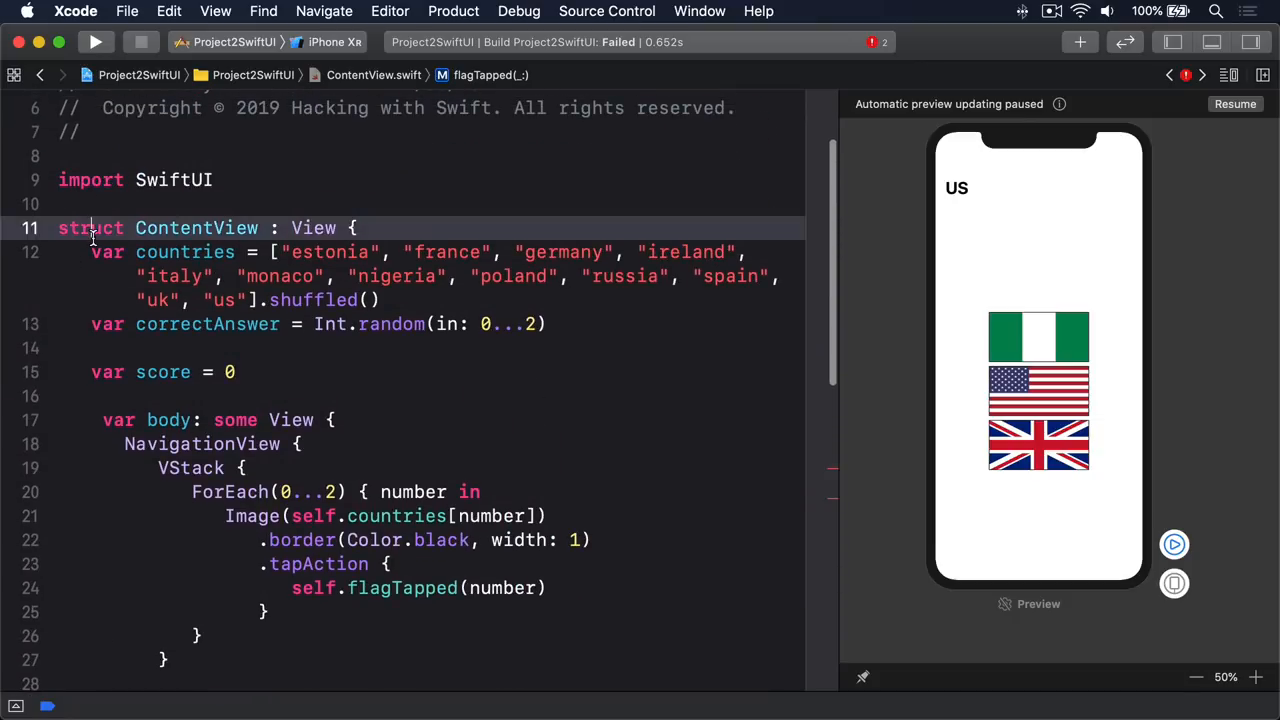
{"action": "double_click", "coordinate": [89, 228]}
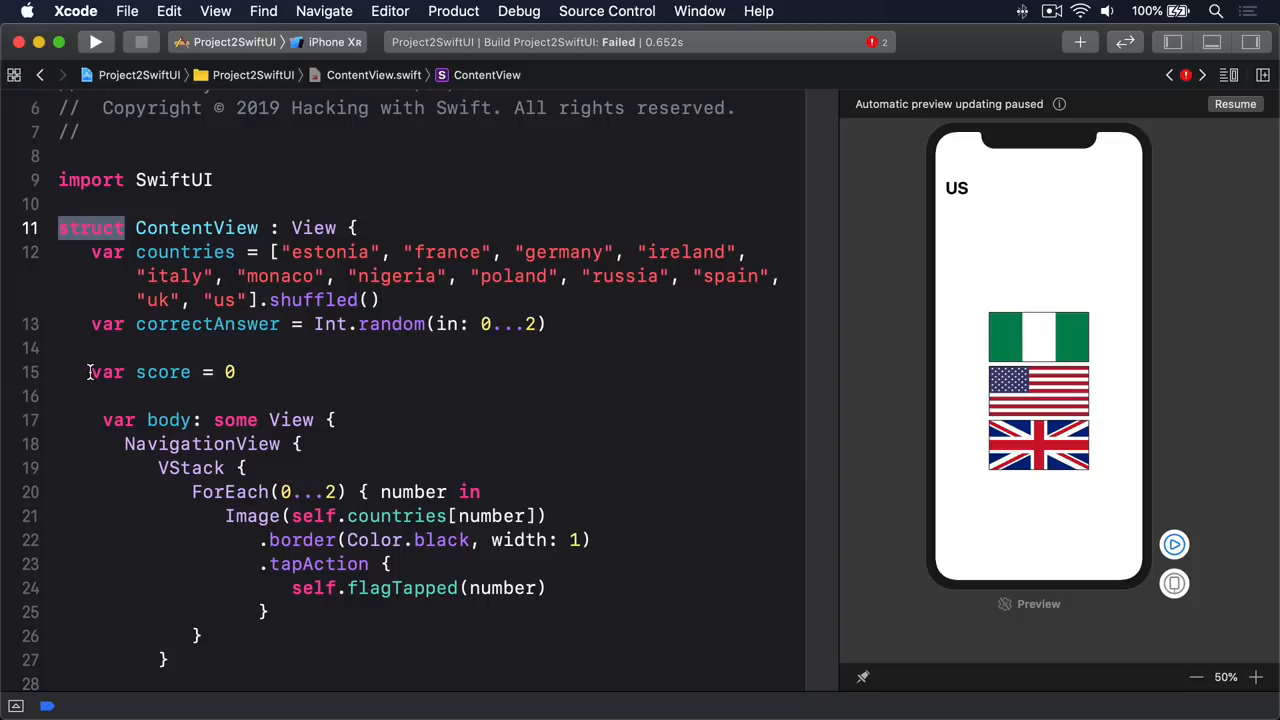
{"action": "type", "text": "@St"}
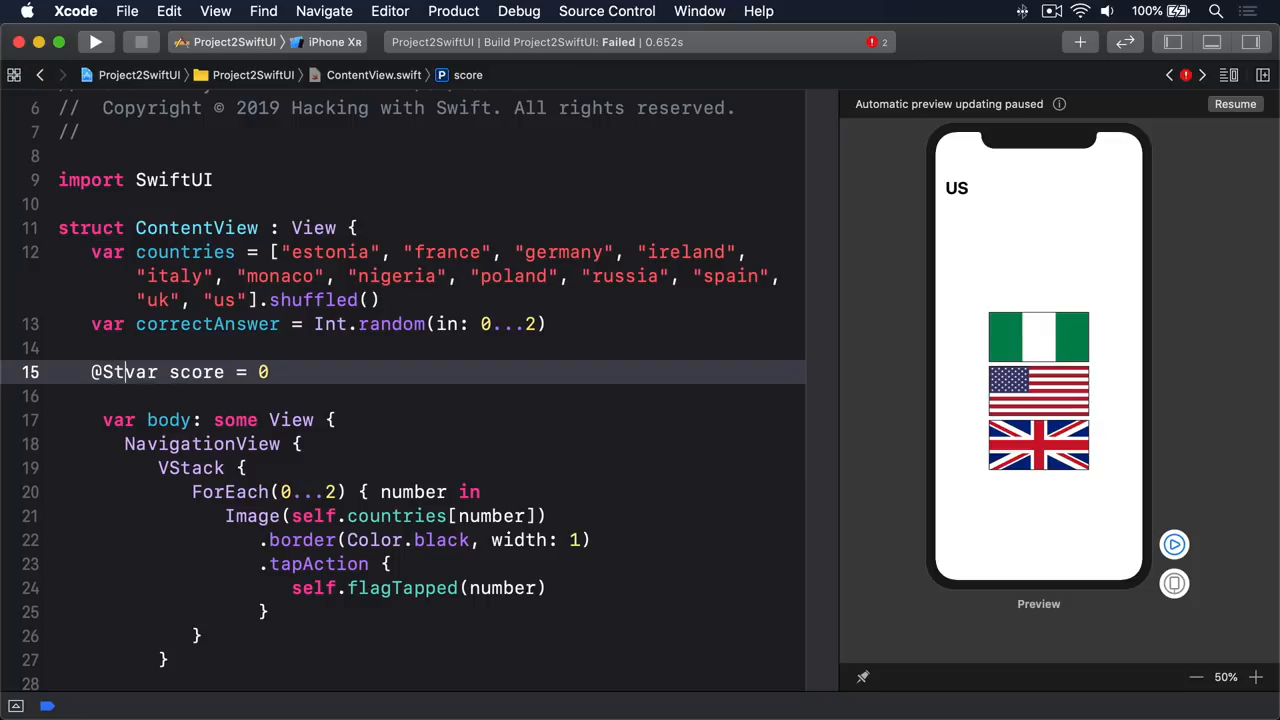
{"action": "type", "text": "ate"}
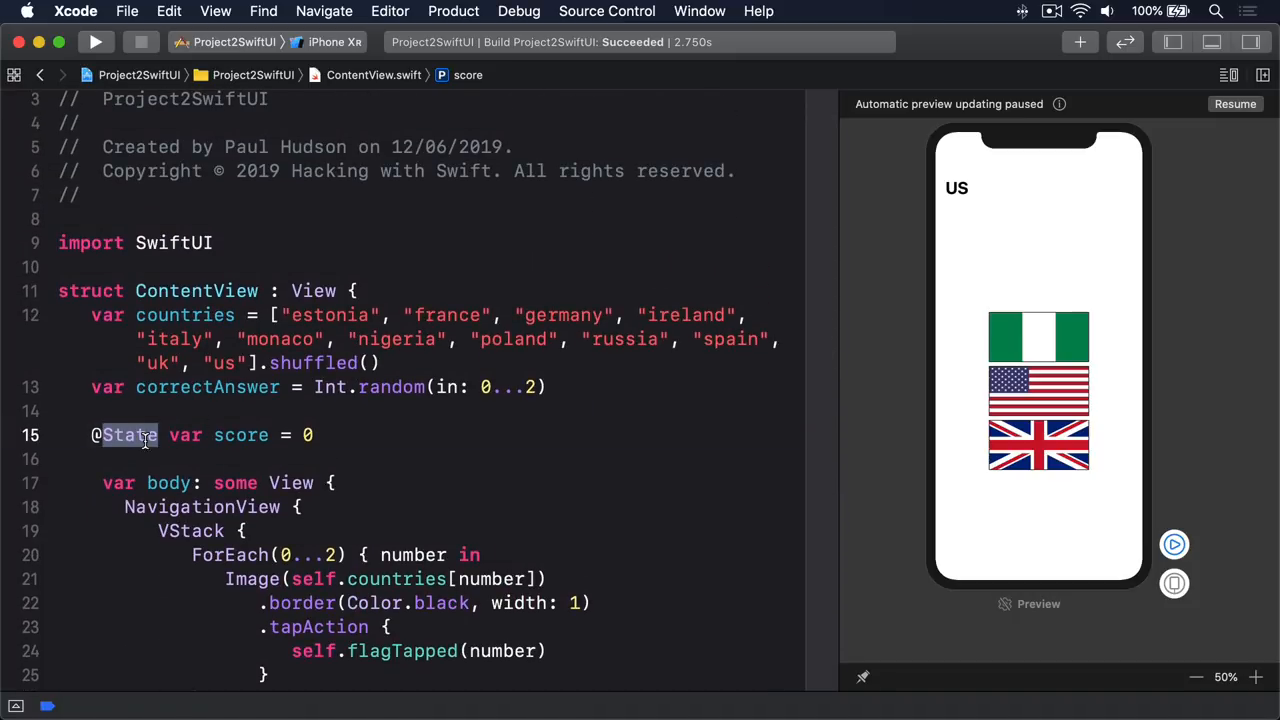
{"action": "type", "text": "p"}
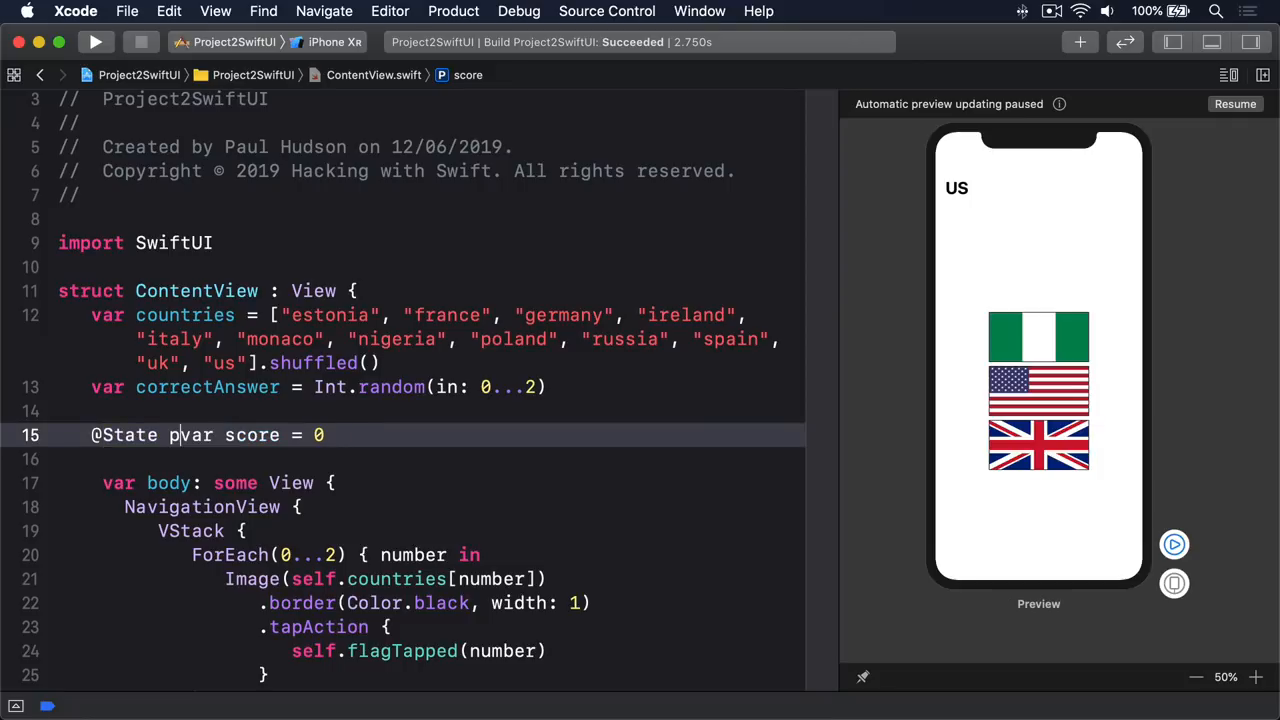
{"action": "type", "text": "rivate"}
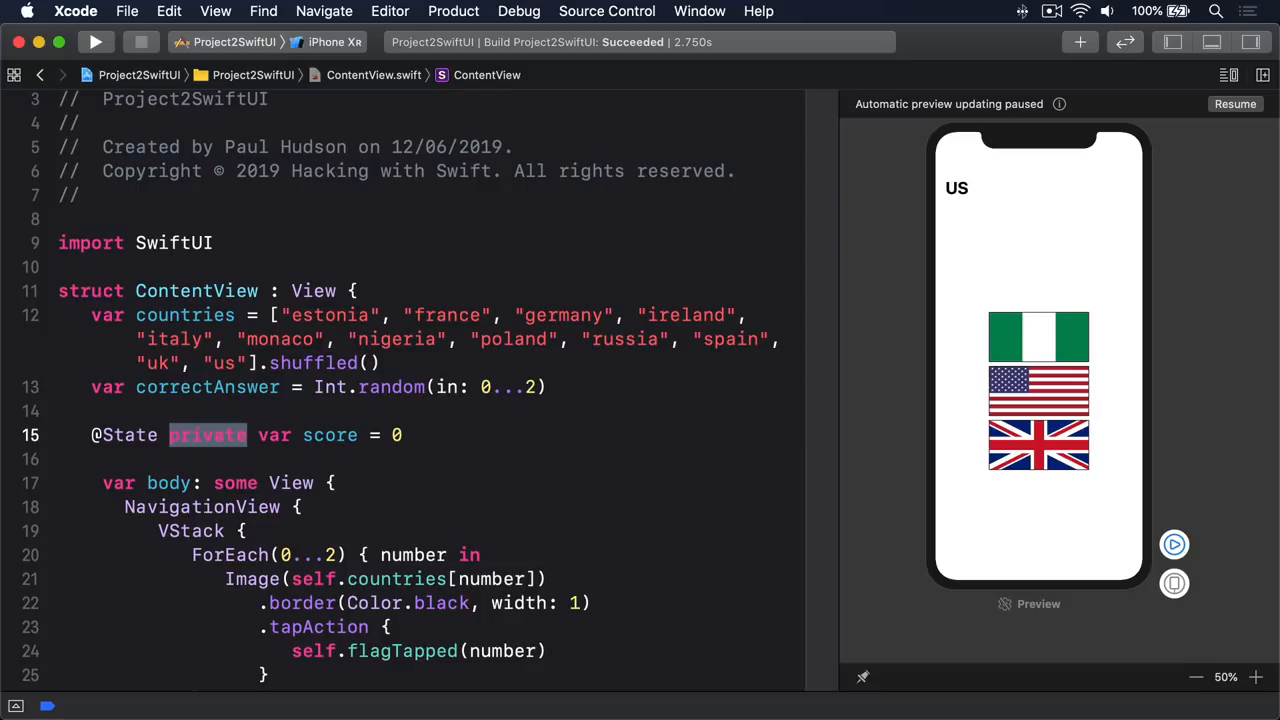
{"action": "scroll", "scroll_direction": "down", "scroll_amount": 3}
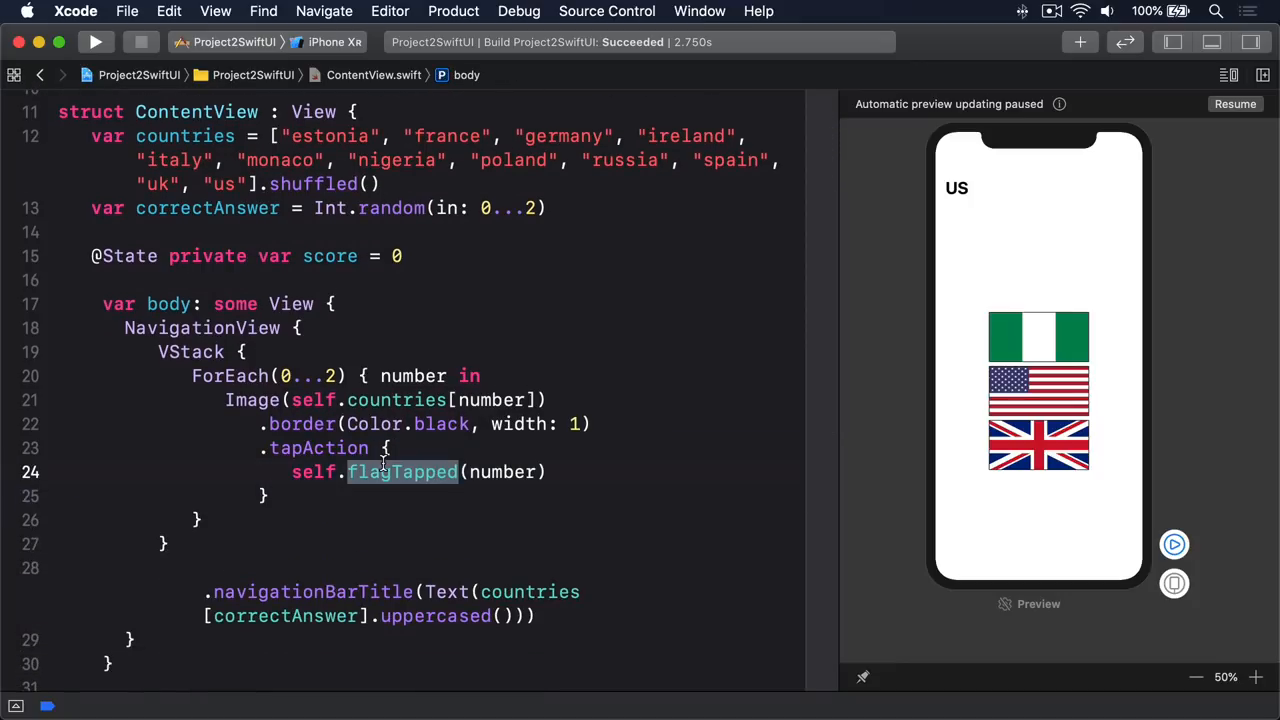
{"action": "double_click", "coordinate": [503, 472]}
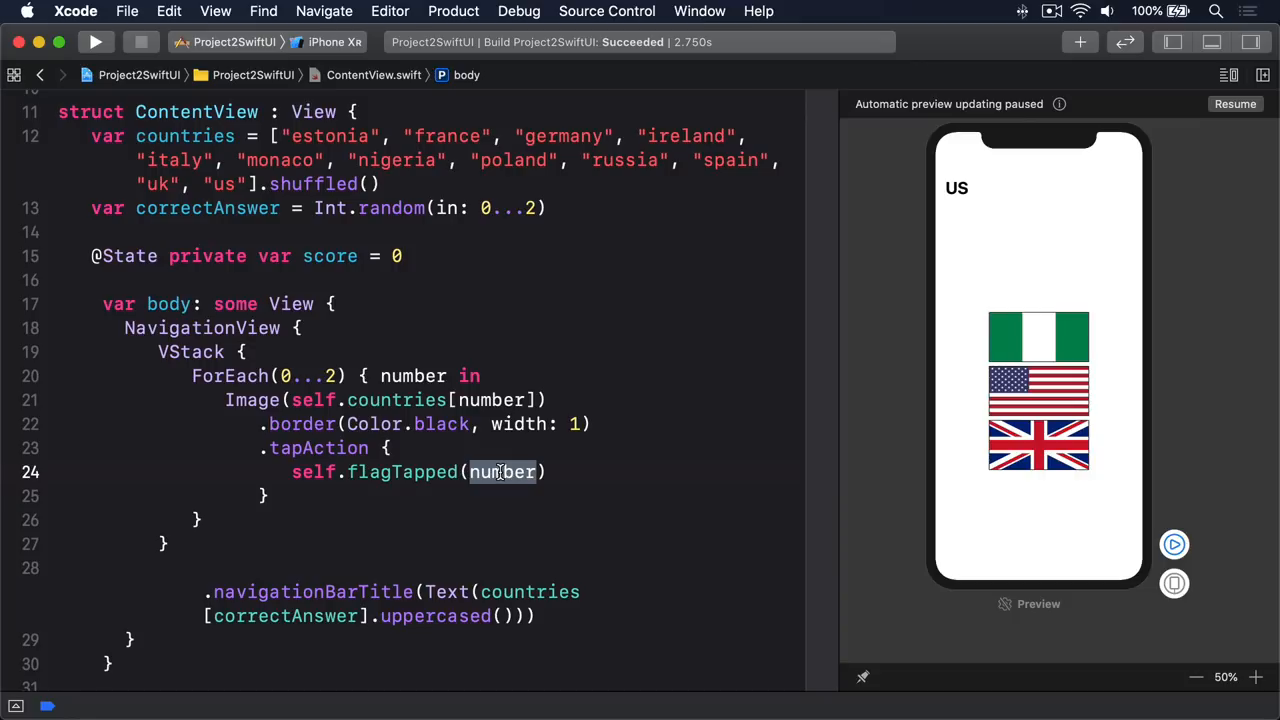
{"action": "scroll", "scroll_direction": "down", "scroll_amount": 3}
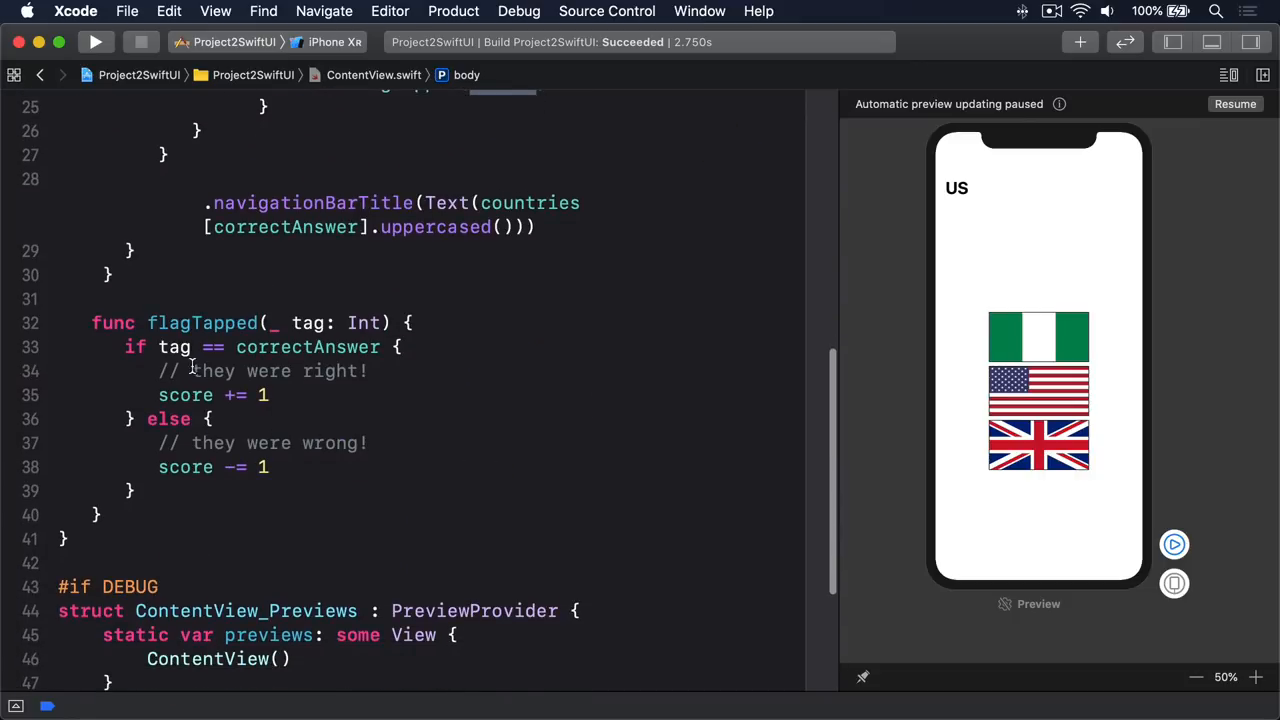
{"action": "double_click", "coordinate": [307, 347]}
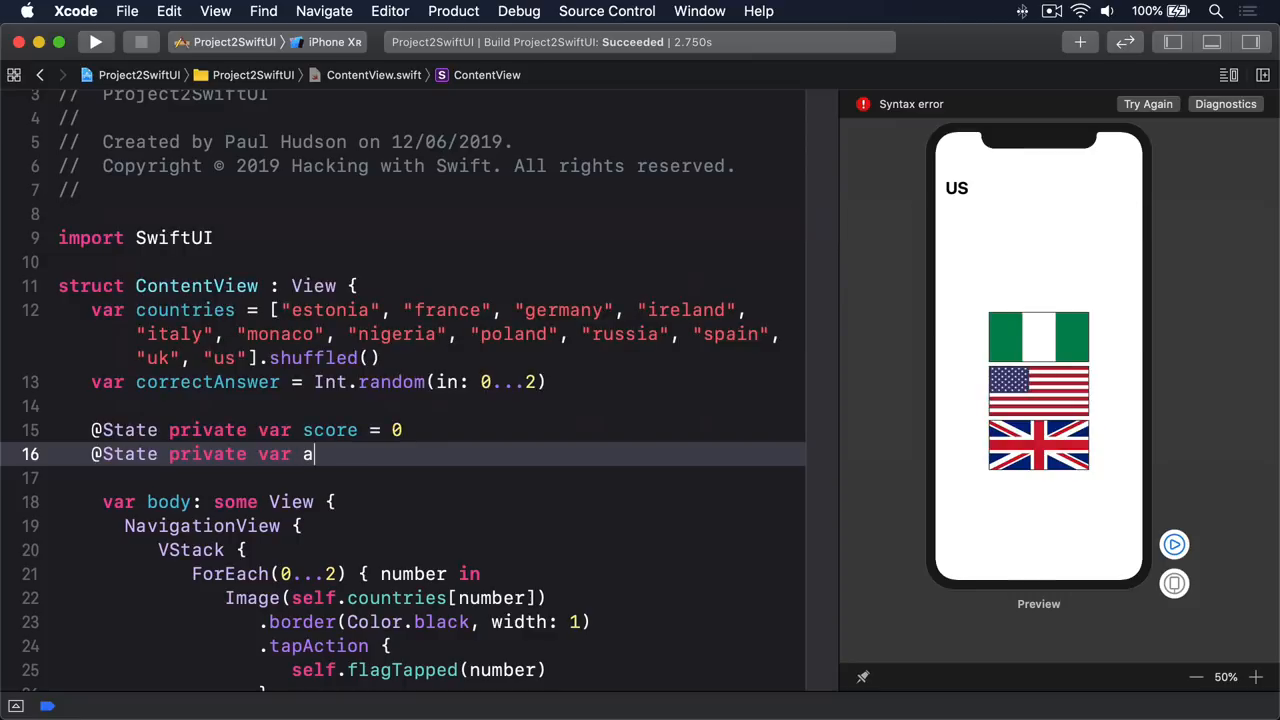
{"action": "type", "text": "lertTitle = \""}
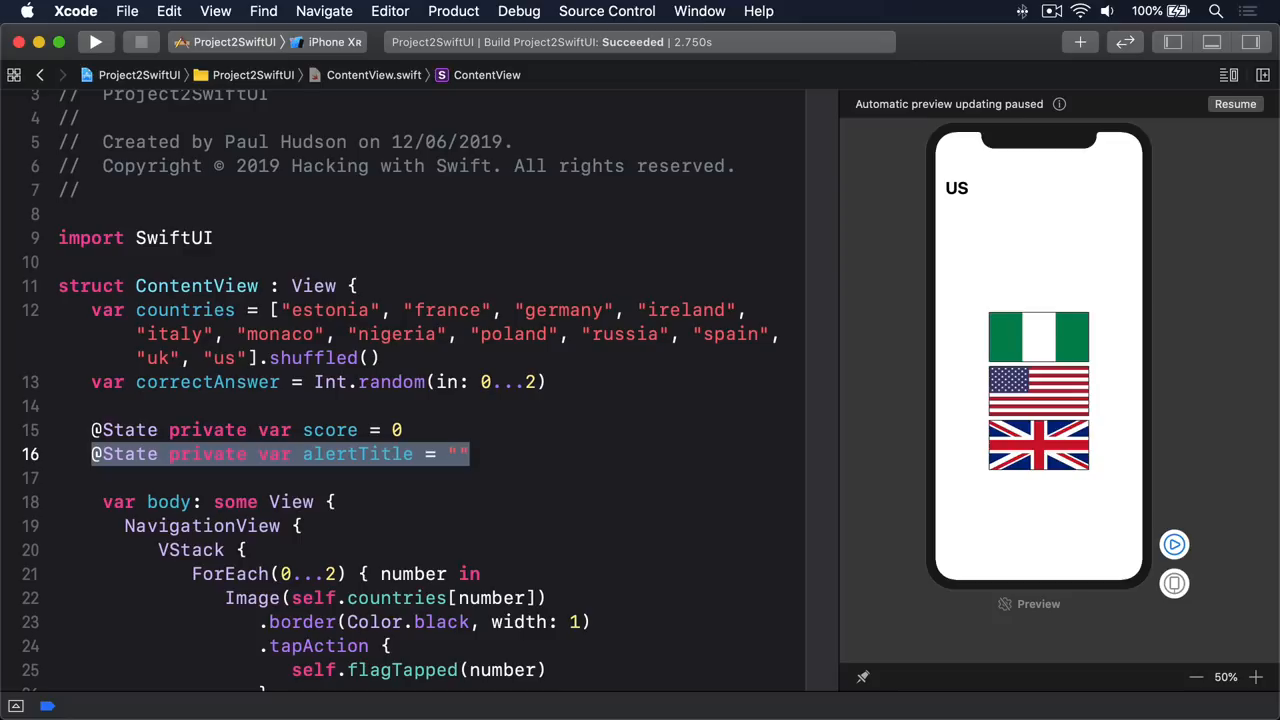
{"action": "left_click", "coordinate": [471, 454]}
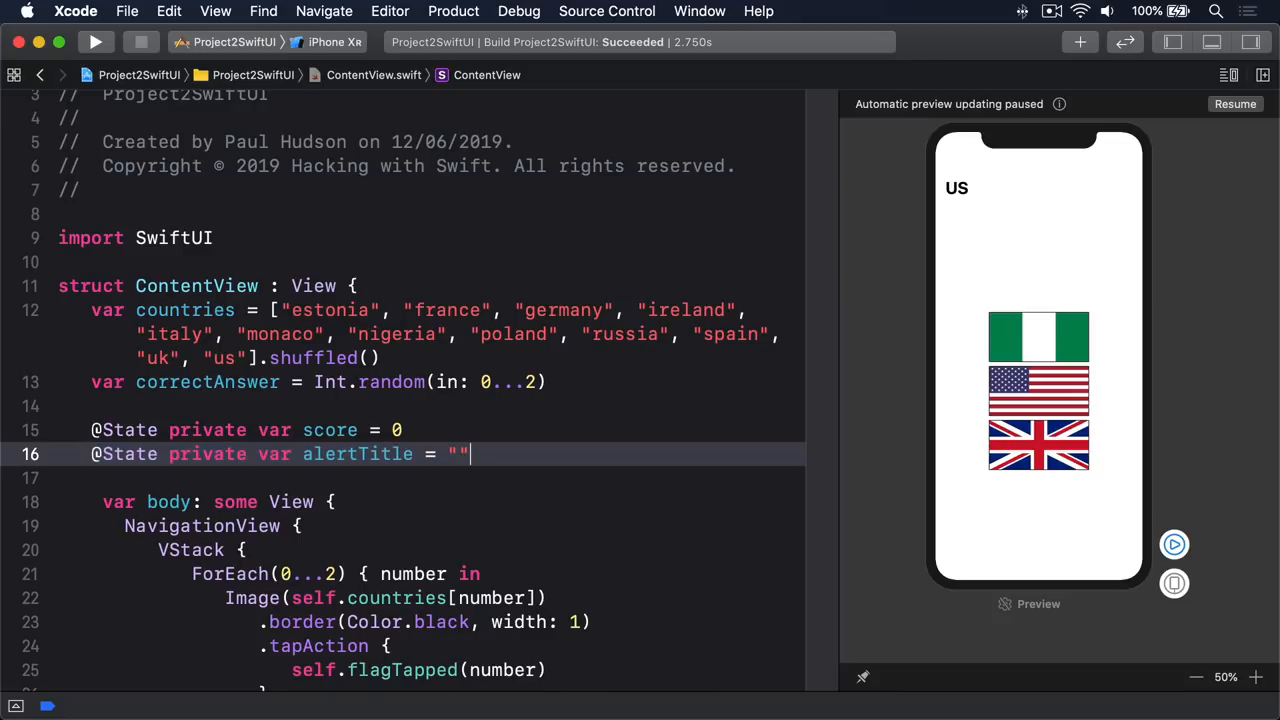
{"action": "type", "text": "@State private var"}
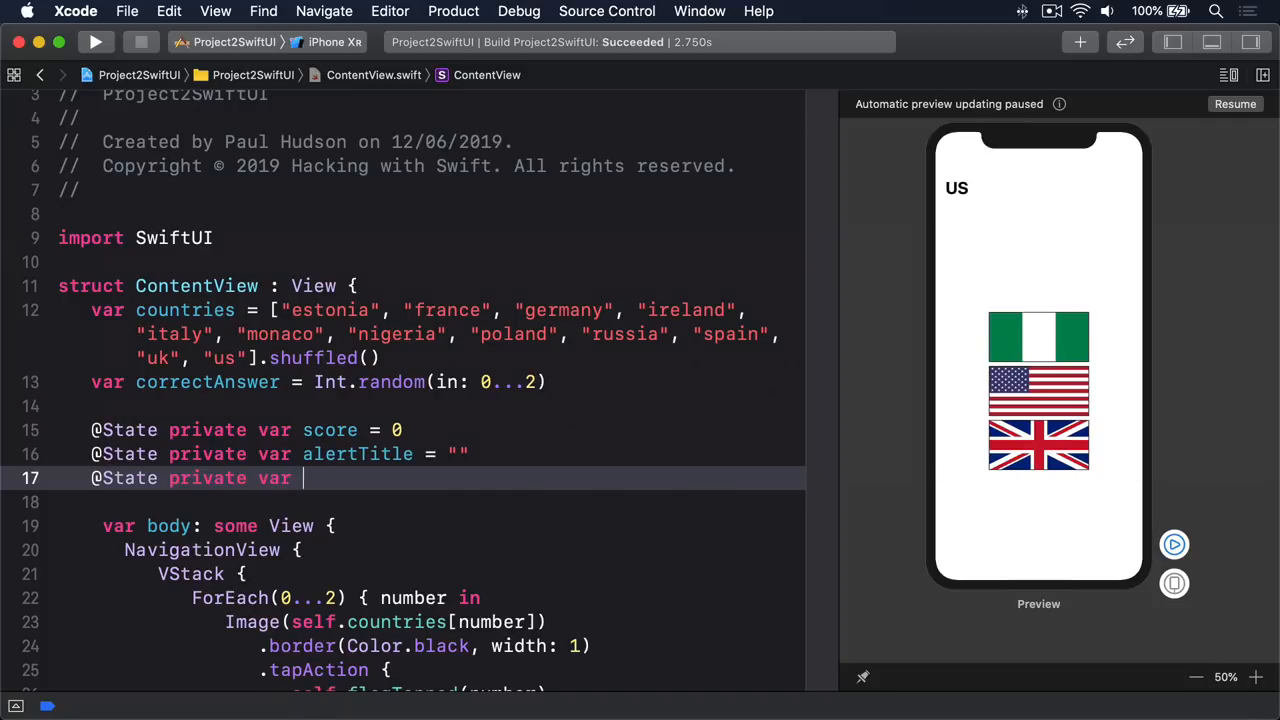
{"action": "type", "text": "showingAlert = false"}
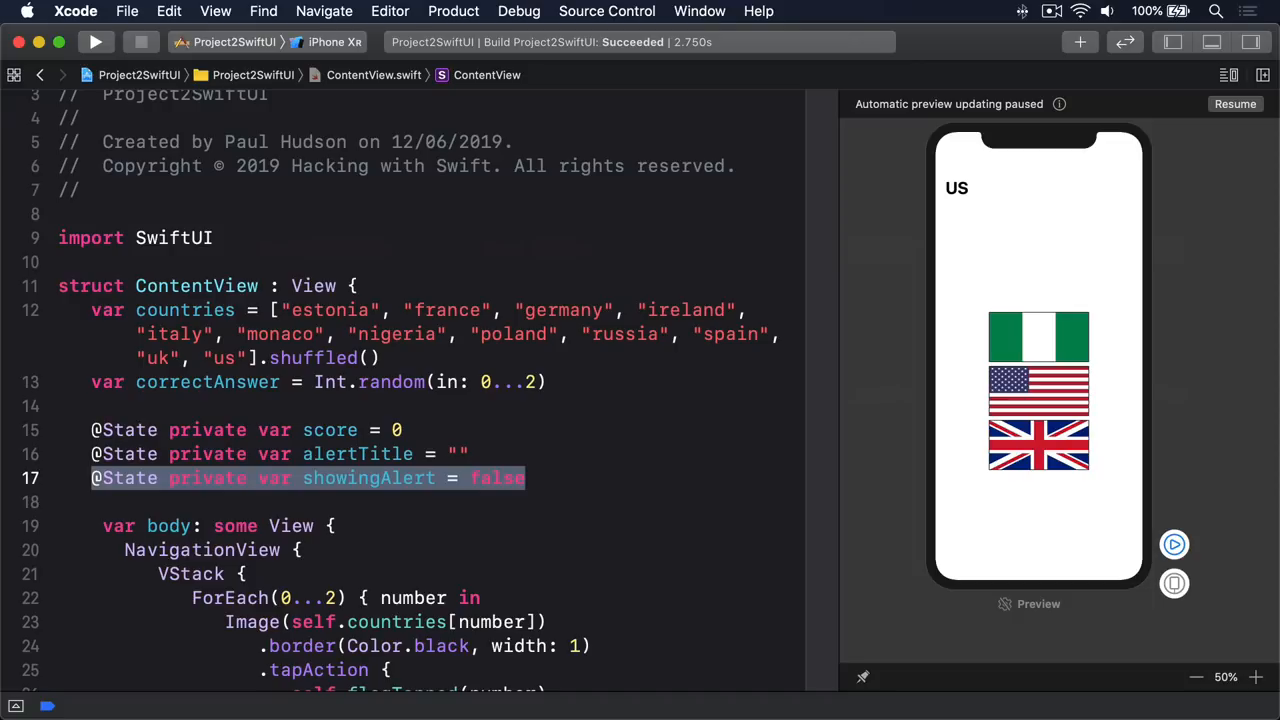
{"action": "mouse_move", "coordinate": [340, 454]}
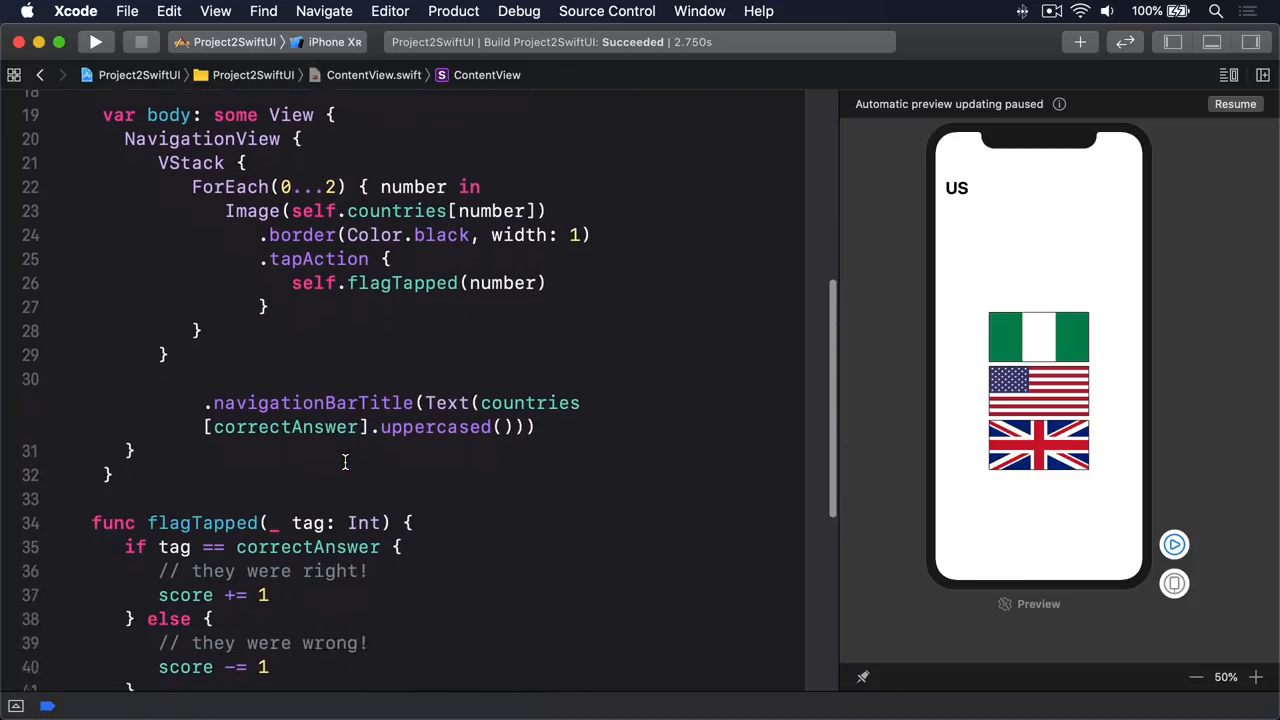
- In flagTapped, set alertTitle to "Correct" or "Wrong" per branch, then showingAlert = true
{"action": "scroll", "scroll_direction": "down", "scroll_amount": 3}
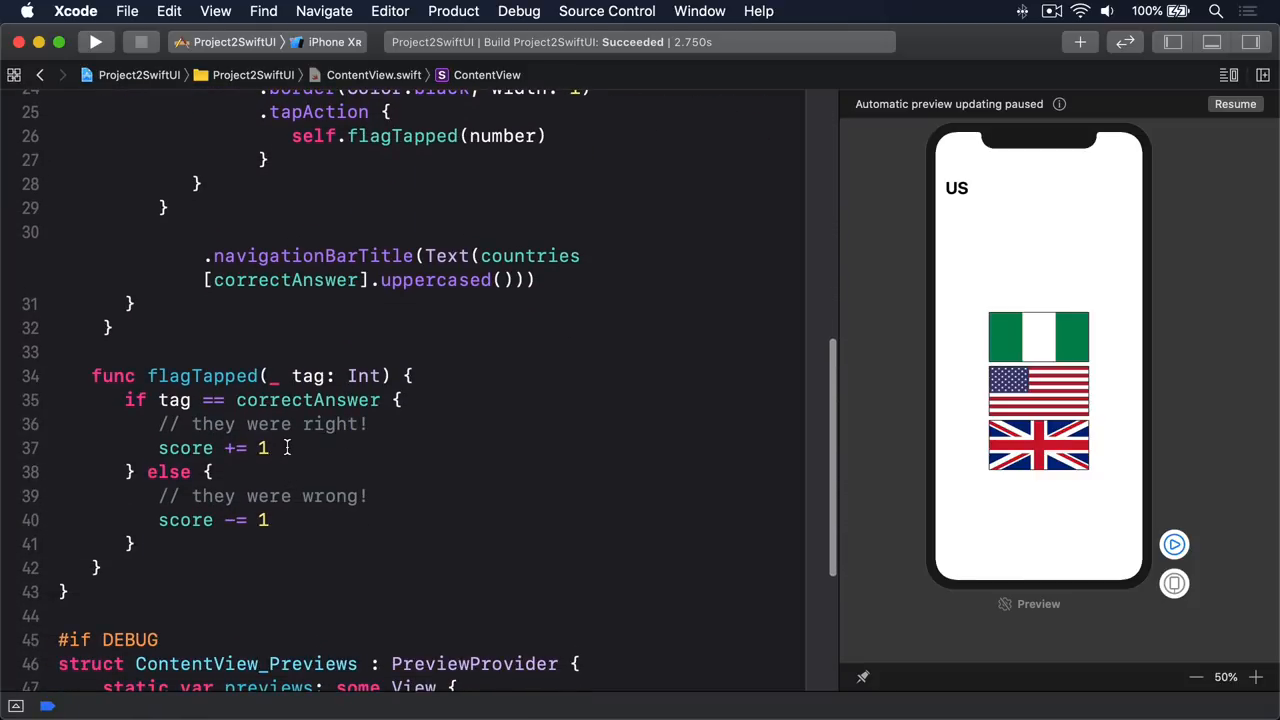
{"action": "left_click", "coordinate": [283, 448]}
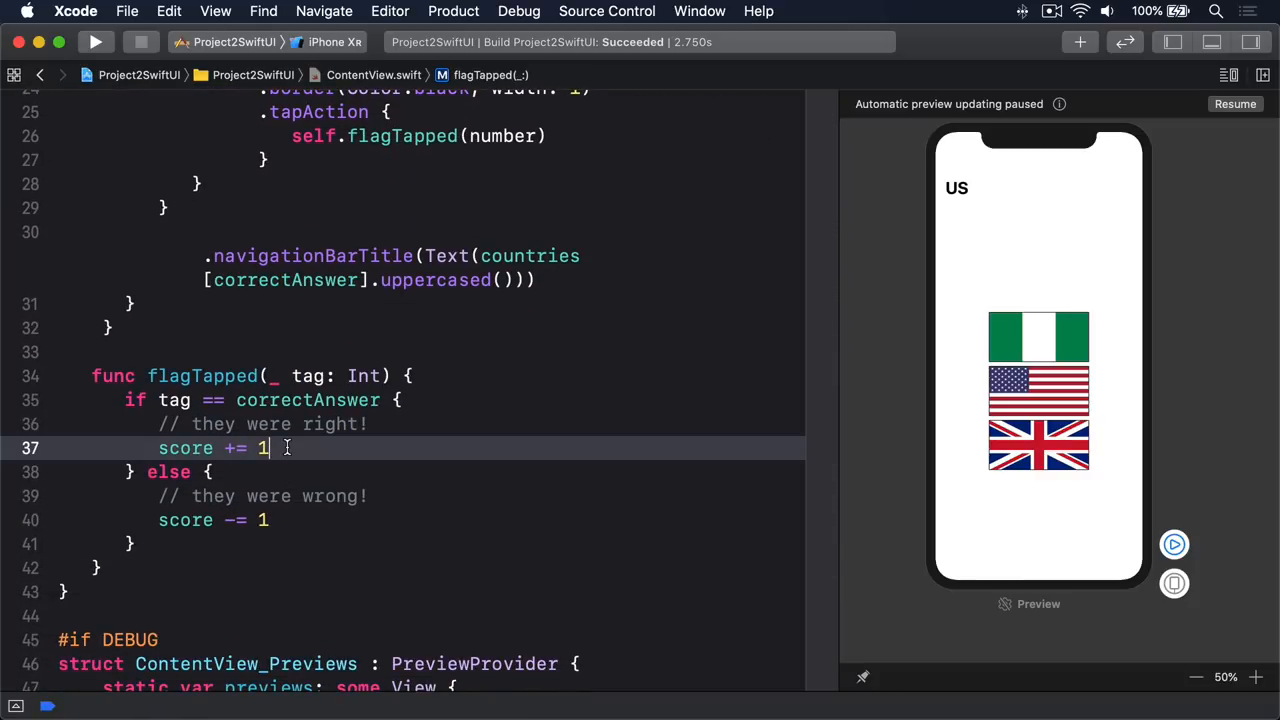
{"action": "key", "text": "Return"}
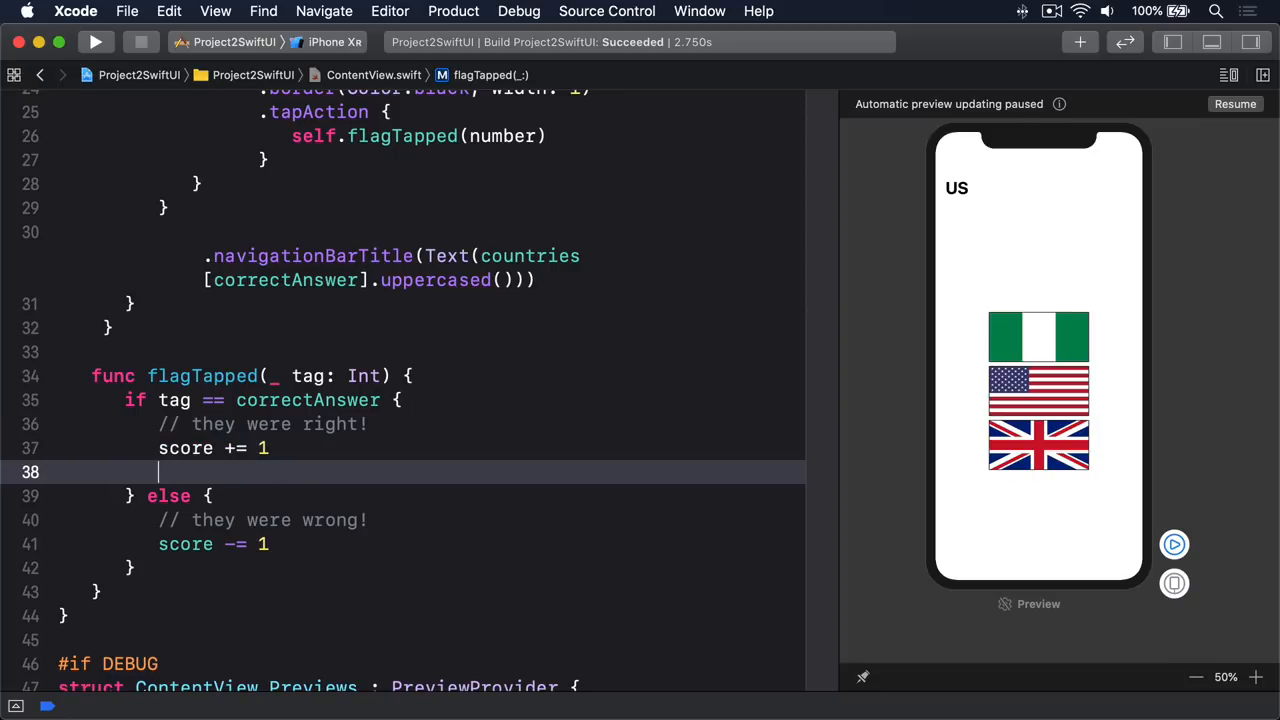
{"action": "type", "text": "alertTitle ="}
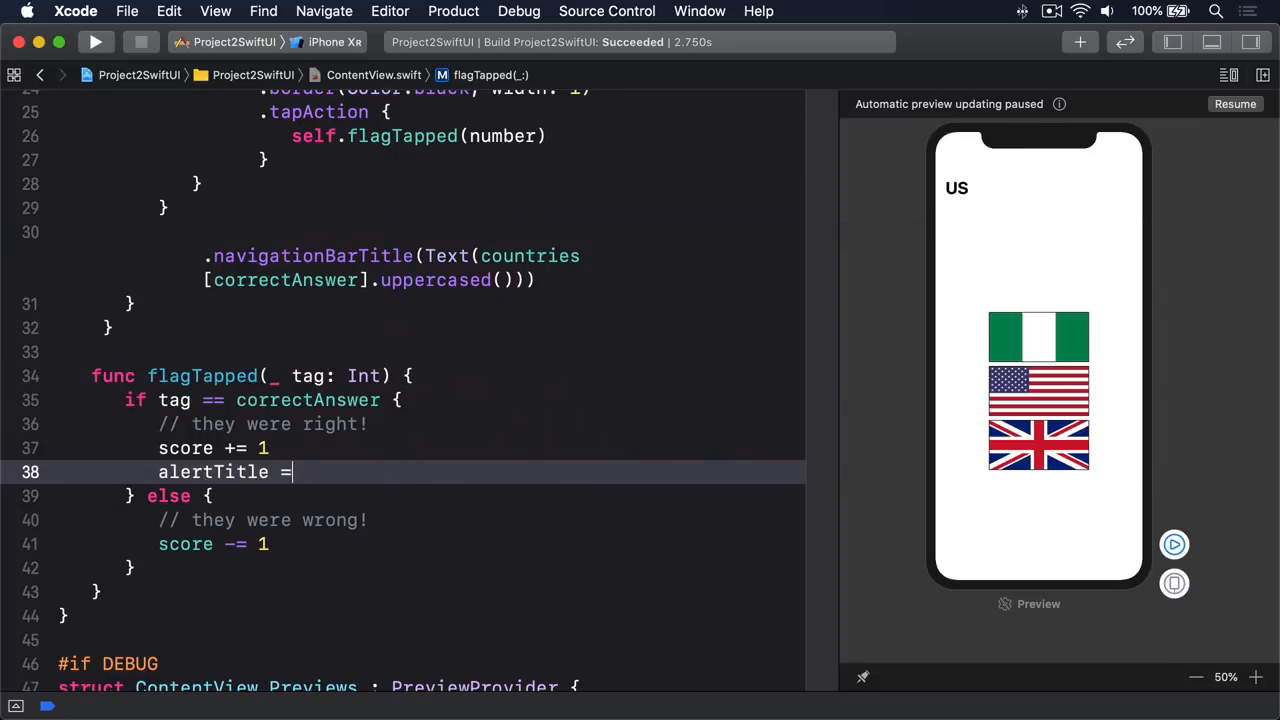
{"action": "type", "text": "\"Correct\""}
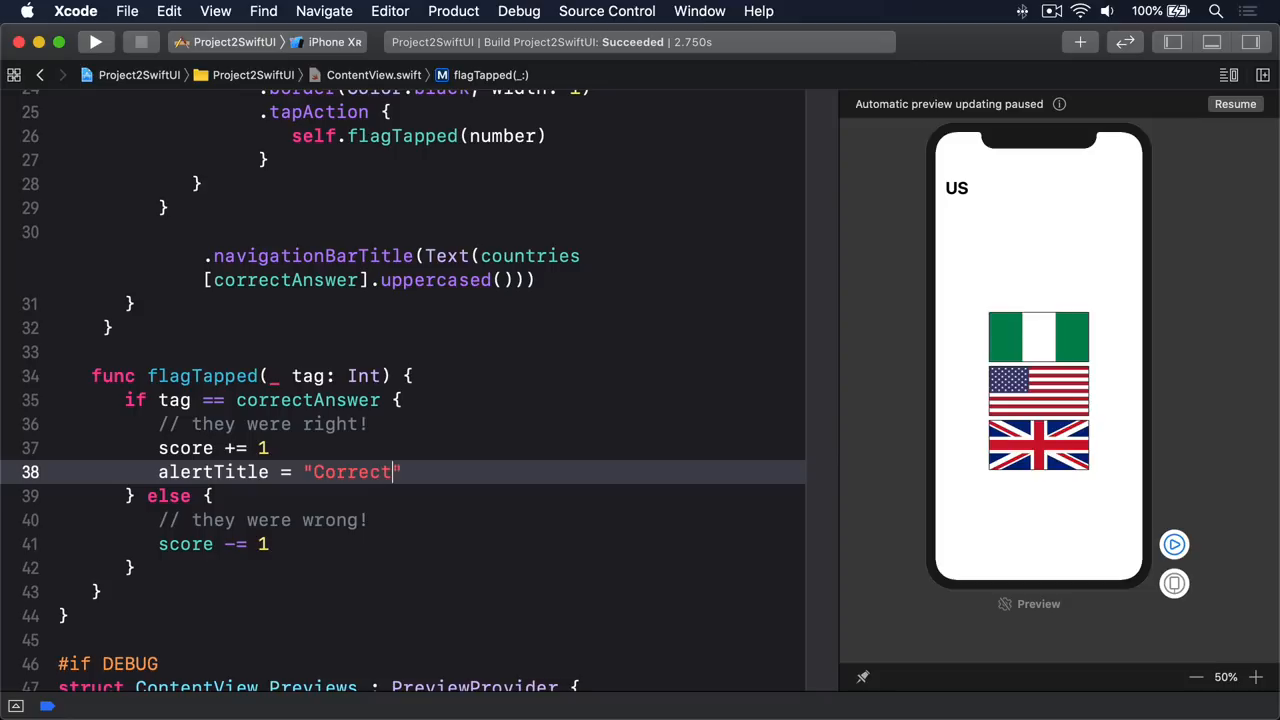
{"action": "key", "text": "return"}
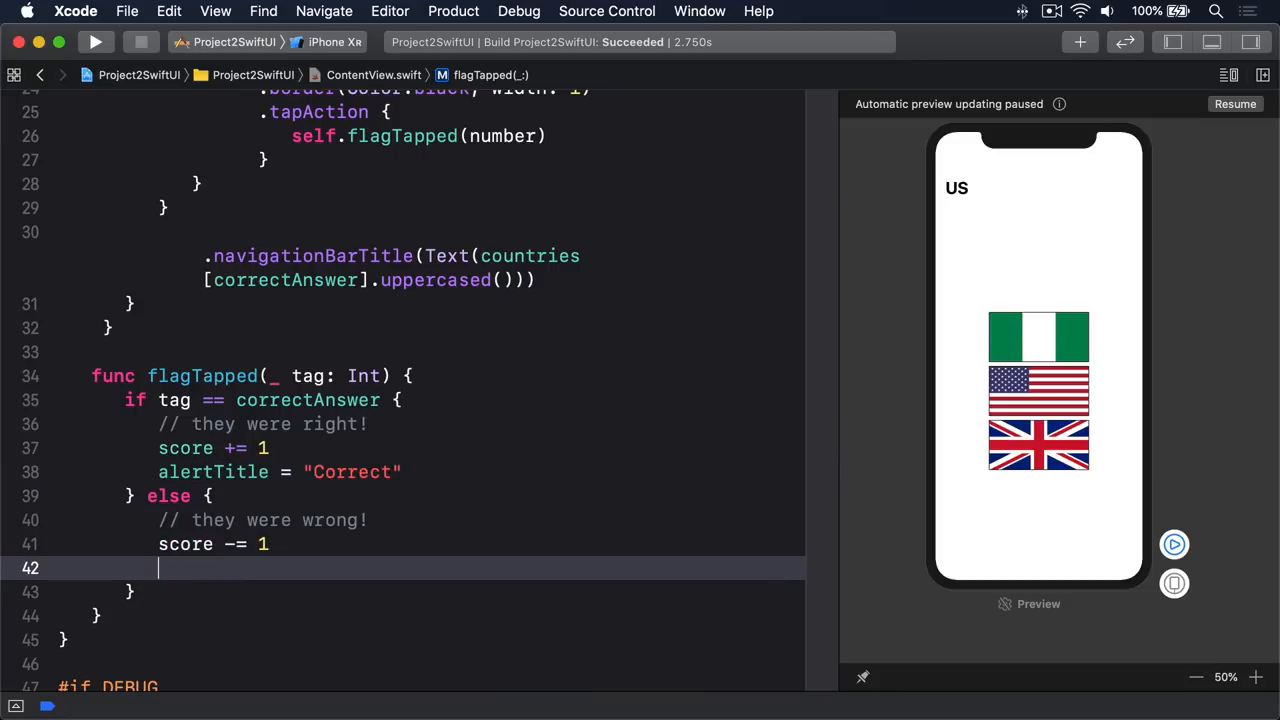
{"action": "type", "text": "alertTitle = \"W\""}
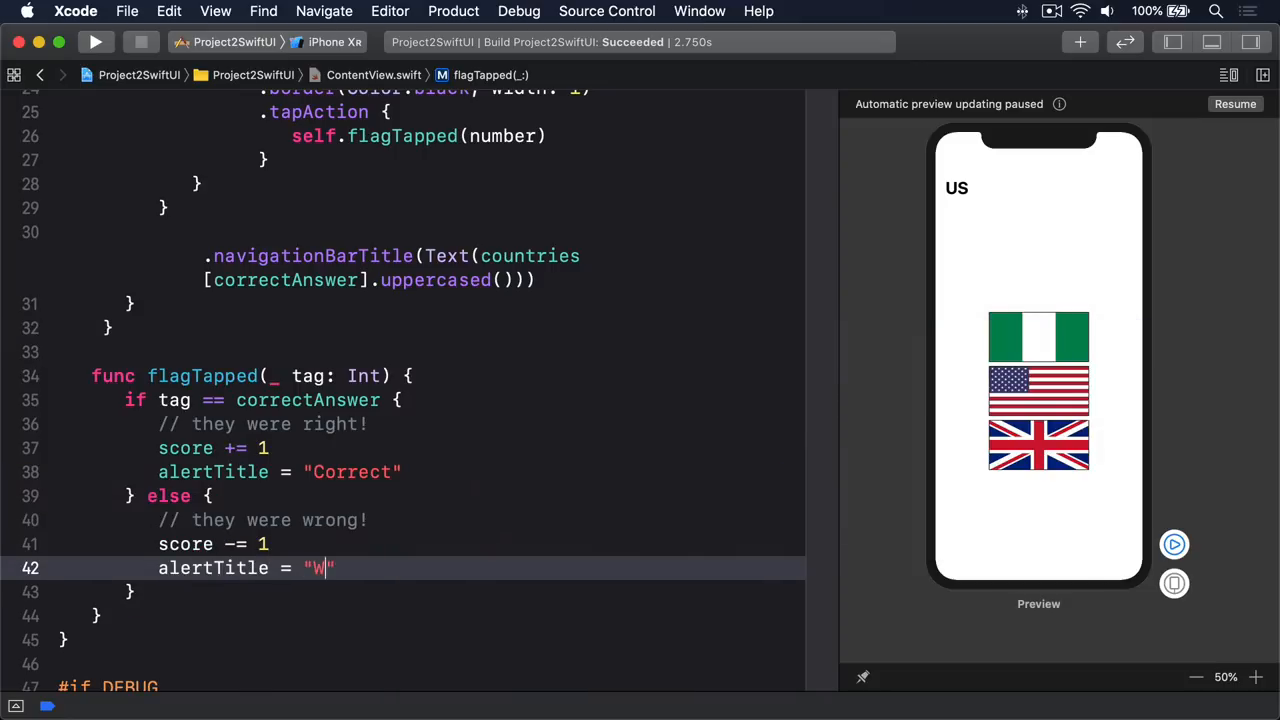
{"action": "type", "text": "rong"}
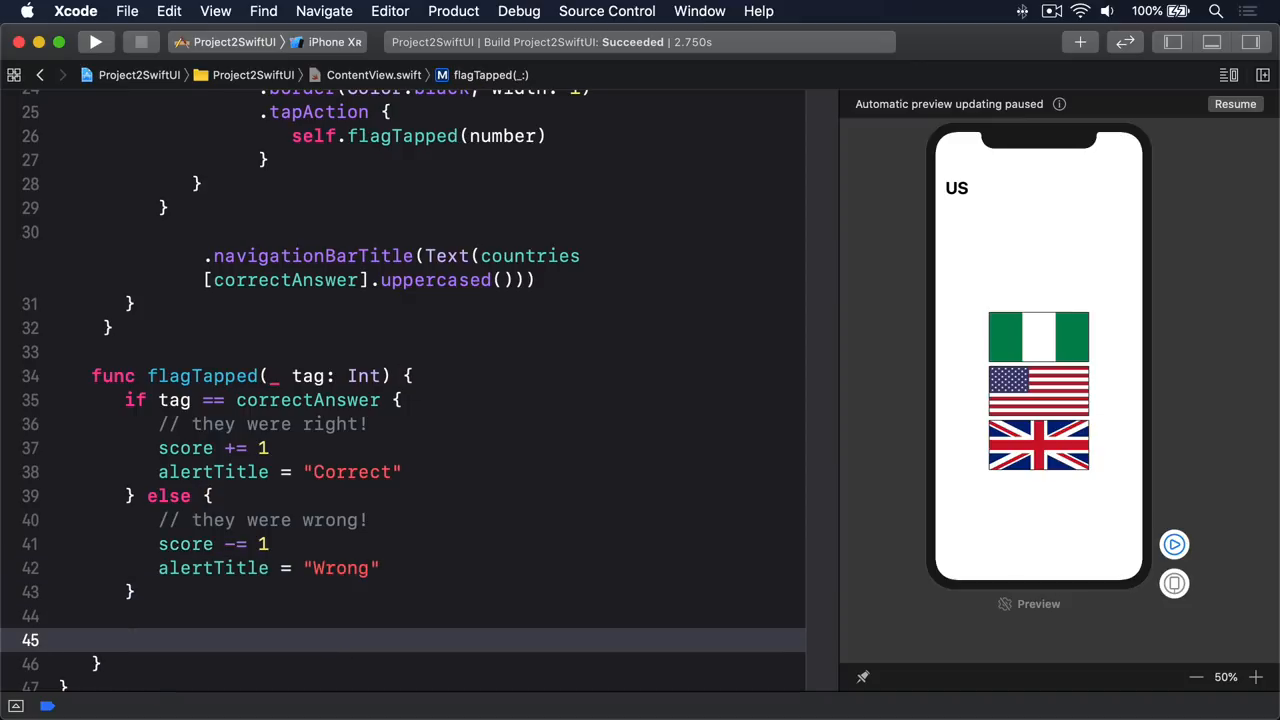
{"action": "type", "text": "showingAlert = true"}
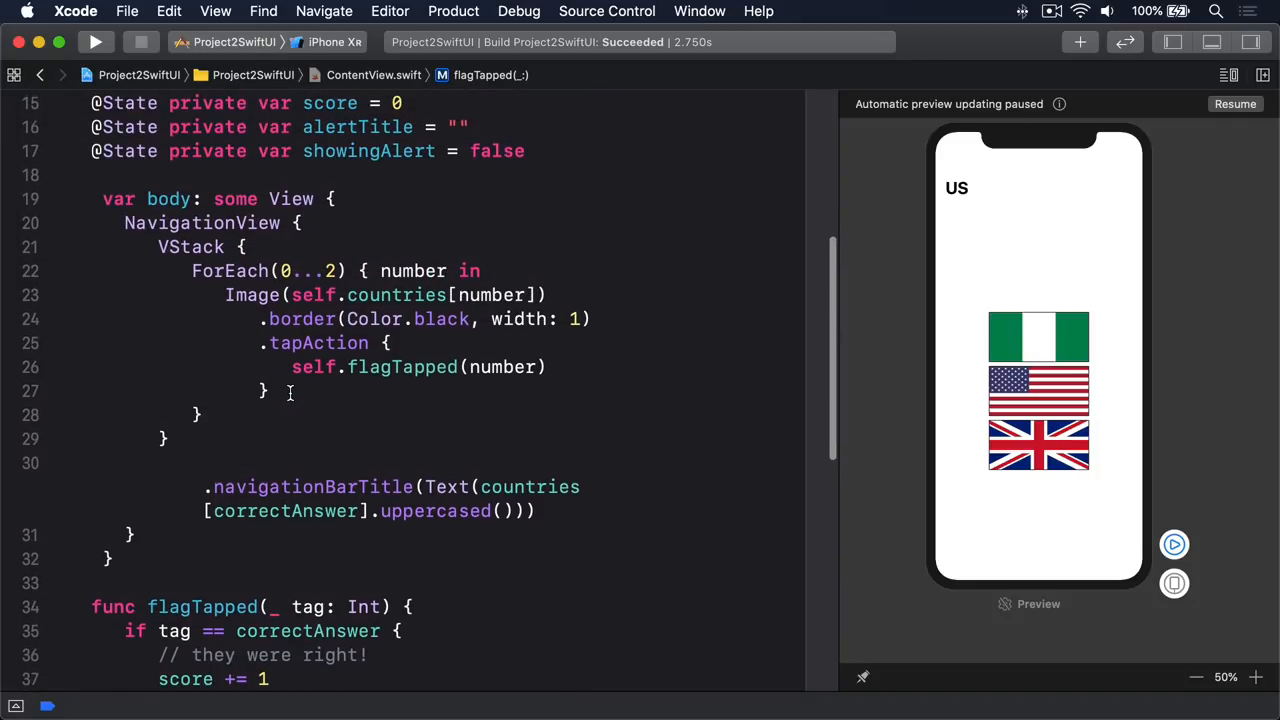
- Add .presentation($showingAlert) { // show the alert from here } after .navigationBarTitle
{"action": "left_click_drag", "start_coordinate": [158, 247], "coordinate": [170, 438]}
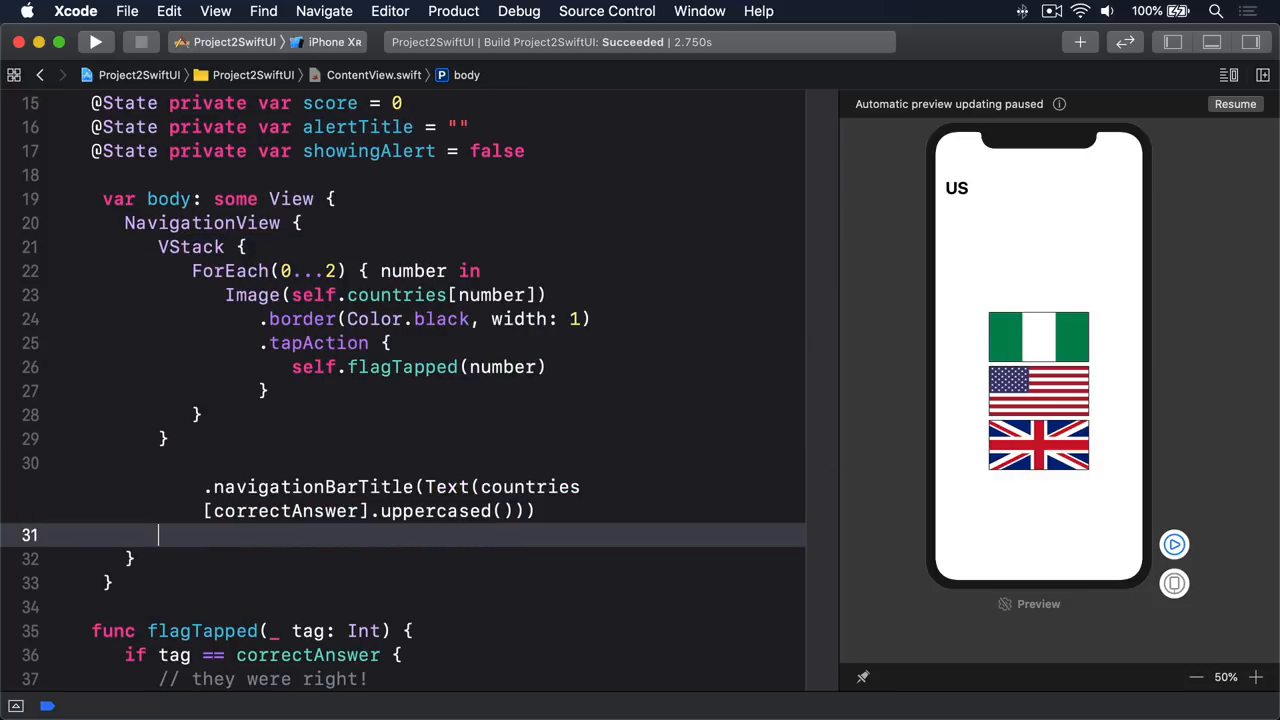
{"action": "type", "text": ".presentation($showingAlert) {"}
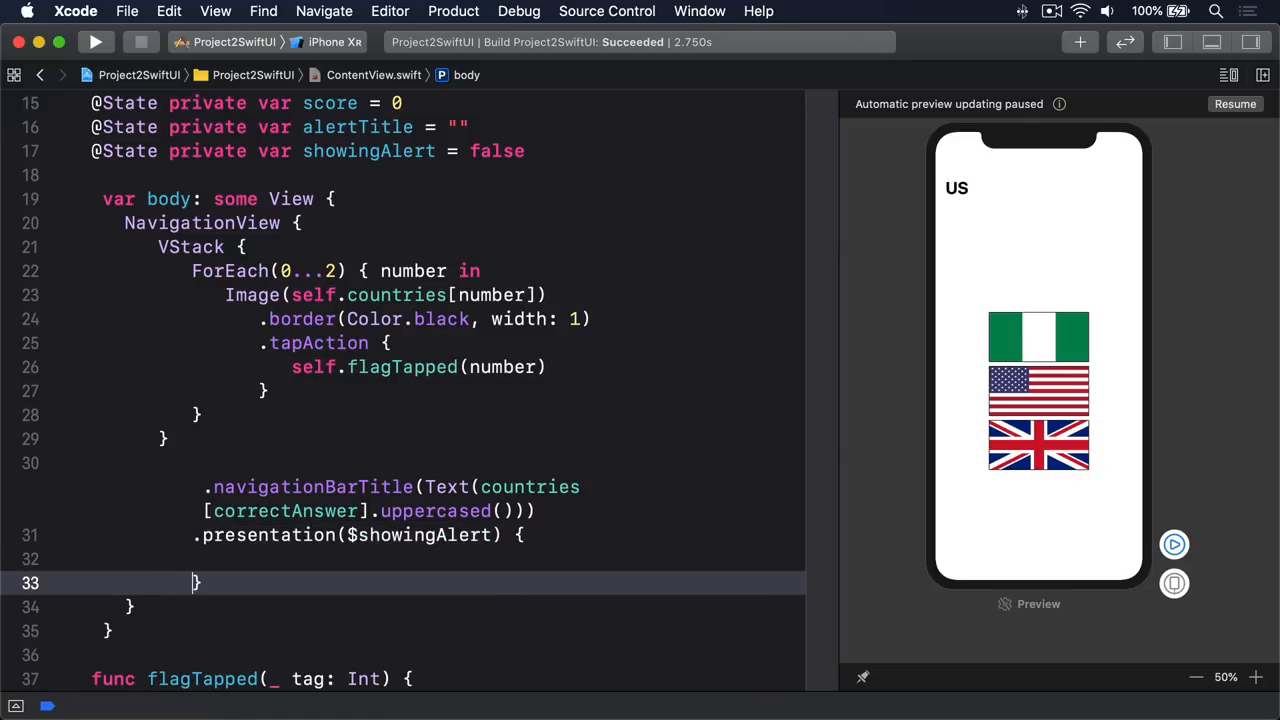
{"action": "type", "text": "// show the alert from here"}
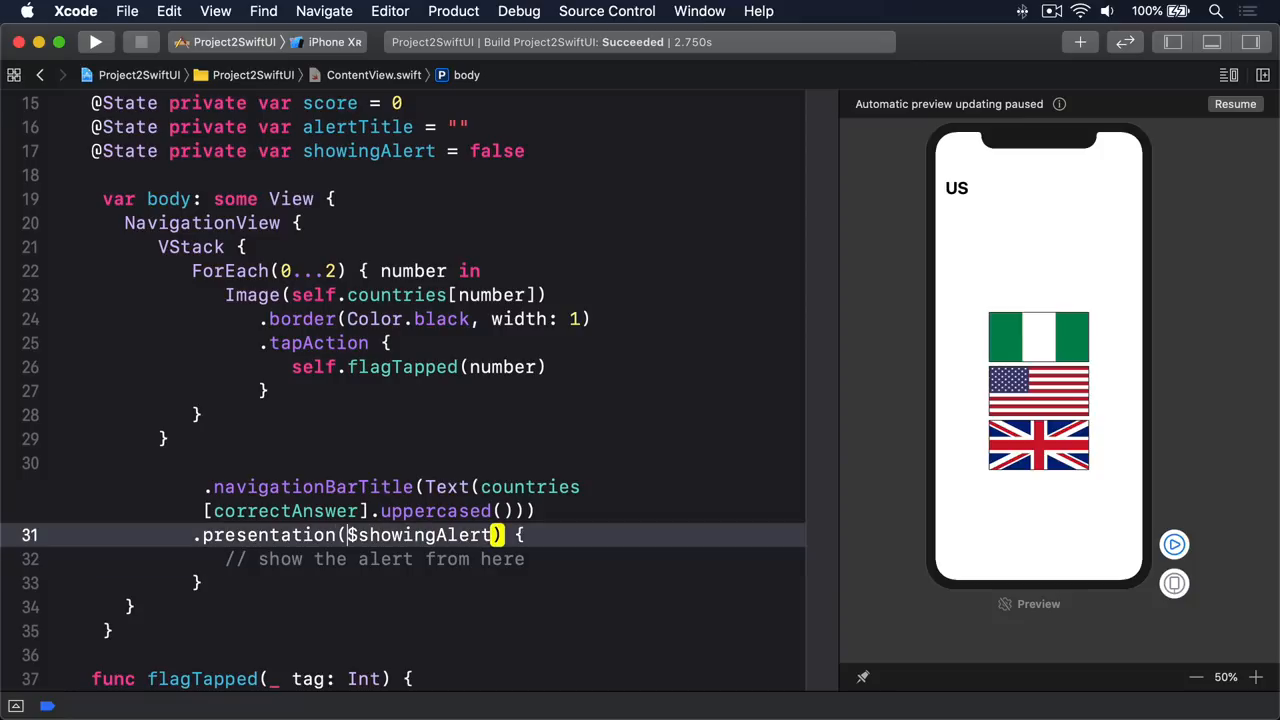
{"action": "double_click", "coordinate": [420, 535]}
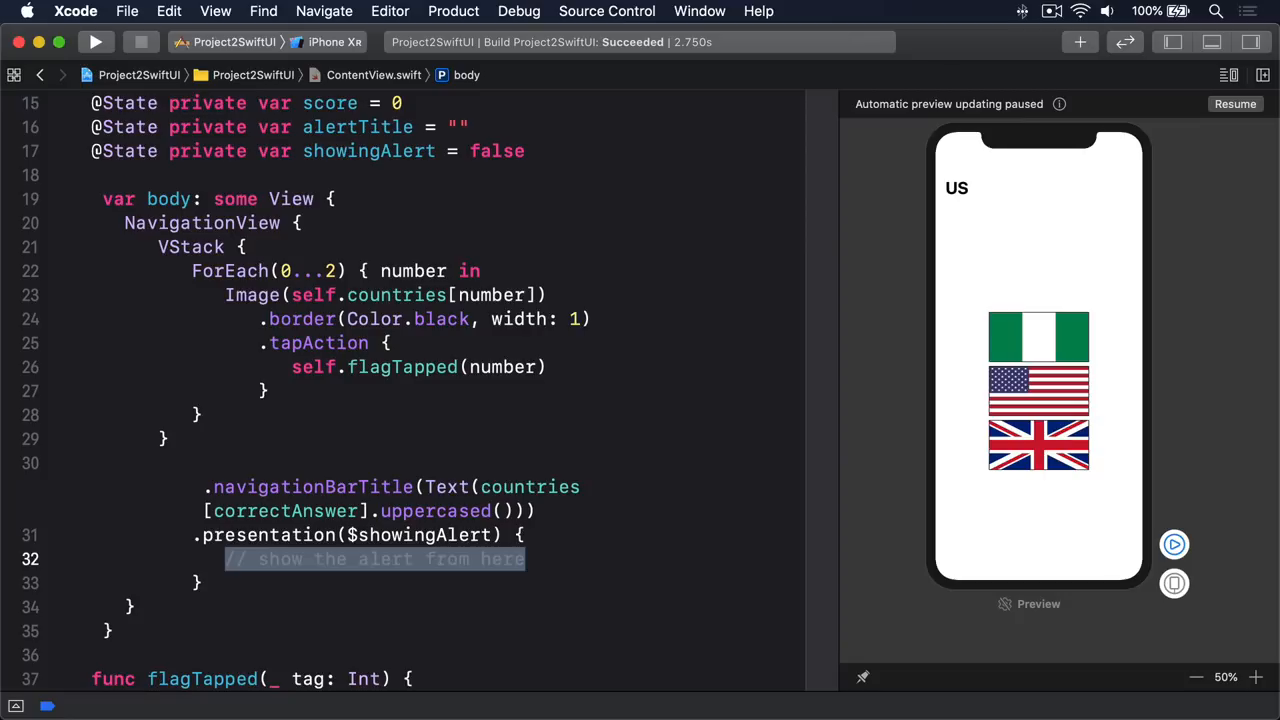
- Replace the placeholder with Alert(title: alertTitle, message 'Your score is \(score)', Continue button)
{"action": "type", "text": "Alert("}
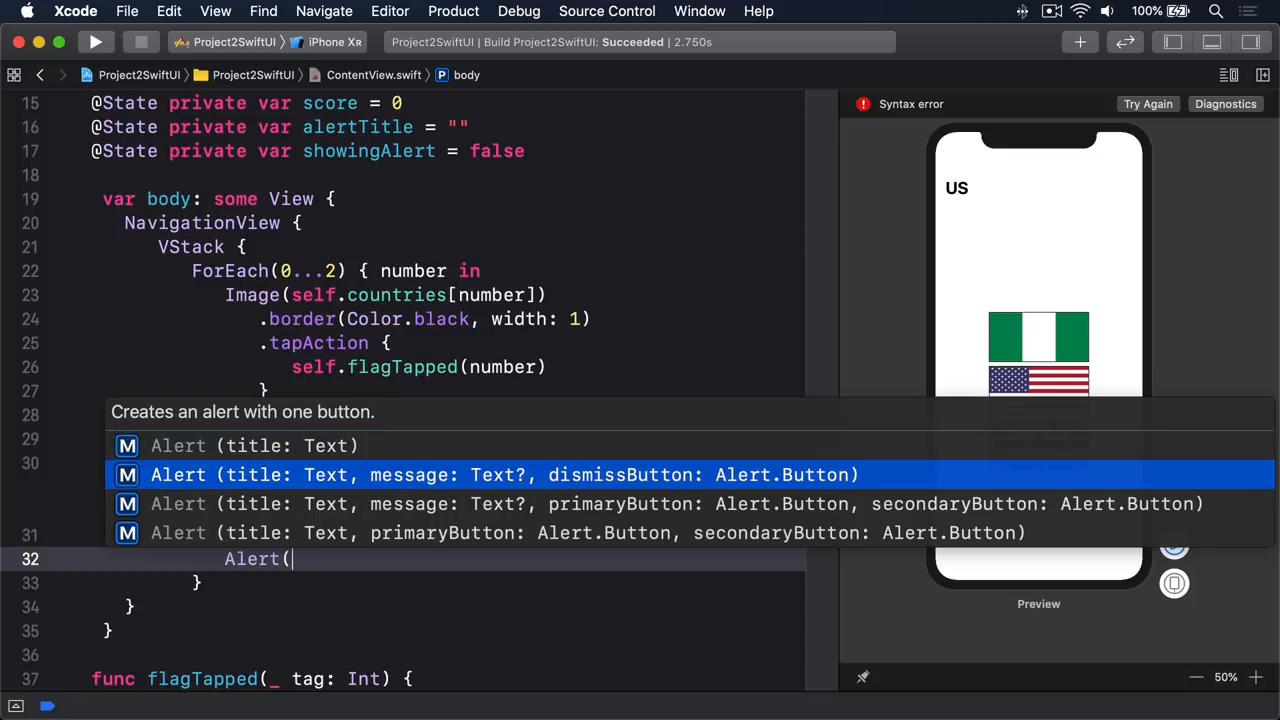
{"action": "left_click", "coordinate": [503, 475]}
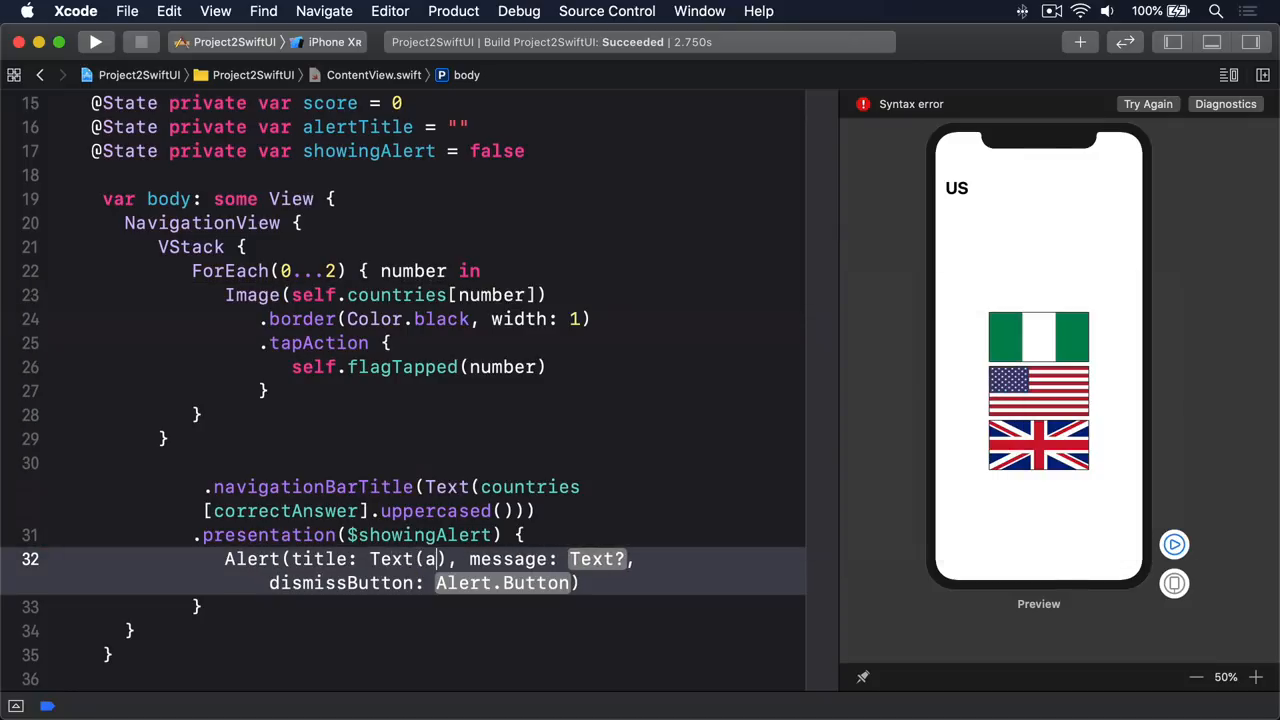
{"action": "type", "text": "lertTitle"}
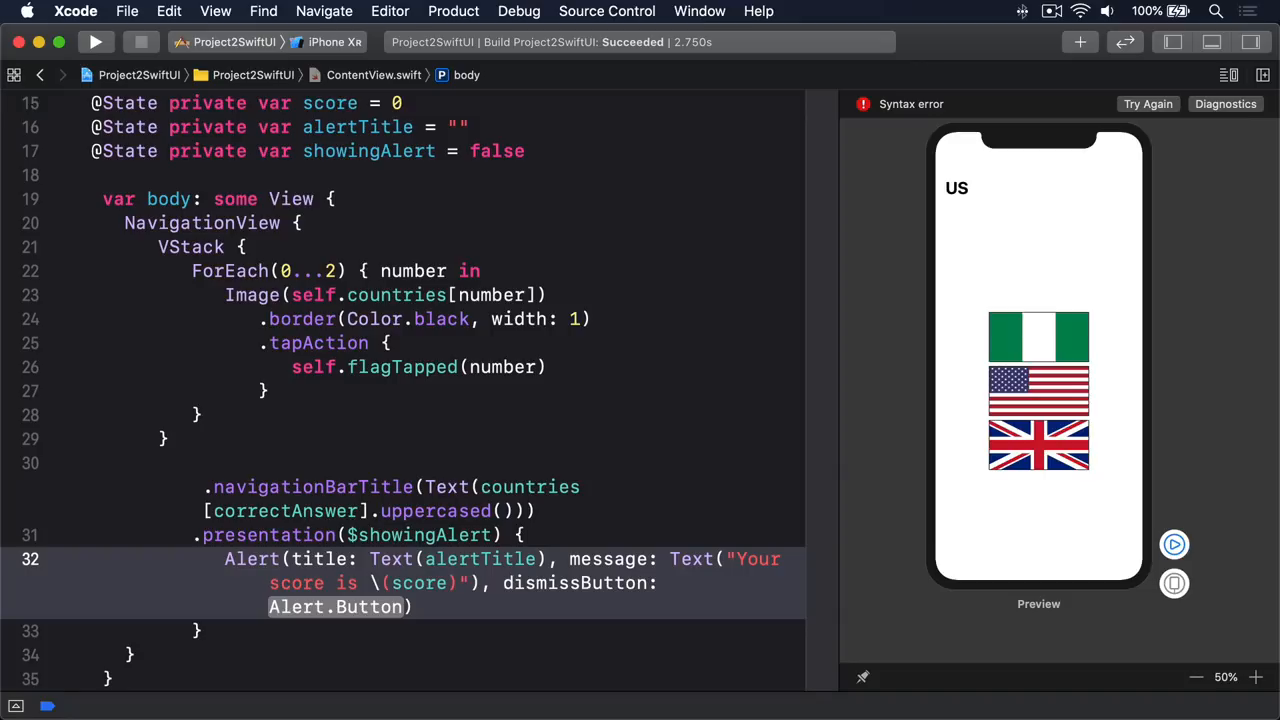
{"action": "double_click", "coordinate": [335, 607]}
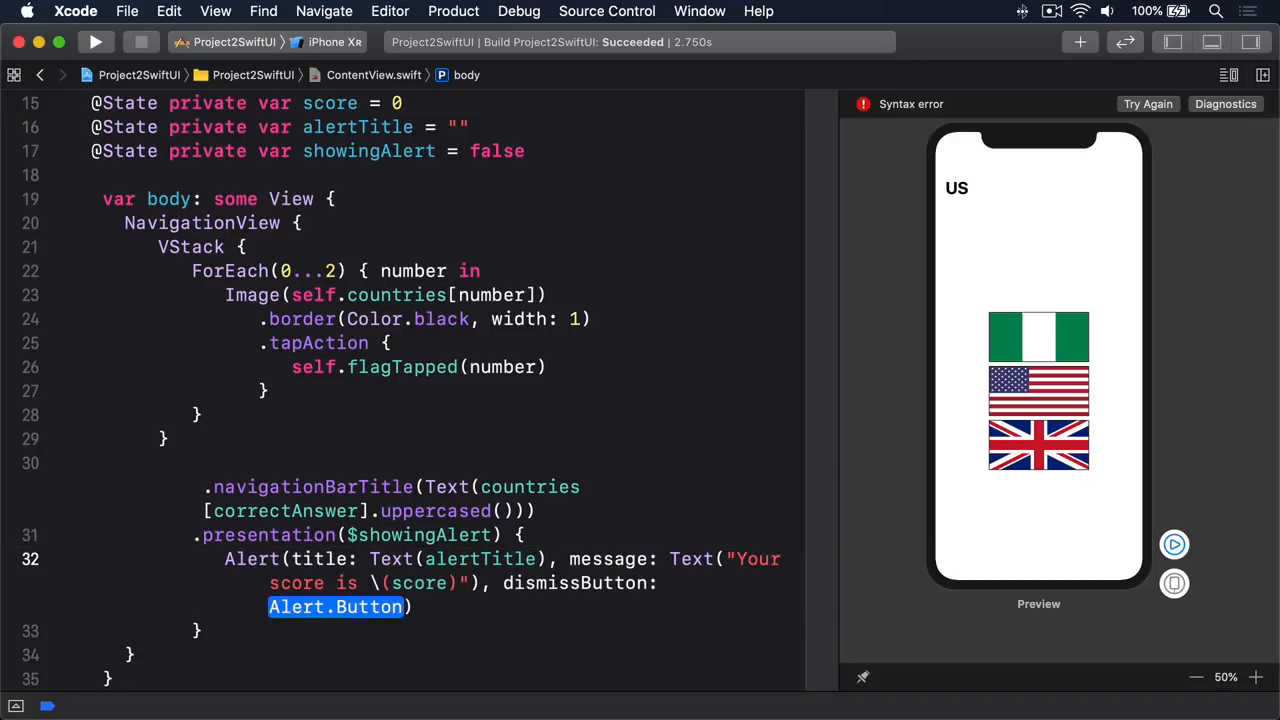
{"action": "type", "text": ".default(Text(\"Contin"}
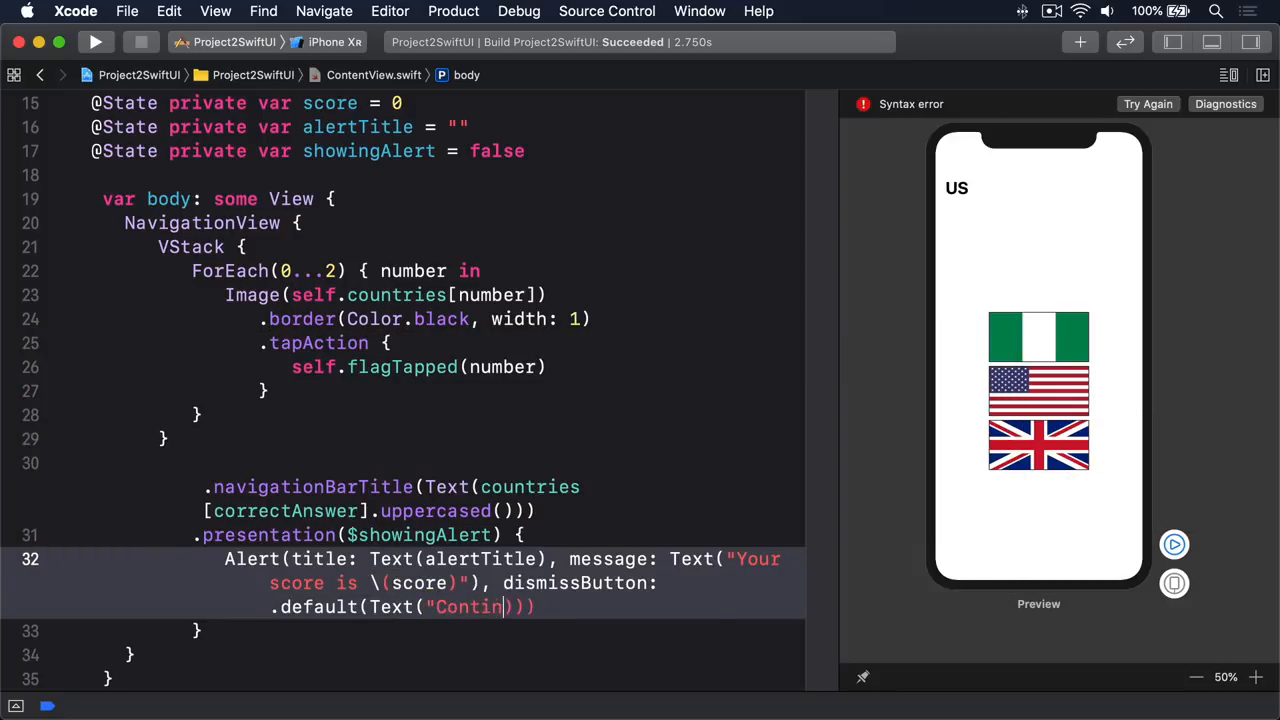
{"action": "type", "text": "ue"}
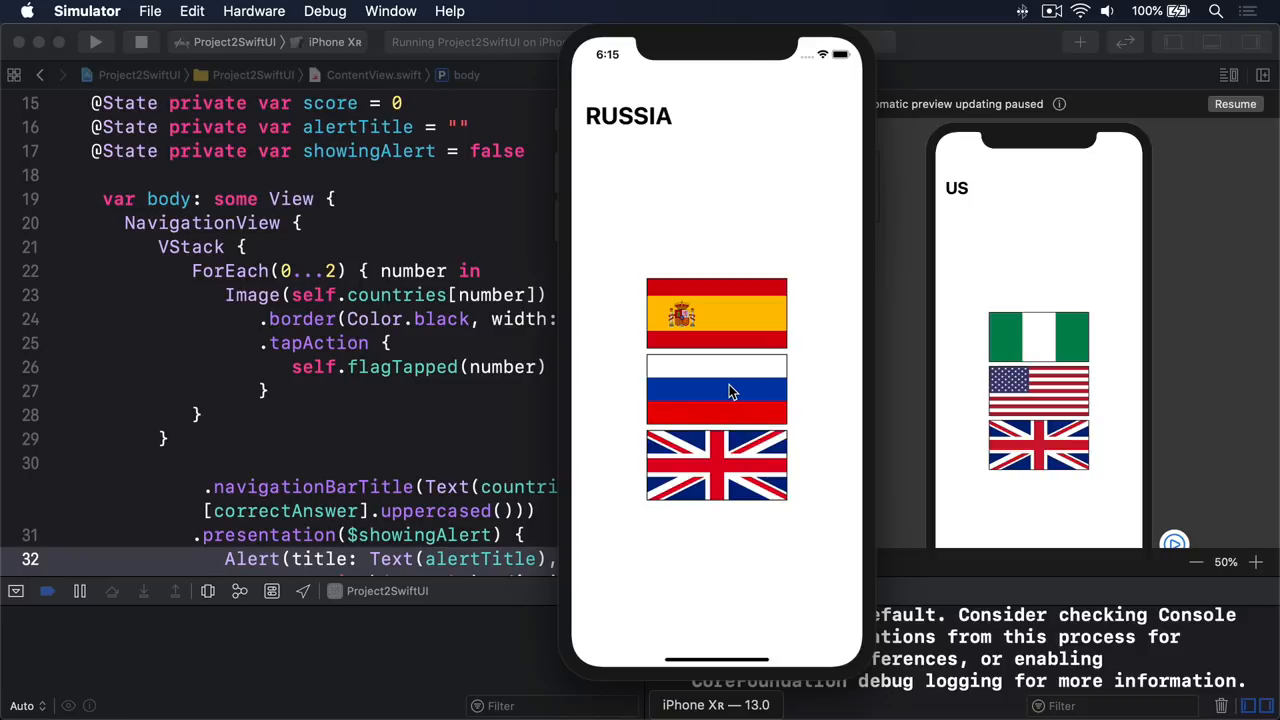
- Tap Russia's flag for RUSSIA and dismiss the 'Your score is 1' Correct alert
{"action": "left_click", "coordinate": [716, 390]}
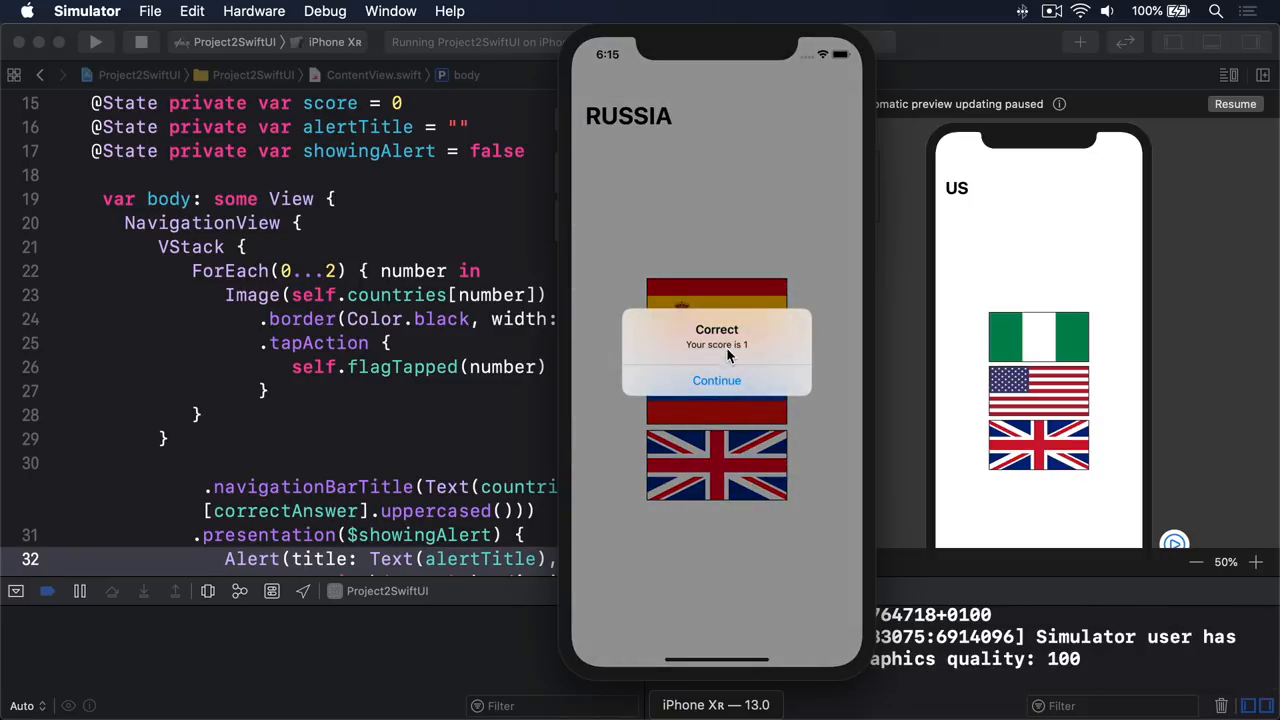
{"action": "mouse_move", "coordinate": [801, 382]}
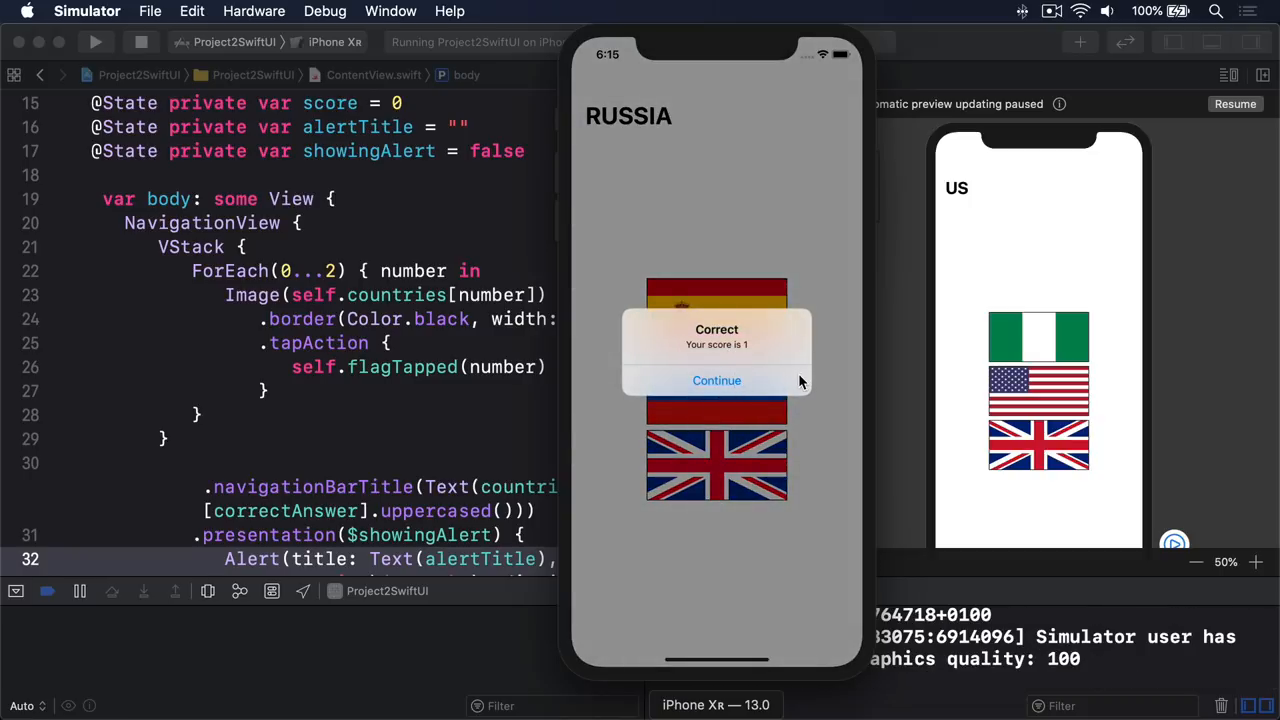
{"action": "left_click", "coordinate": [716, 380]}
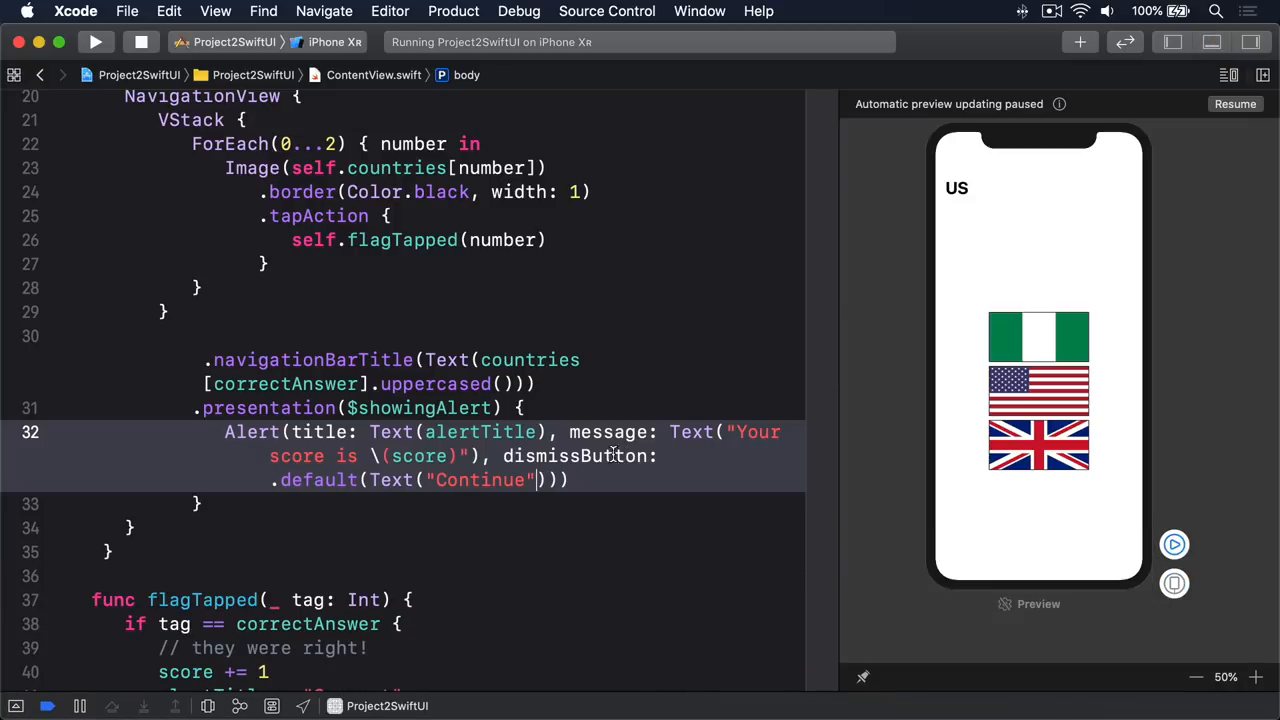
- Bring Xcode to the front to review the Alert code in ContentView.swift
{"action": "double_click", "coordinate": [575, 456]}
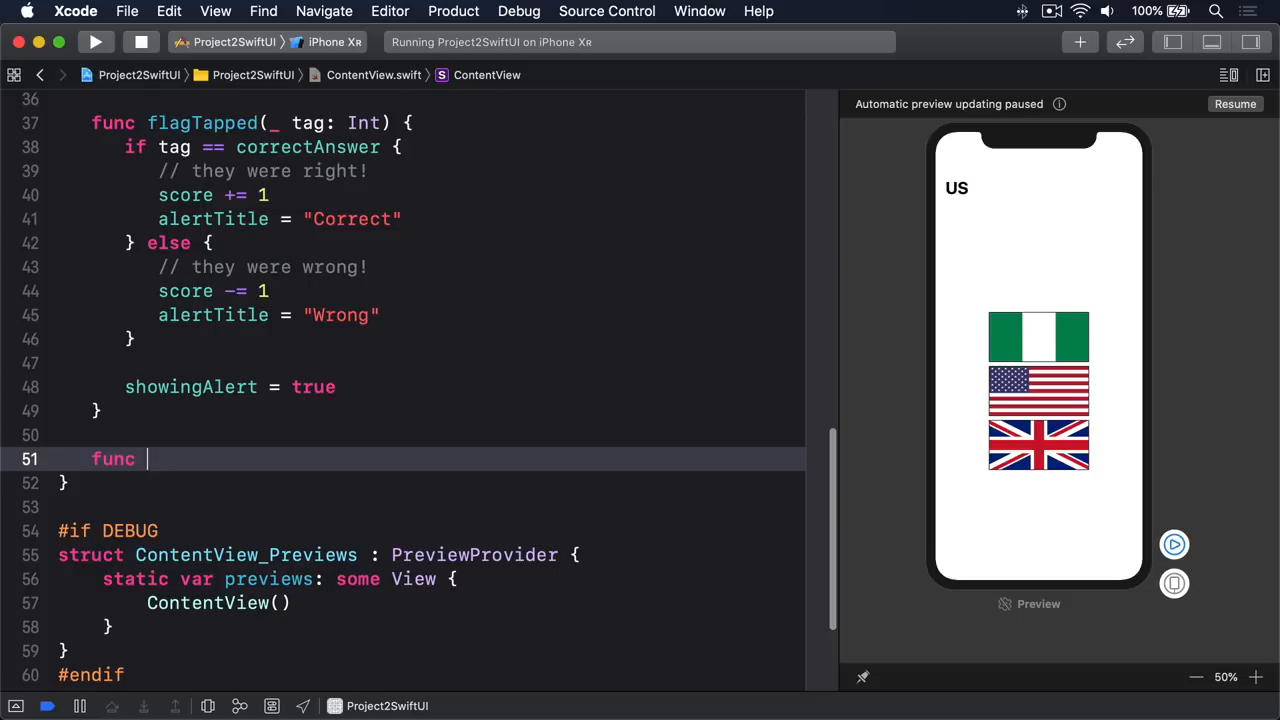
- Add askQuestion() calling countries.shuffle() and setting correctAnswer = Int.random(in: 0...2)
{"action": "type", "text": "askQuestion() {"}
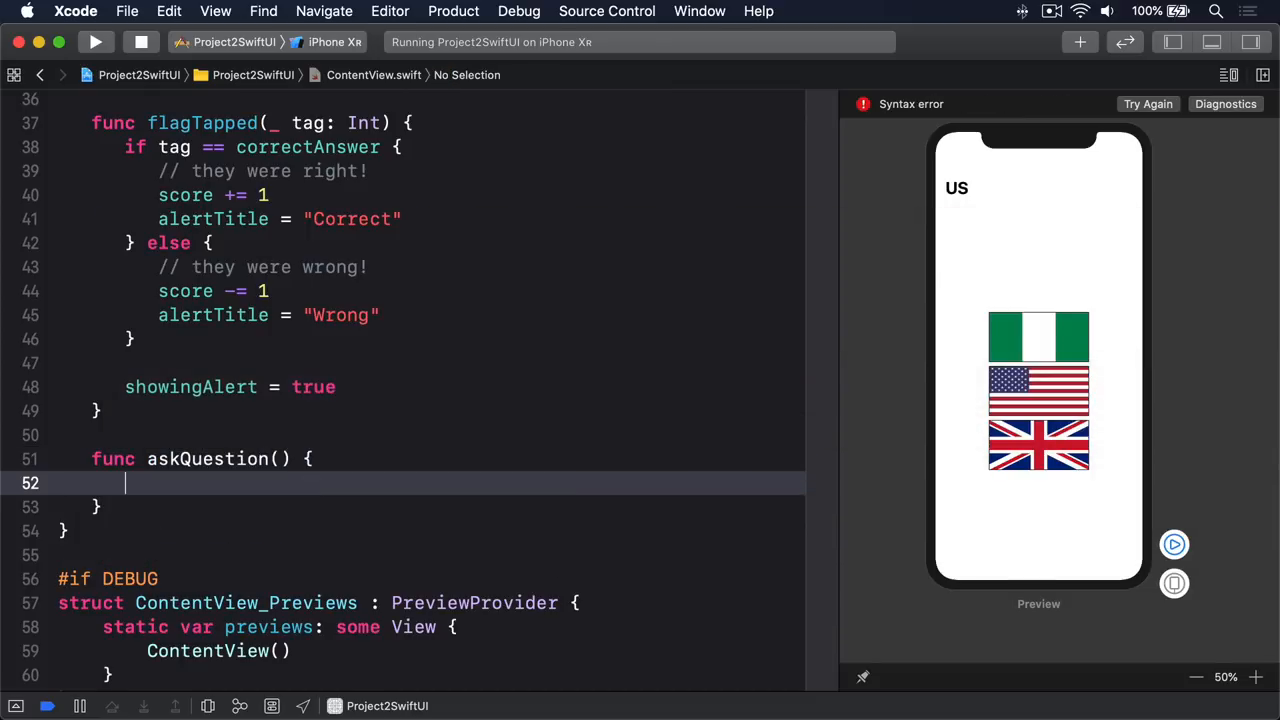
{"action": "type", "text": "countries.shuffle("}
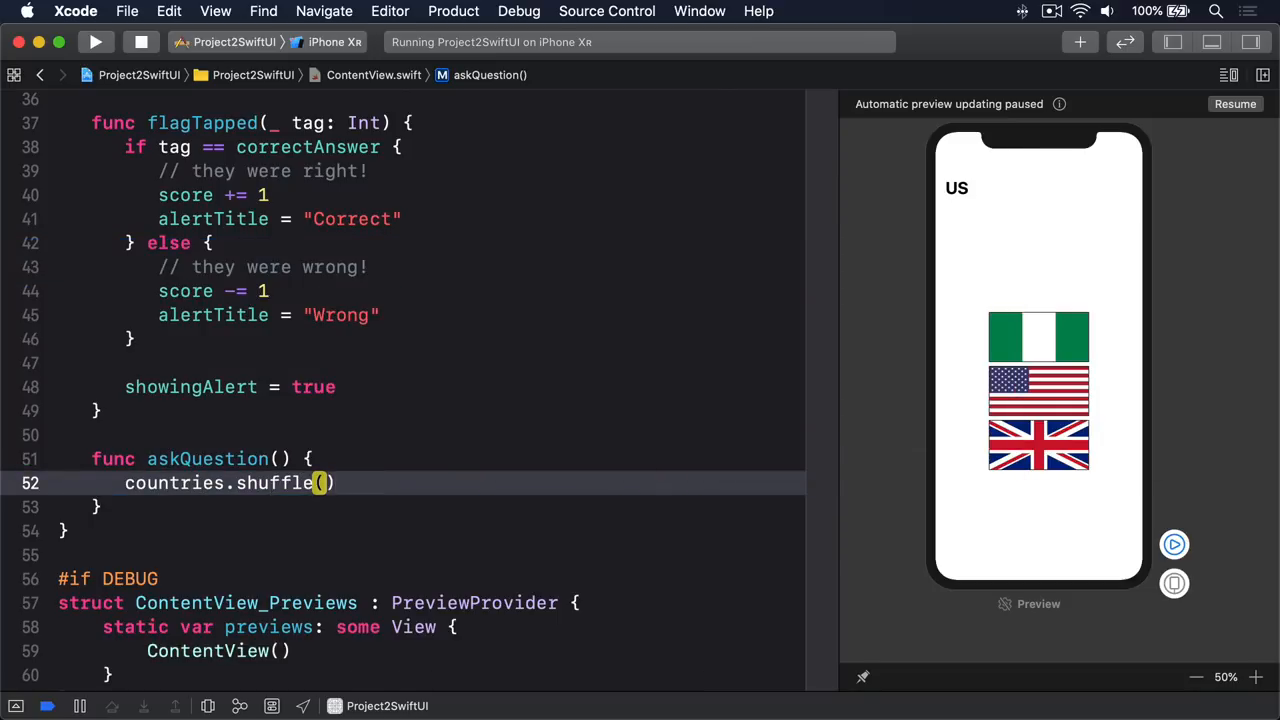
{"action": "type", "text": "correctAnswer = Int.random(in:"}
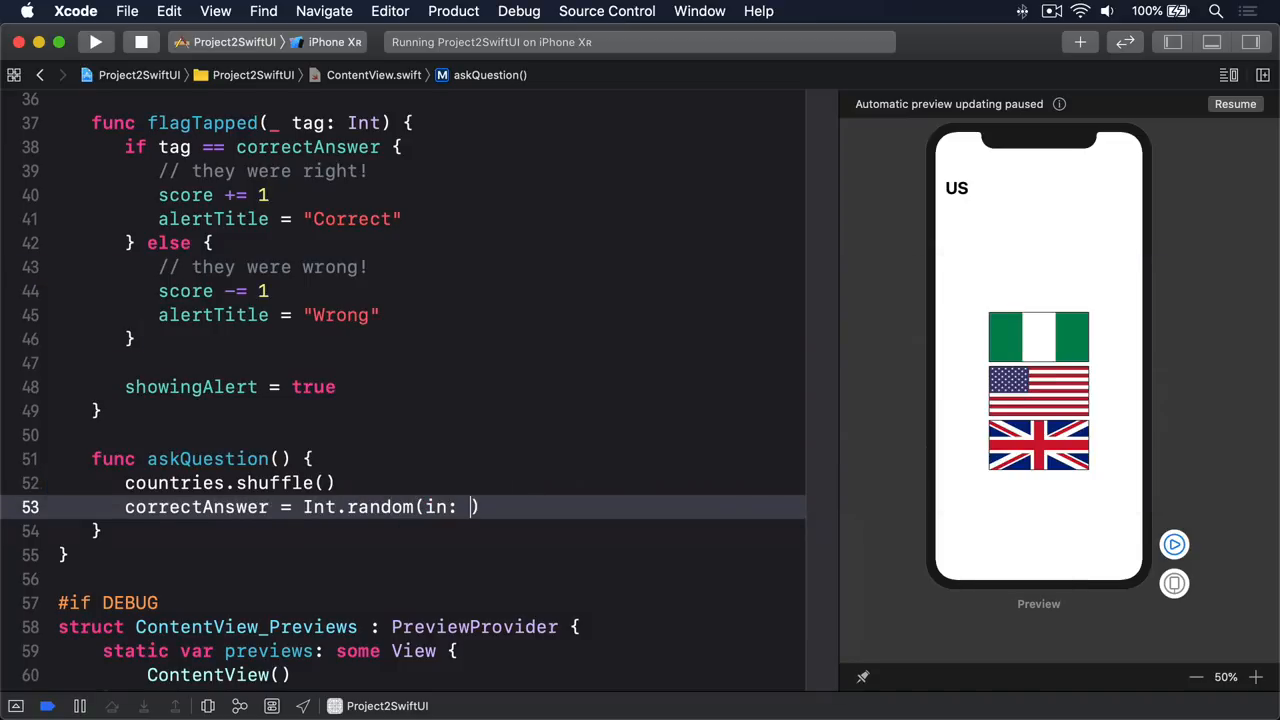
{"action": "type", "text": "0...2)"}
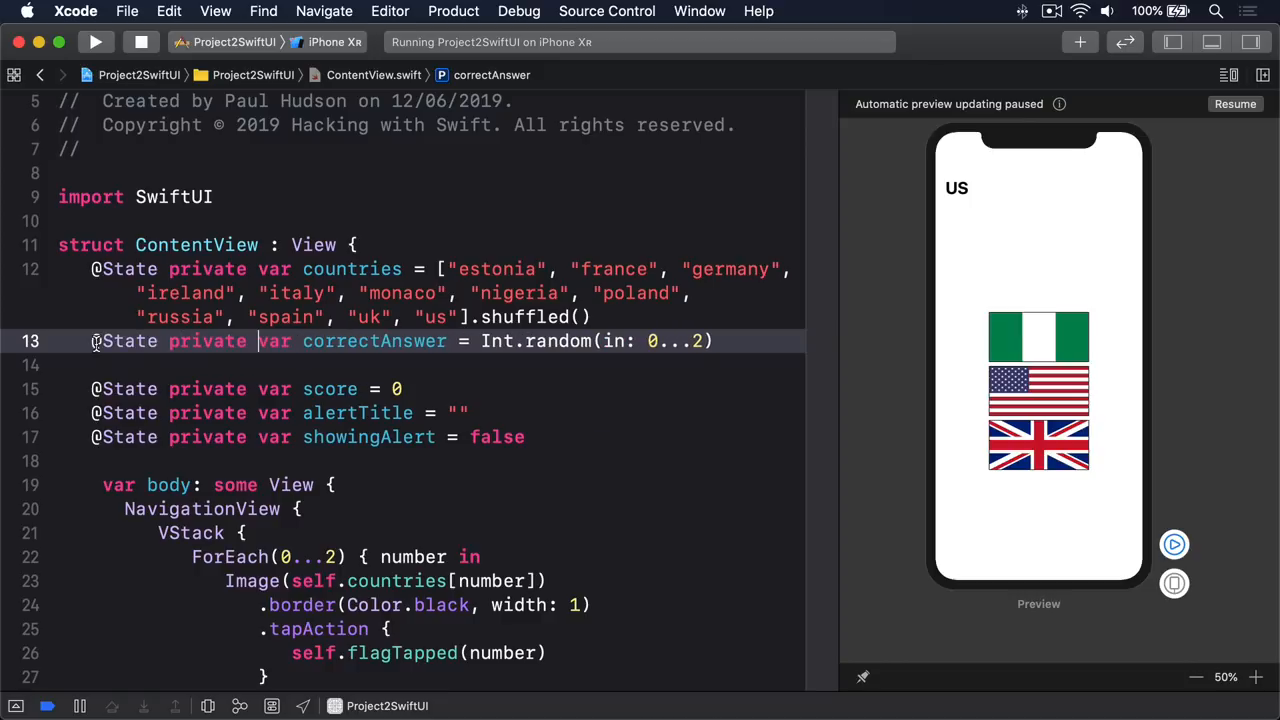
{"action": "scroll", "scroll_direction": "down", "scroll_amount": 3}
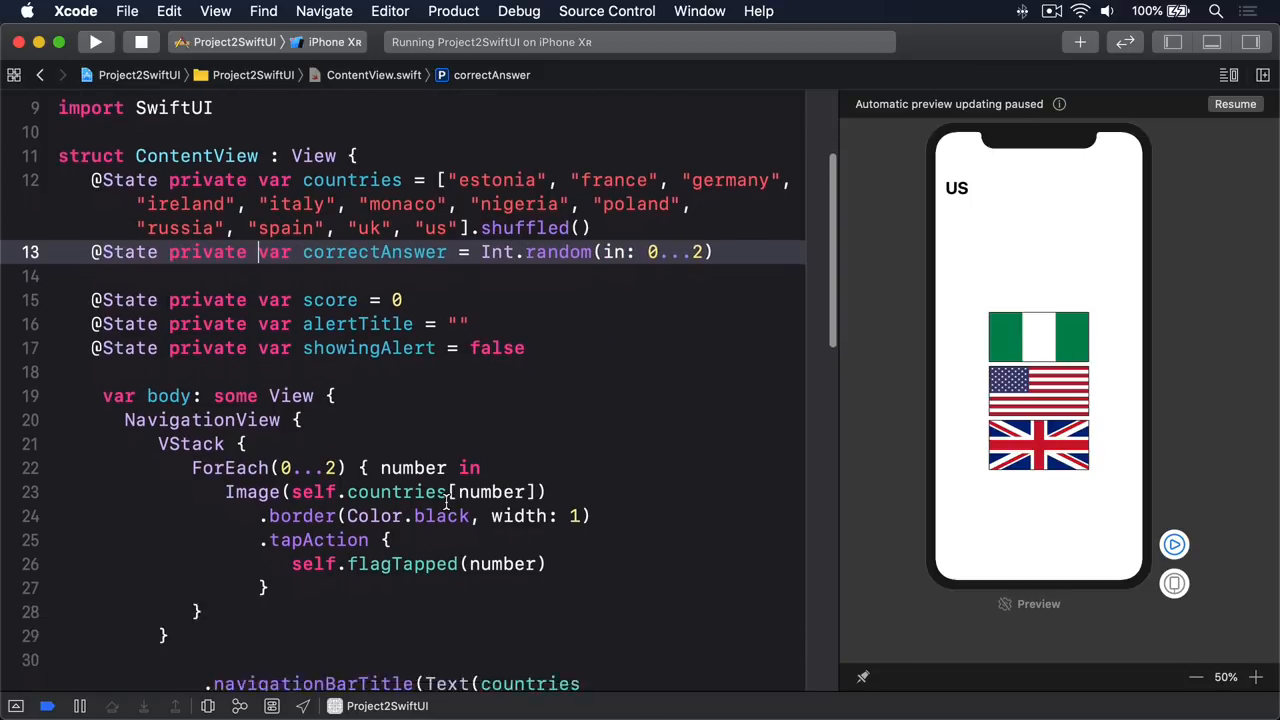
{"action": "scroll", "scroll_direction": "down", "scroll_amount": 3}
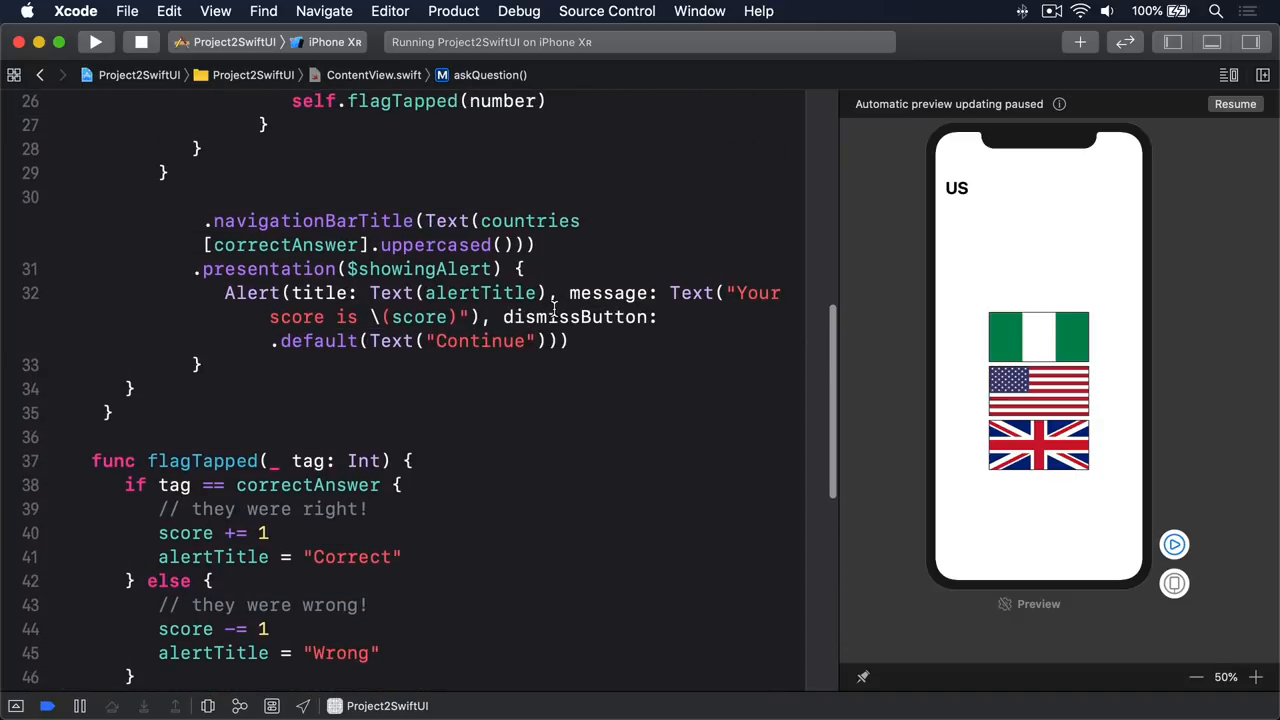
- Give the Continue button a trailing closure containing self.askQuestion()
{"action": "double_click", "coordinate": [575, 317]}
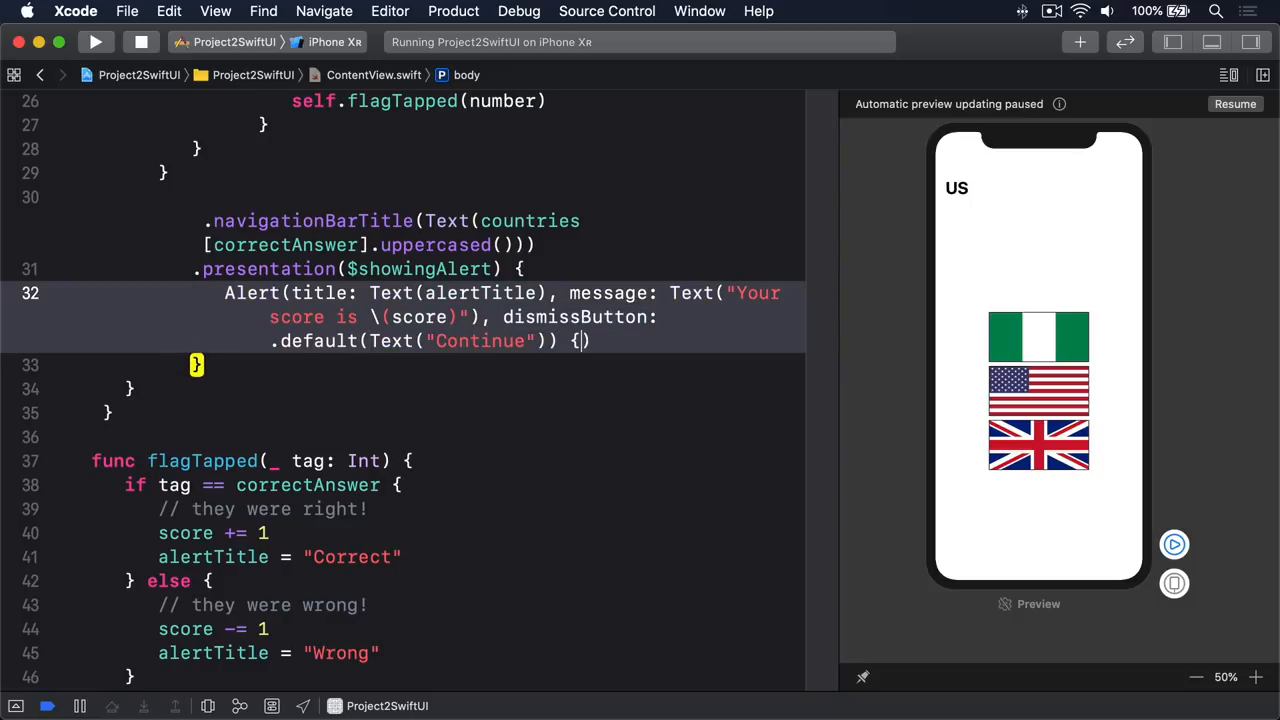
{"action": "key", "text": "Enter"}
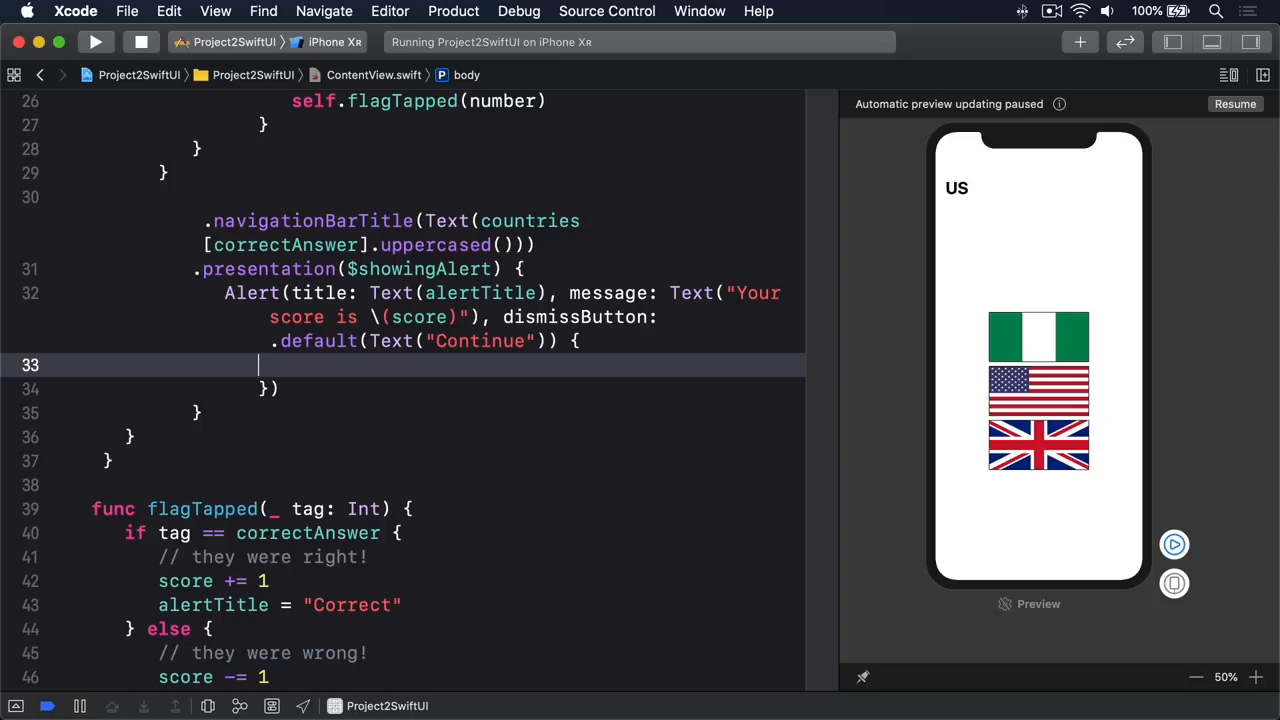
{"action": "type", "text": "self.as"}
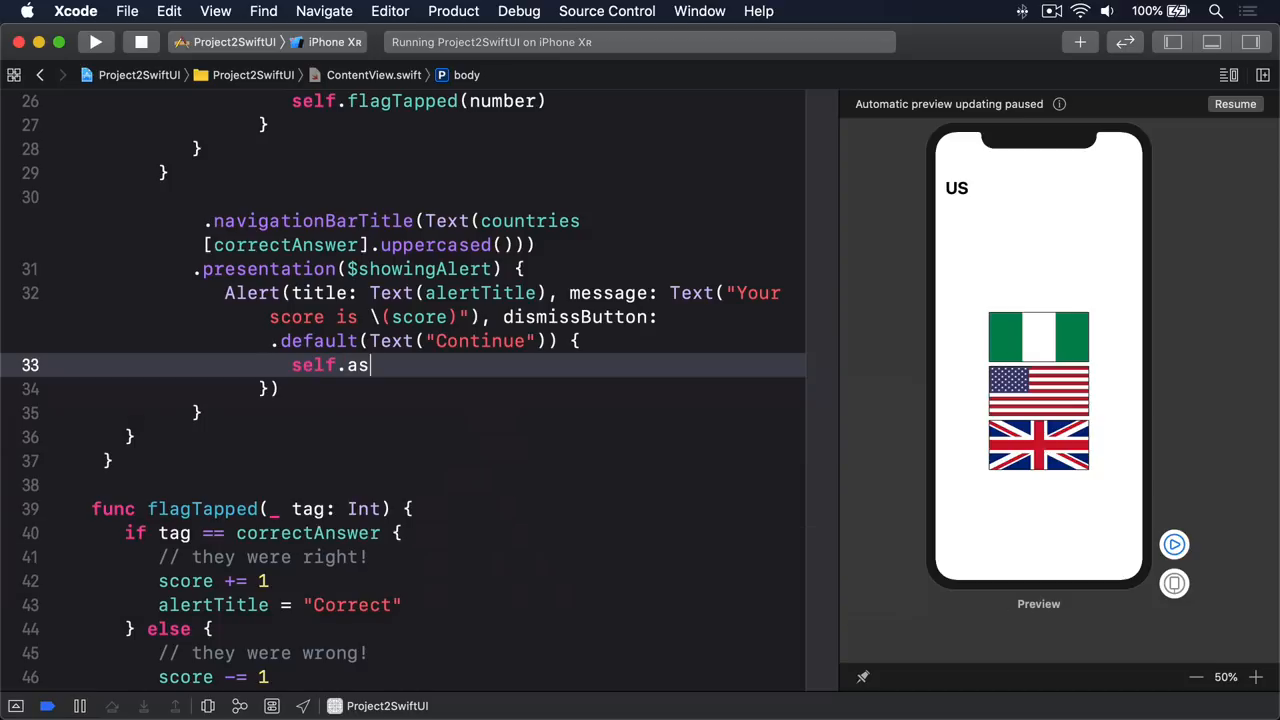
{"action": "type", "text": "kQuestion()"}
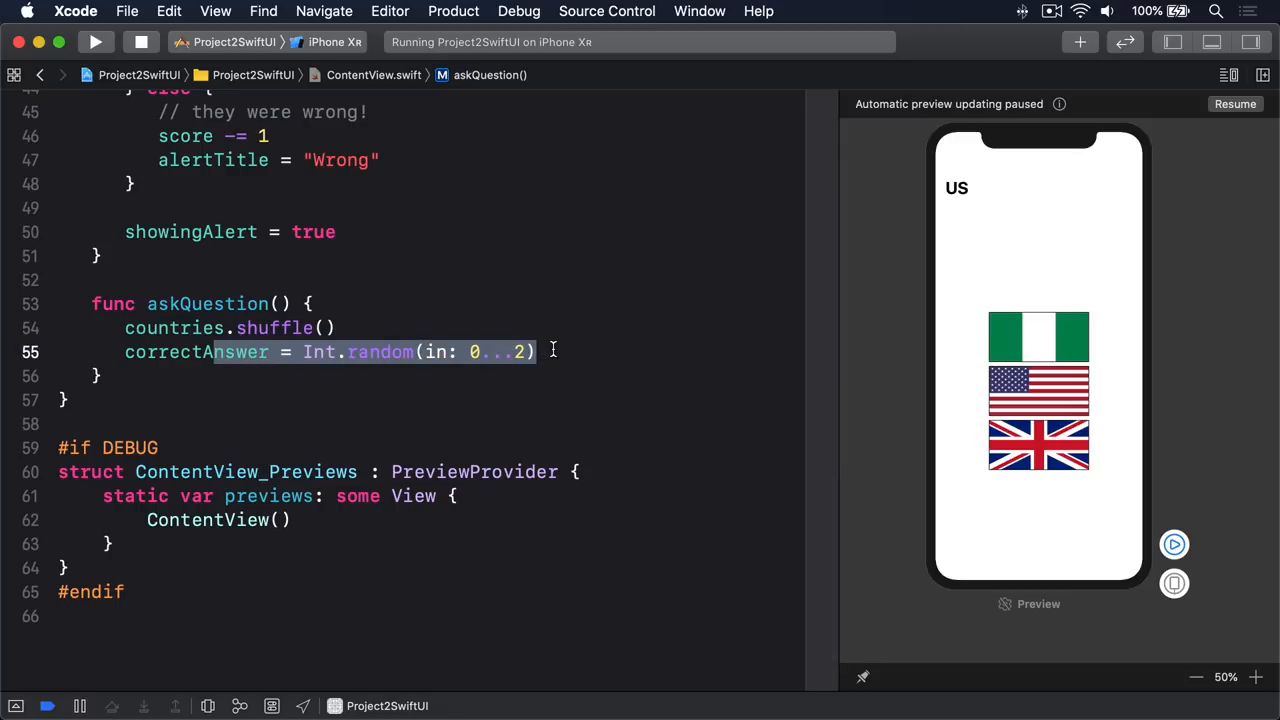
{"action": "double_click", "coordinate": [175, 328]}
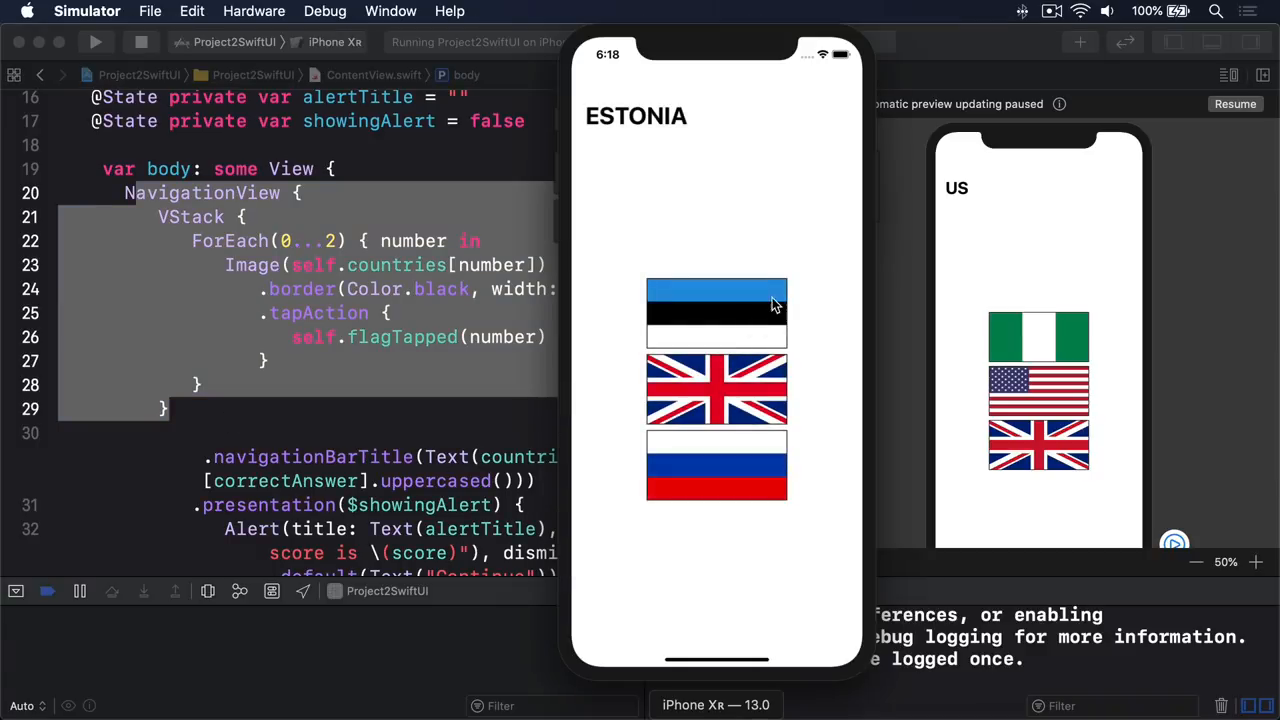
- Answer the ESTONIA and FRANCE questions correctly, continuing past each Correct alert
{"action": "left_click", "coordinate": [716, 313]}
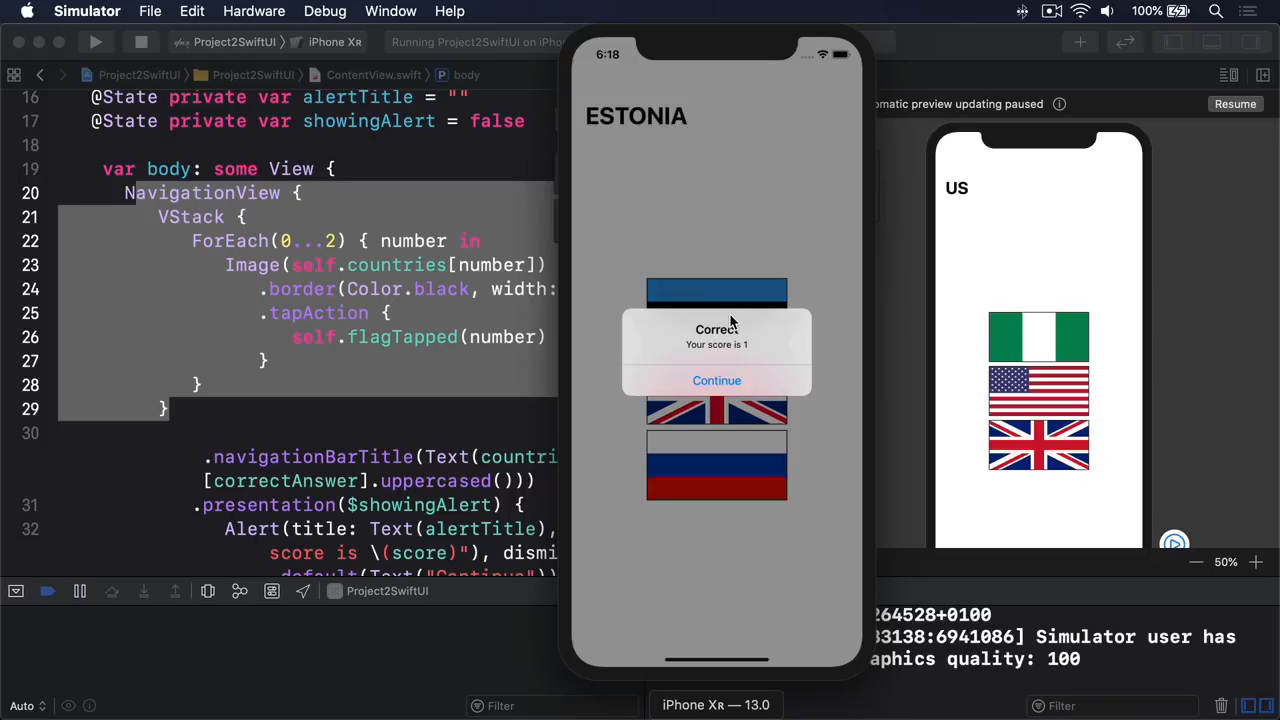
{"action": "left_click", "coordinate": [716, 380]}
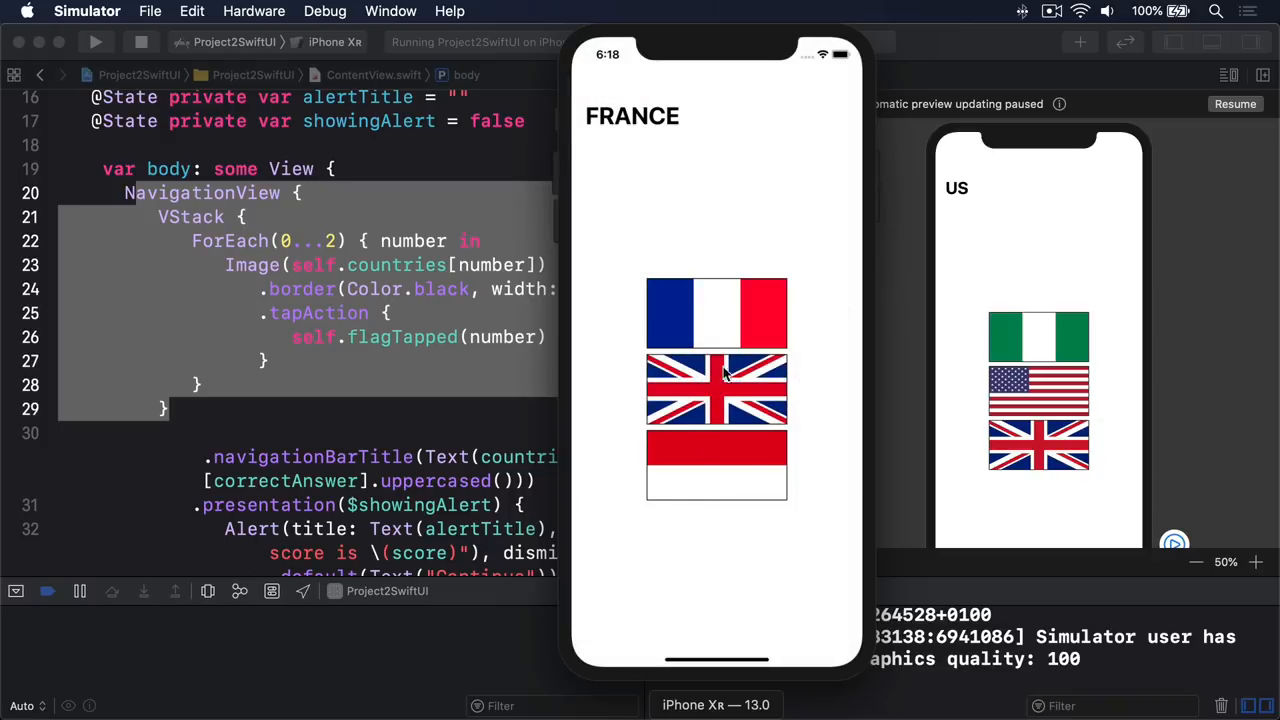
{"action": "left_click", "coordinate": [716, 390]}
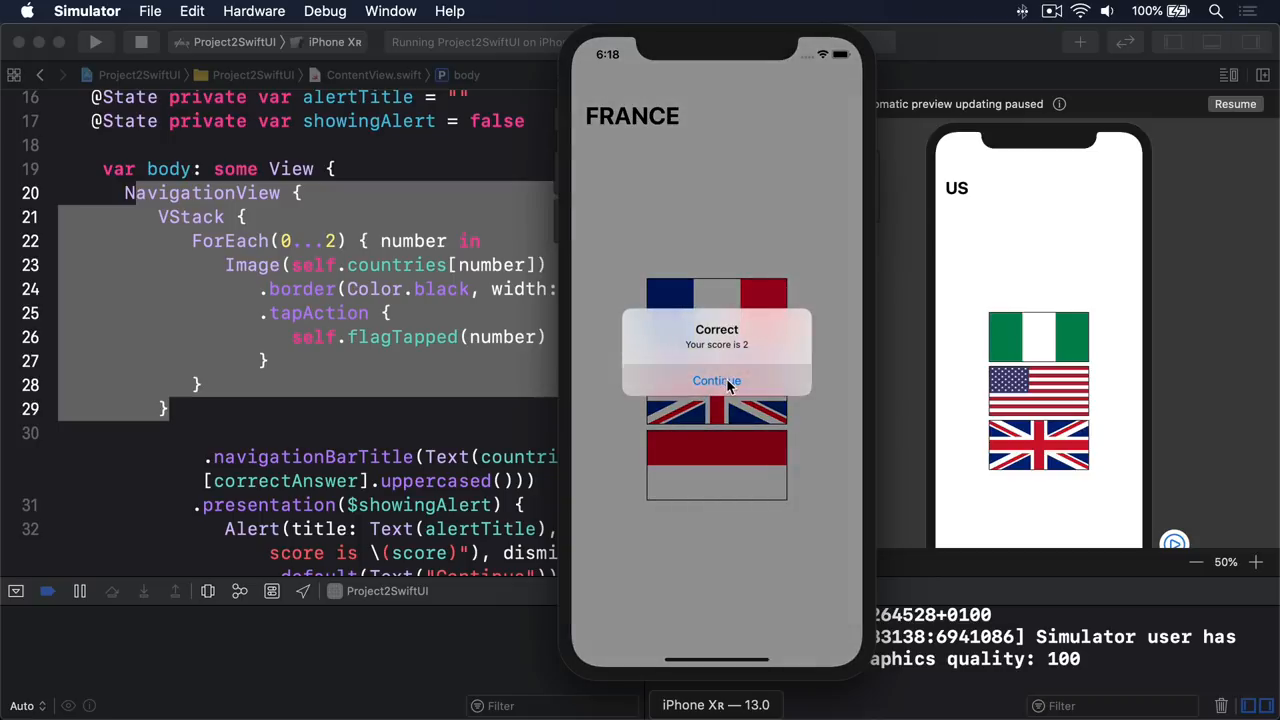
{"action": "left_click", "coordinate": [716, 380]}
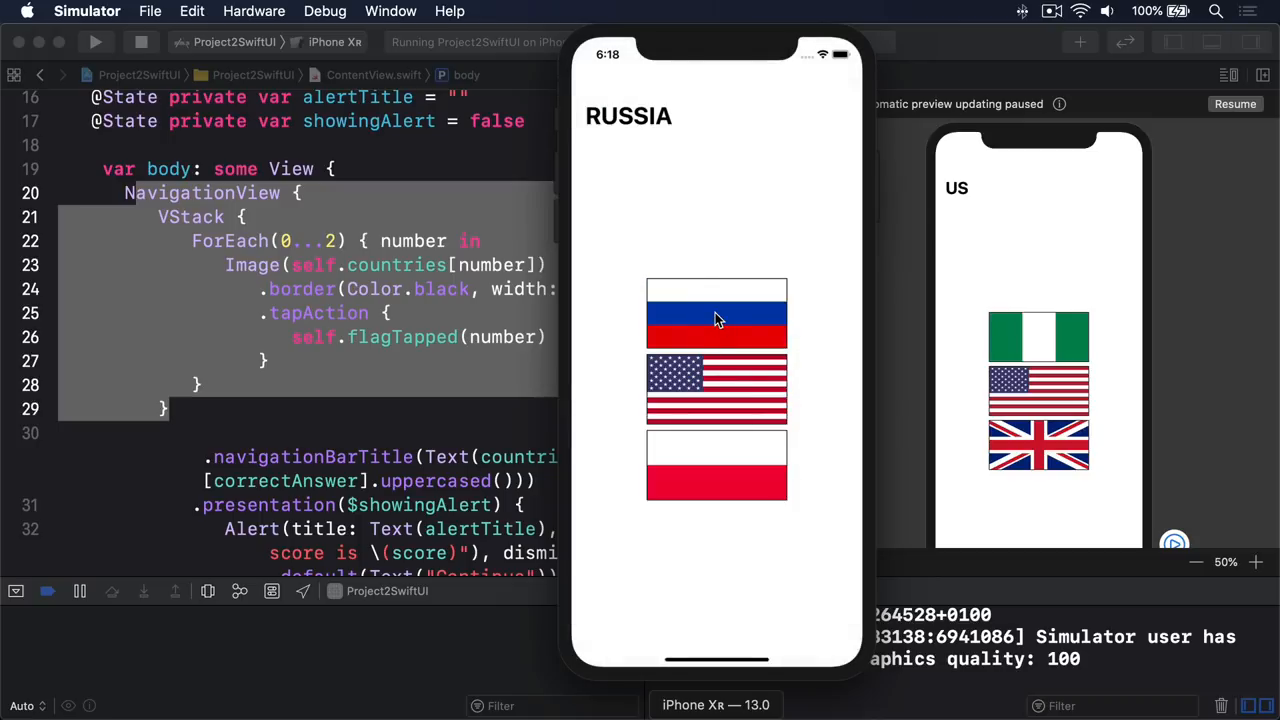
- Play the RUSSIA, POLAND and NIGERIA rounds, including wrong picks, continuing after alerts
{"action": "left_click", "coordinate": [716, 313]}
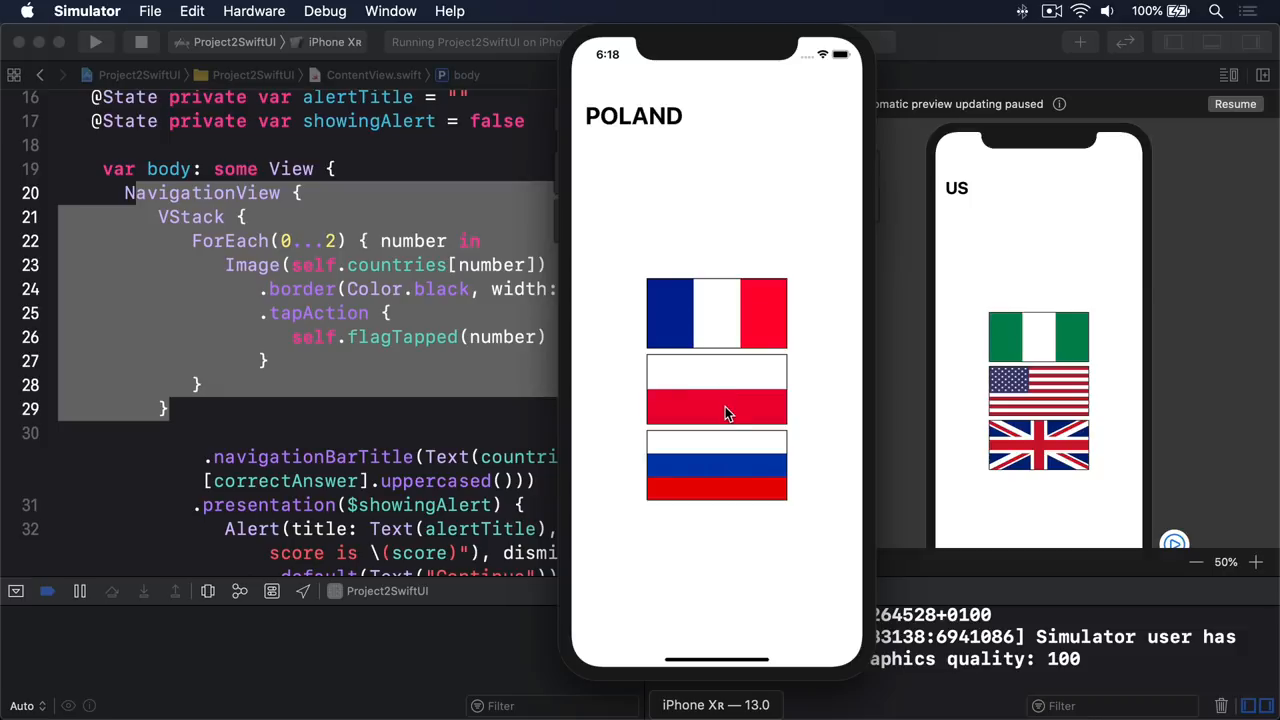
{"action": "mouse_move", "coordinate": [720, 314]}
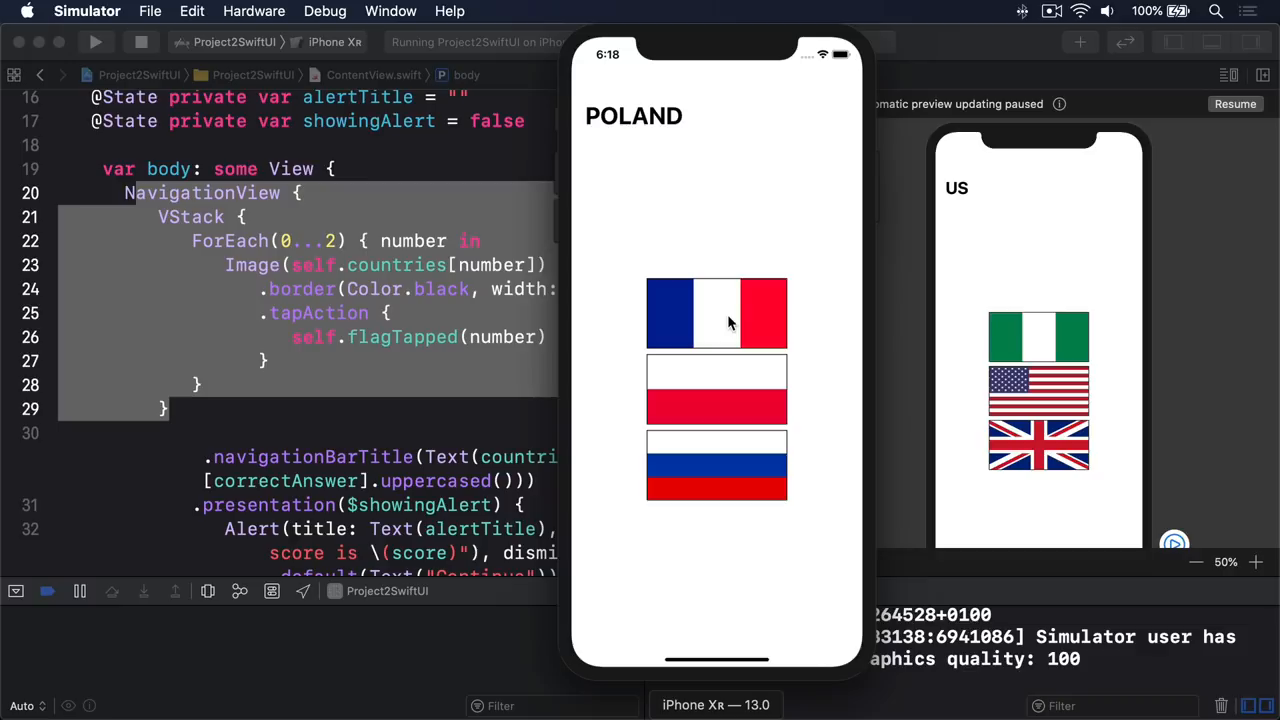
{"action": "left_click", "coordinate": [716, 313]}
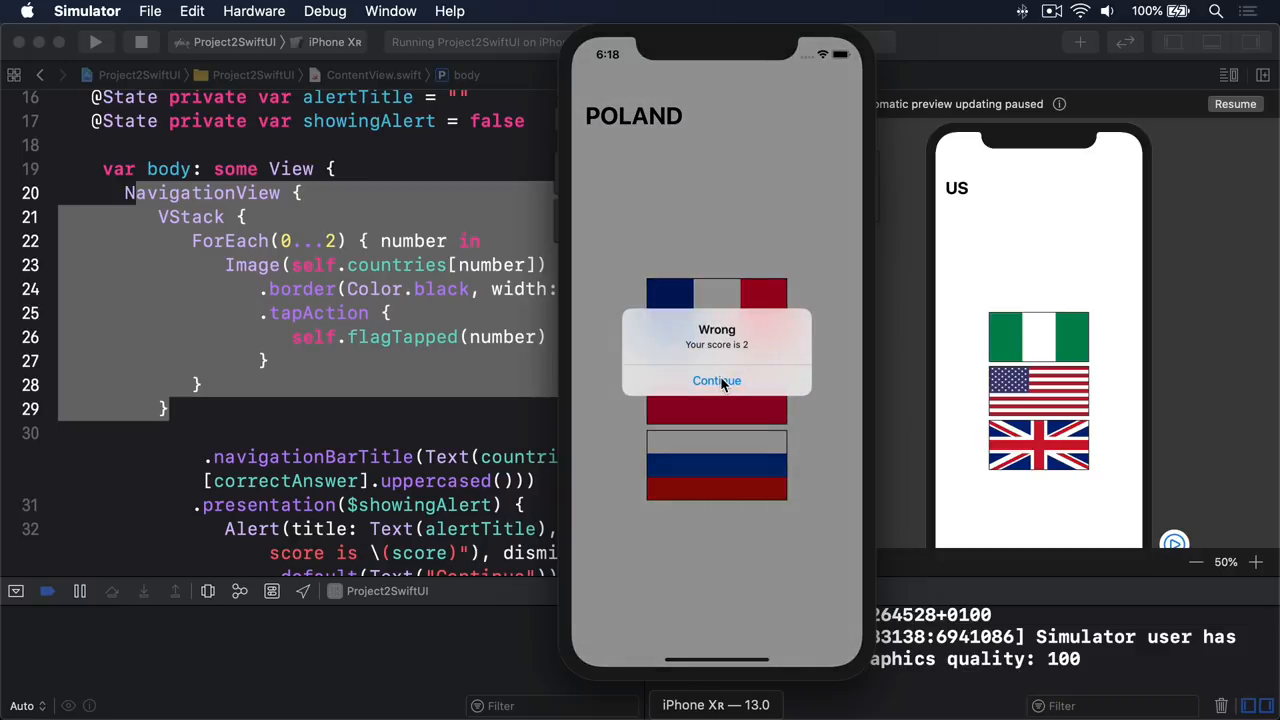
{"action": "left_click", "coordinate": [716, 381]}
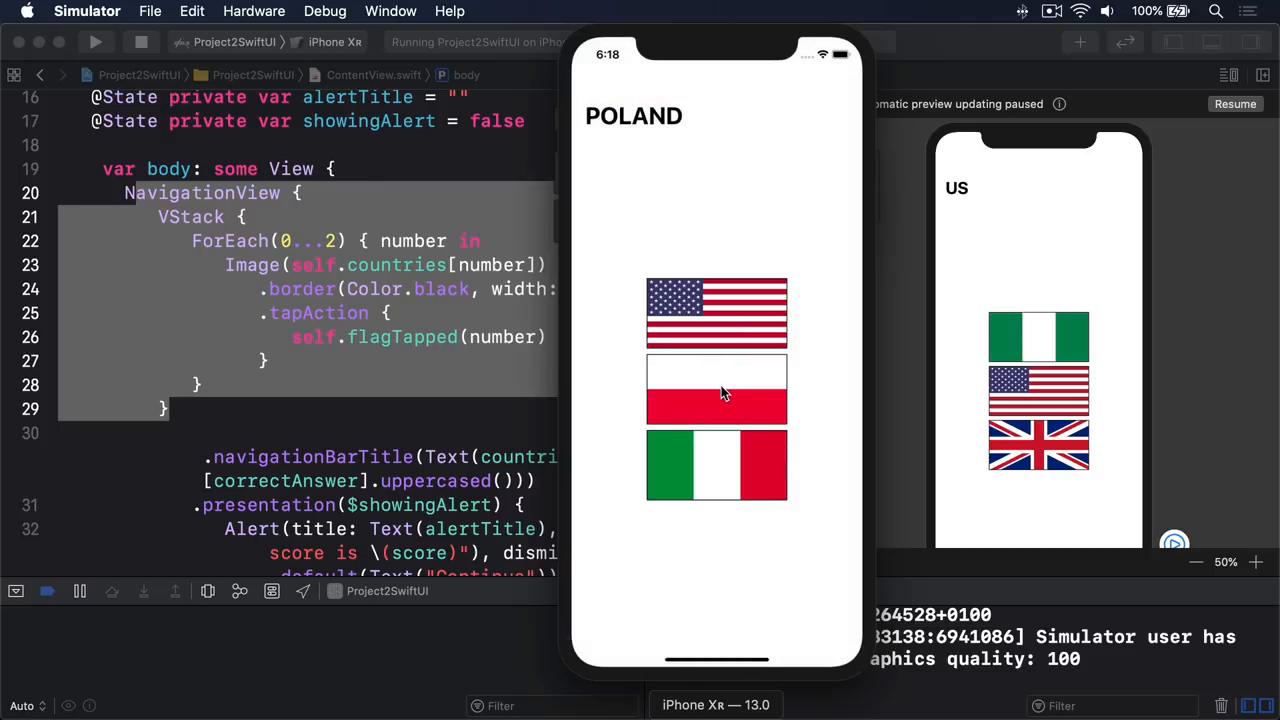
{"action": "mouse_move", "coordinate": [716, 406]}
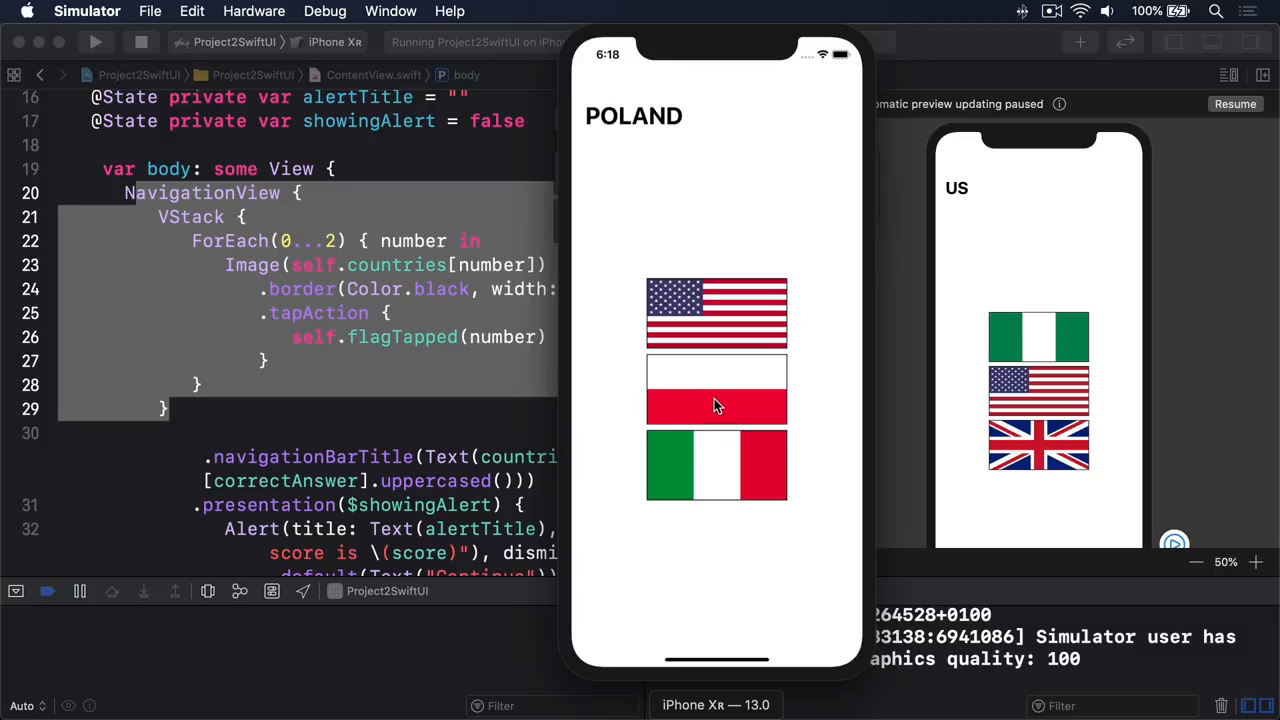
{"action": "left_click", "coordinate": [716, 390]}
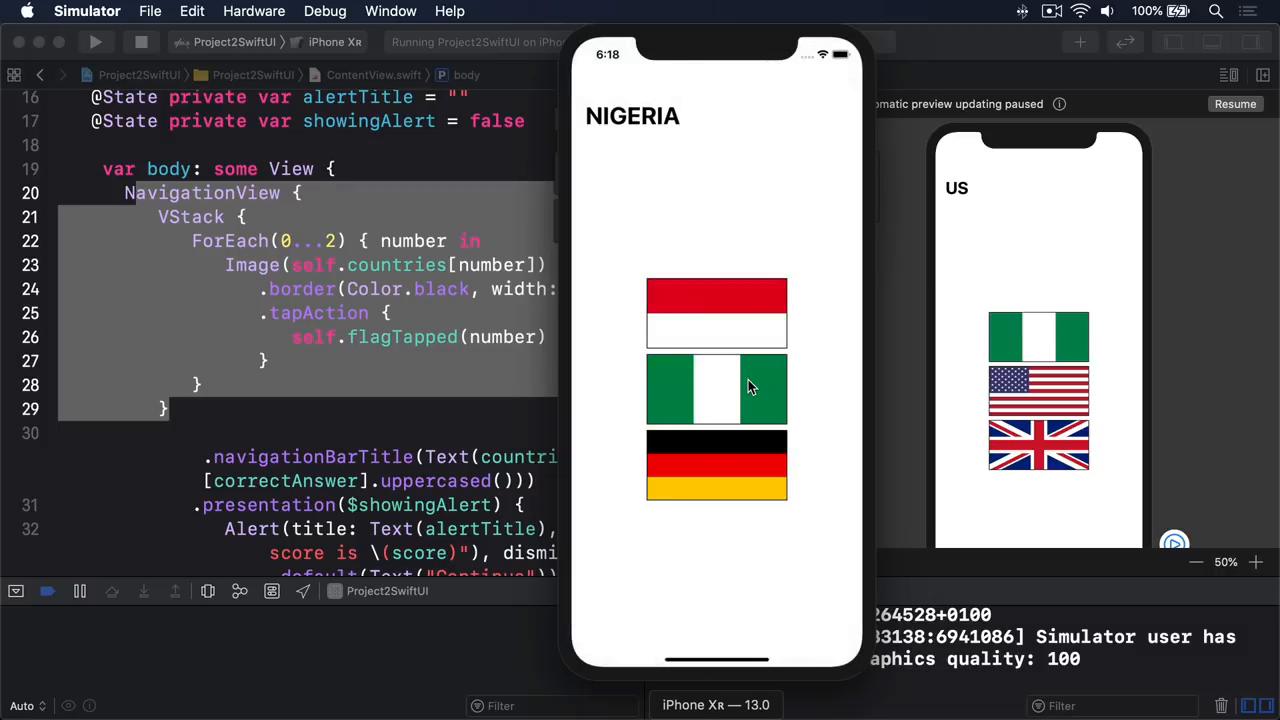
{"action": "left_click", "coordinate": [716, 389]}
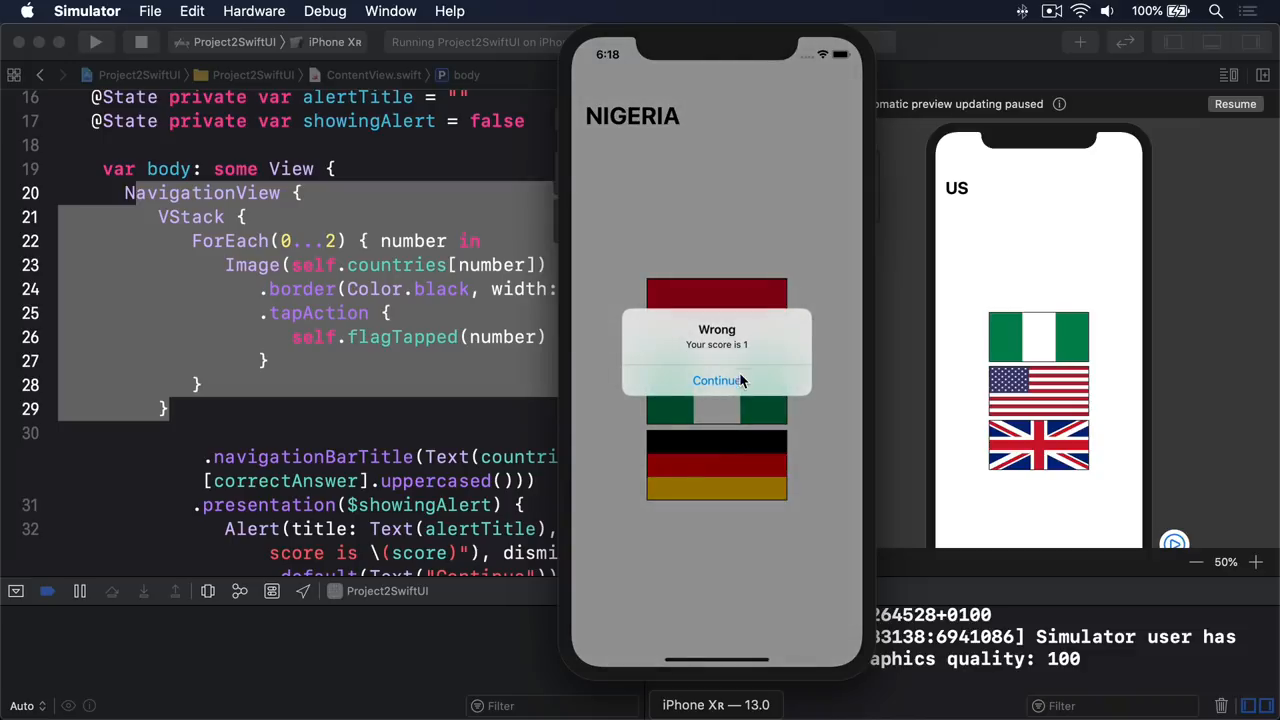
{"action": "left_click", "coordinate": [716, 380]}
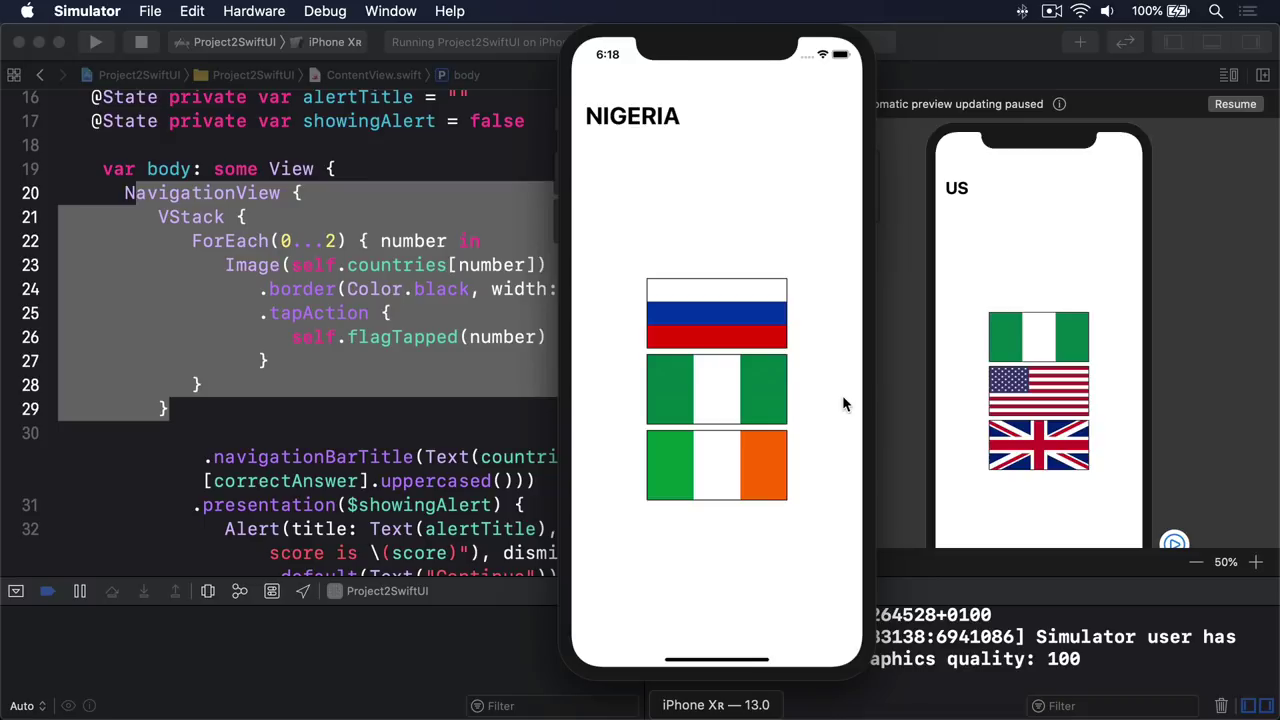
{"action": "mouse_move", "coordinate": [844, 455]}
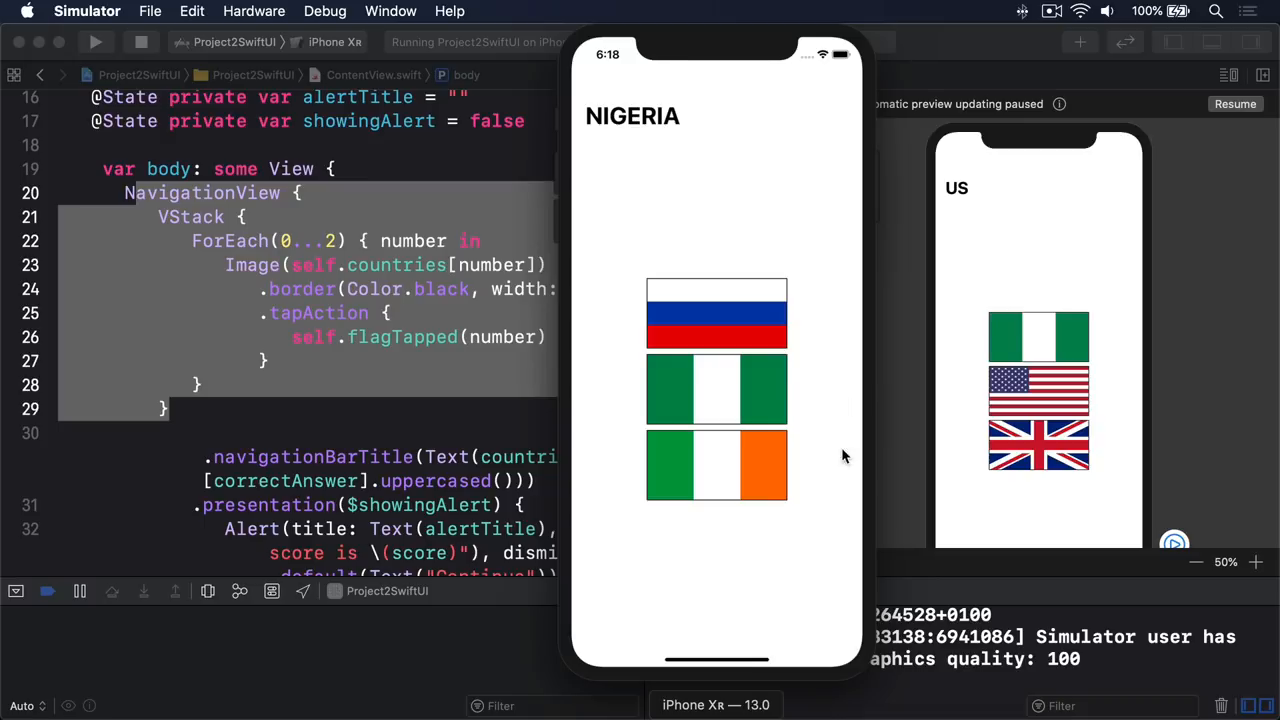
{"action": "mouse_move", "coordinate": [830, 565]}
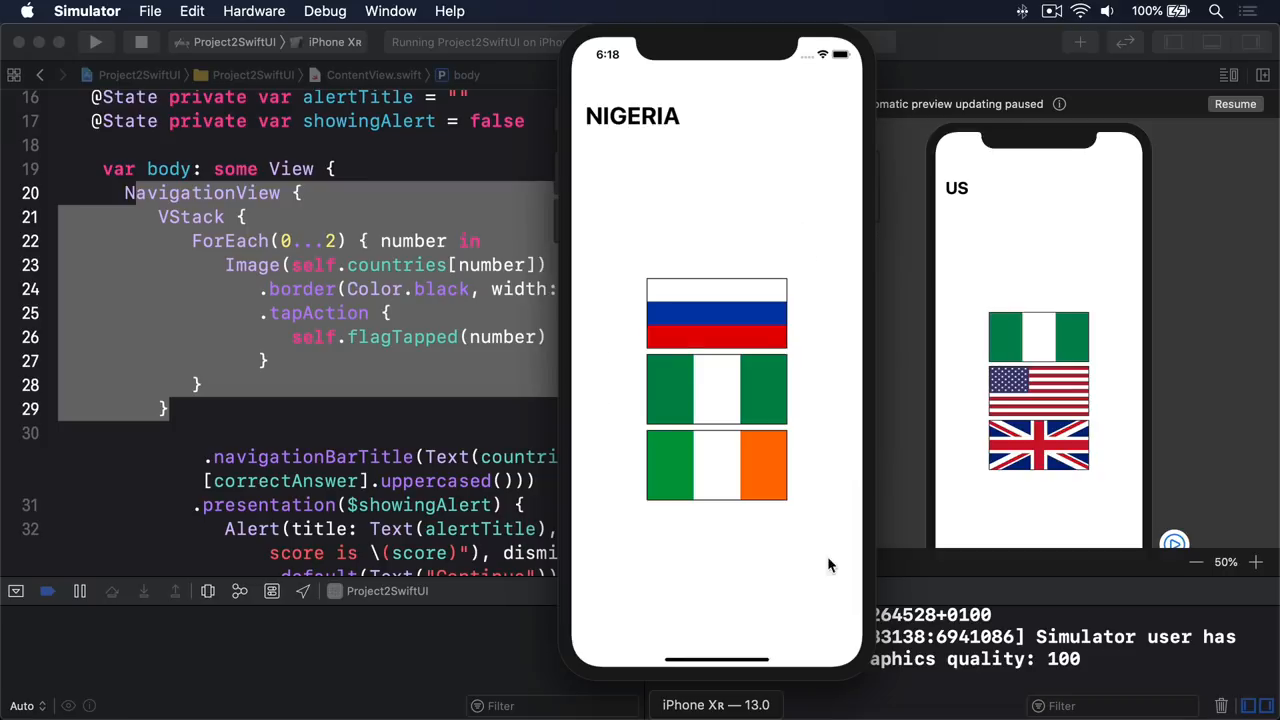
{"action": "mouse_move", "coordinate": [612, 552]}
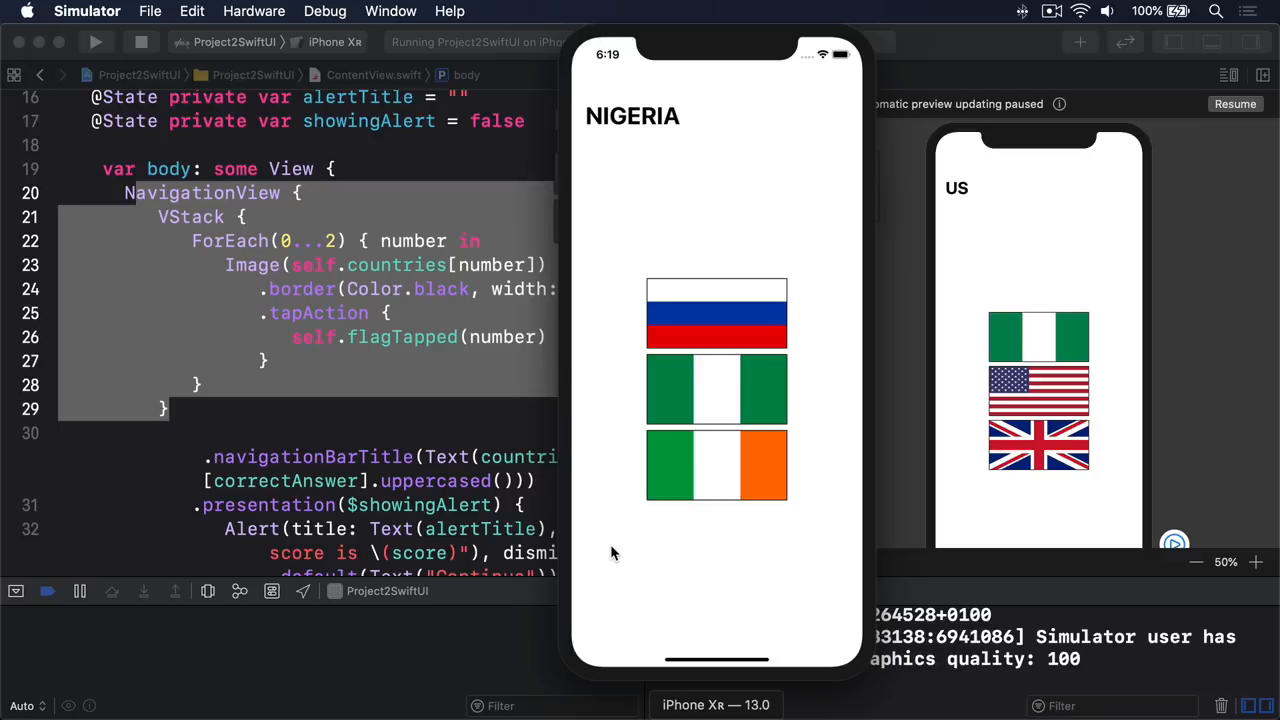
{"action": "mouse_move", "coordinate": [612, 188]}
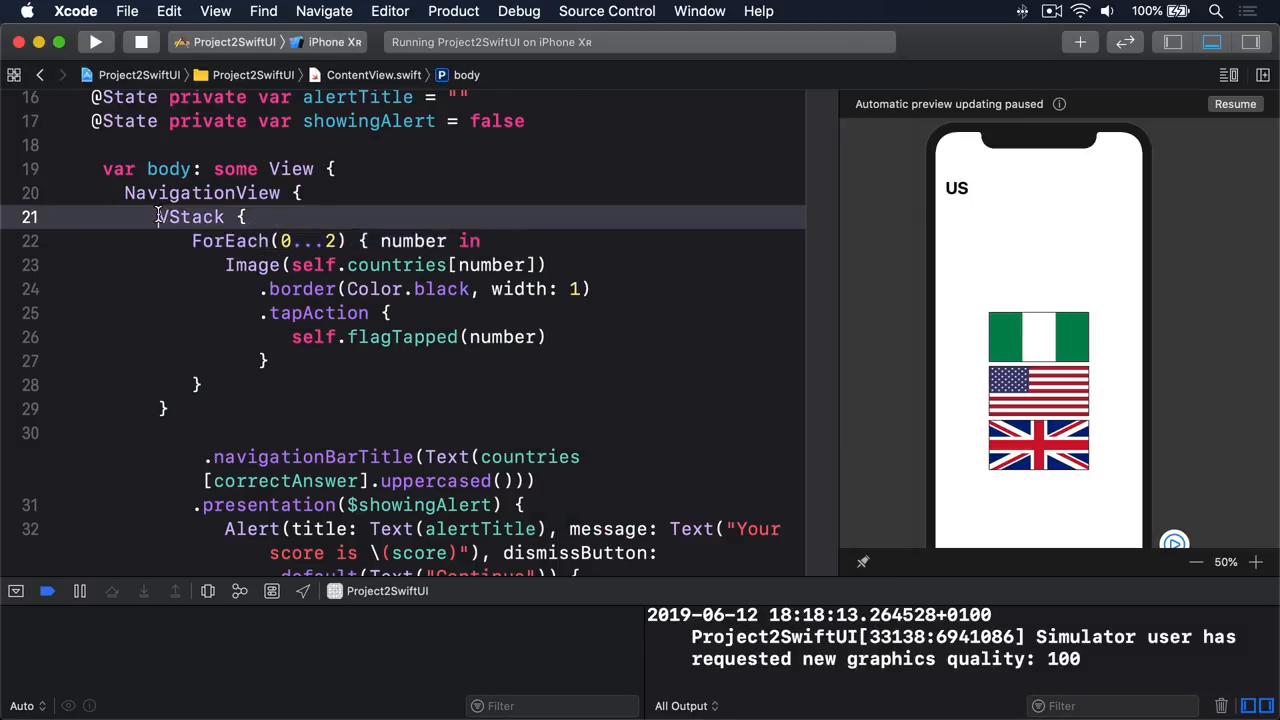
- Insert Spacer() on a new line after the flag ForEach loop
{"action": "left_click_drag", "start_coordinate": [158, 217], "coordinate": [168, 408]}
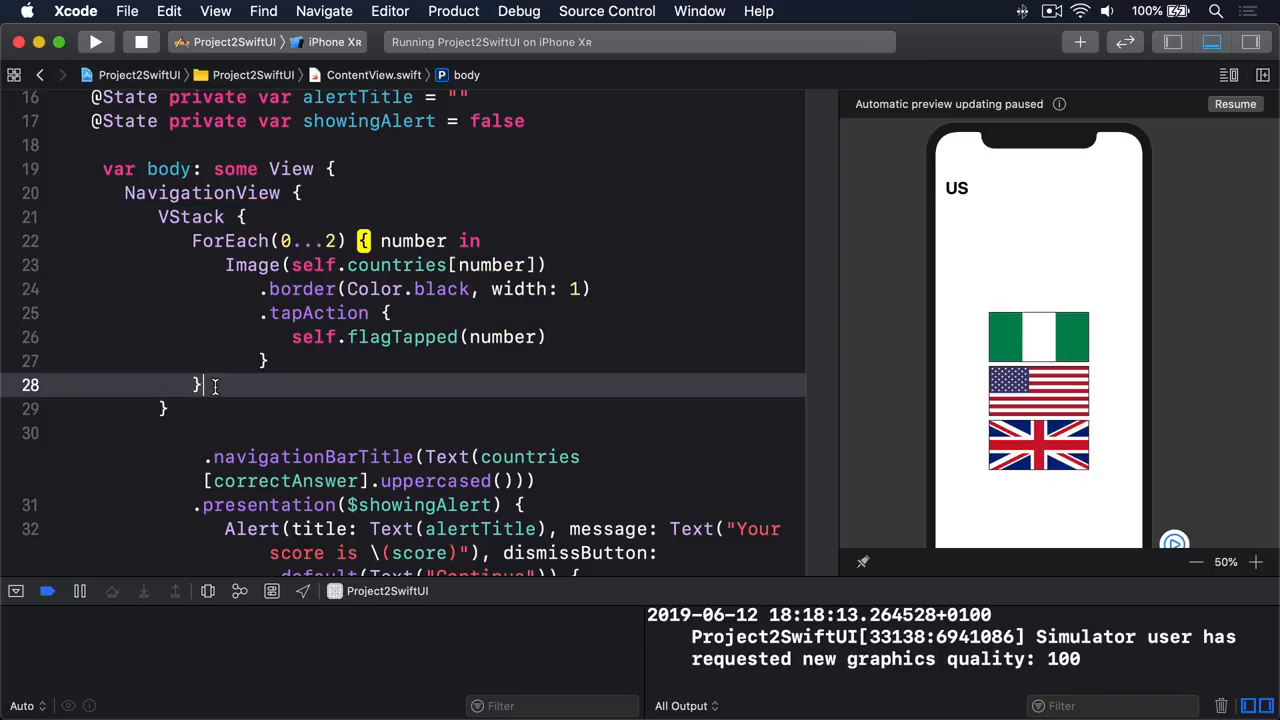
{"action": "type", "text": "S"}
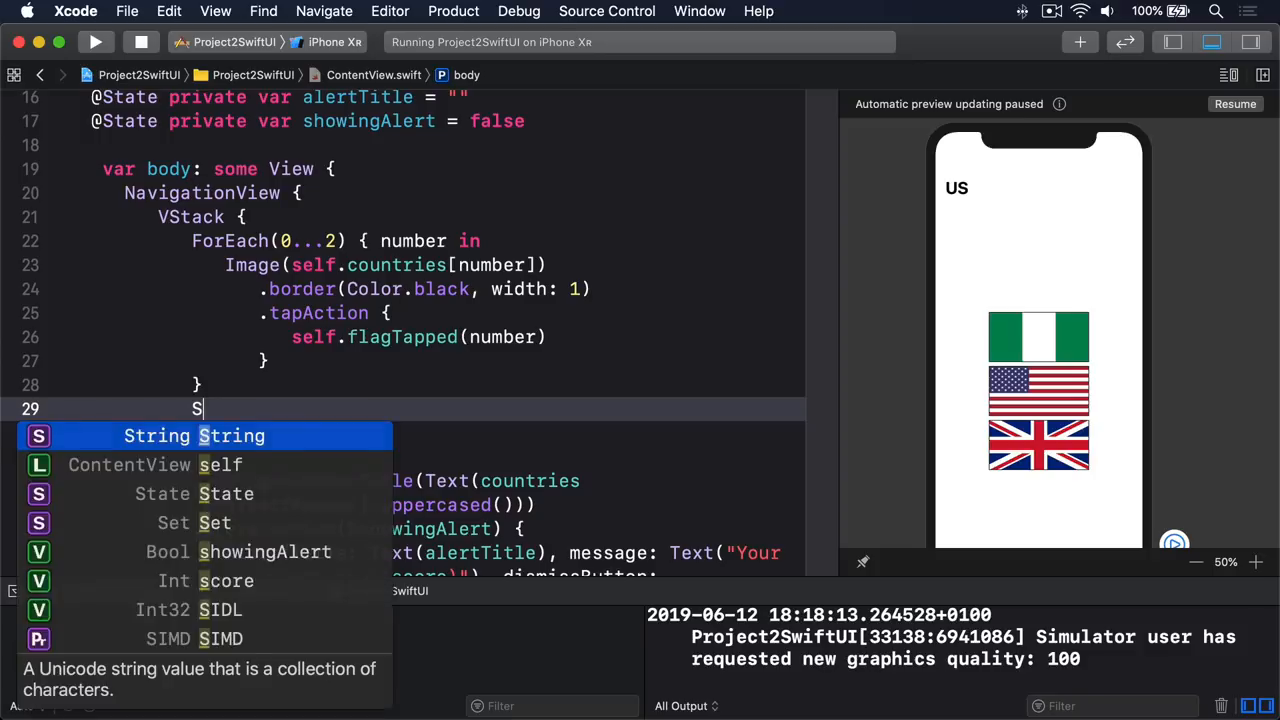
{"action": "type", "text": "pacer()"}
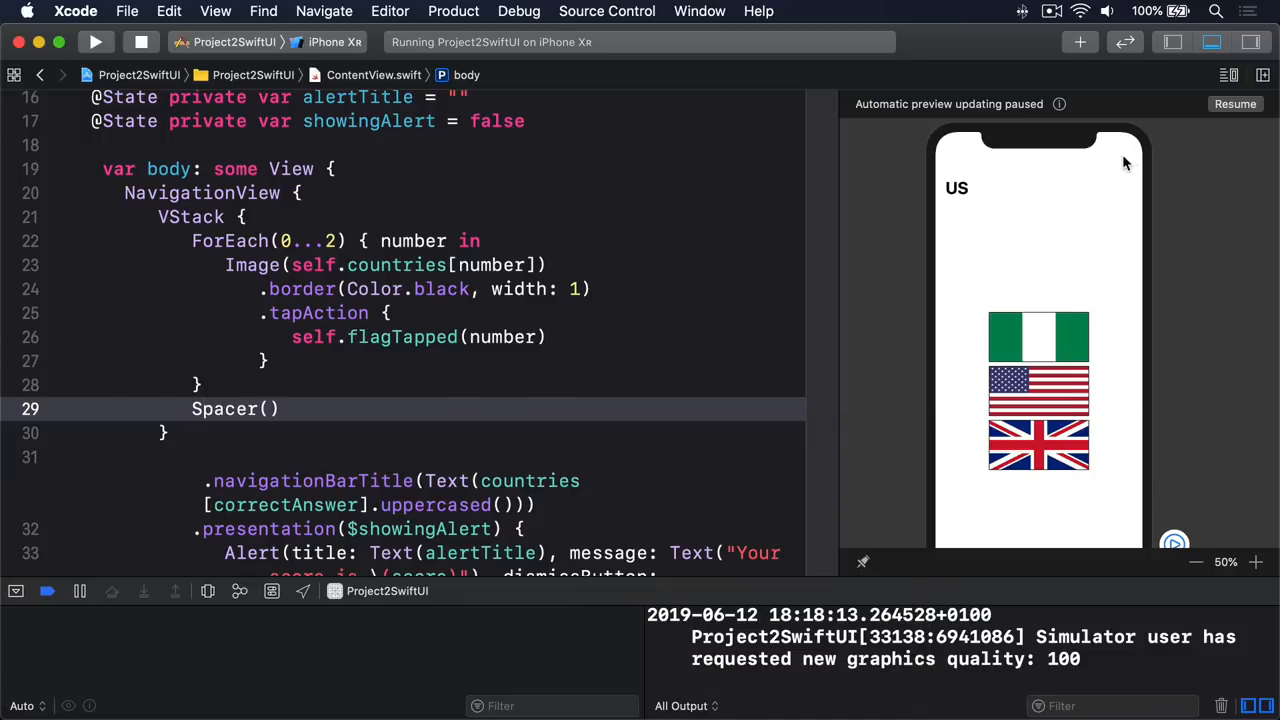